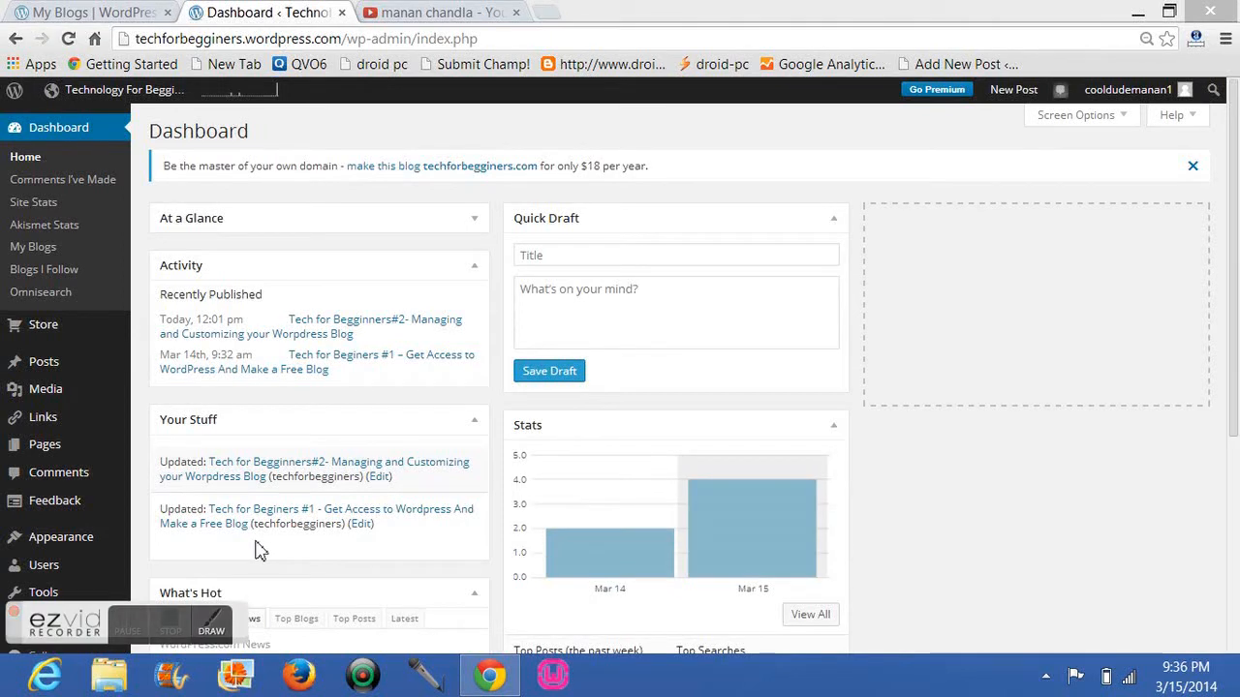
mouse_move(256, 457)
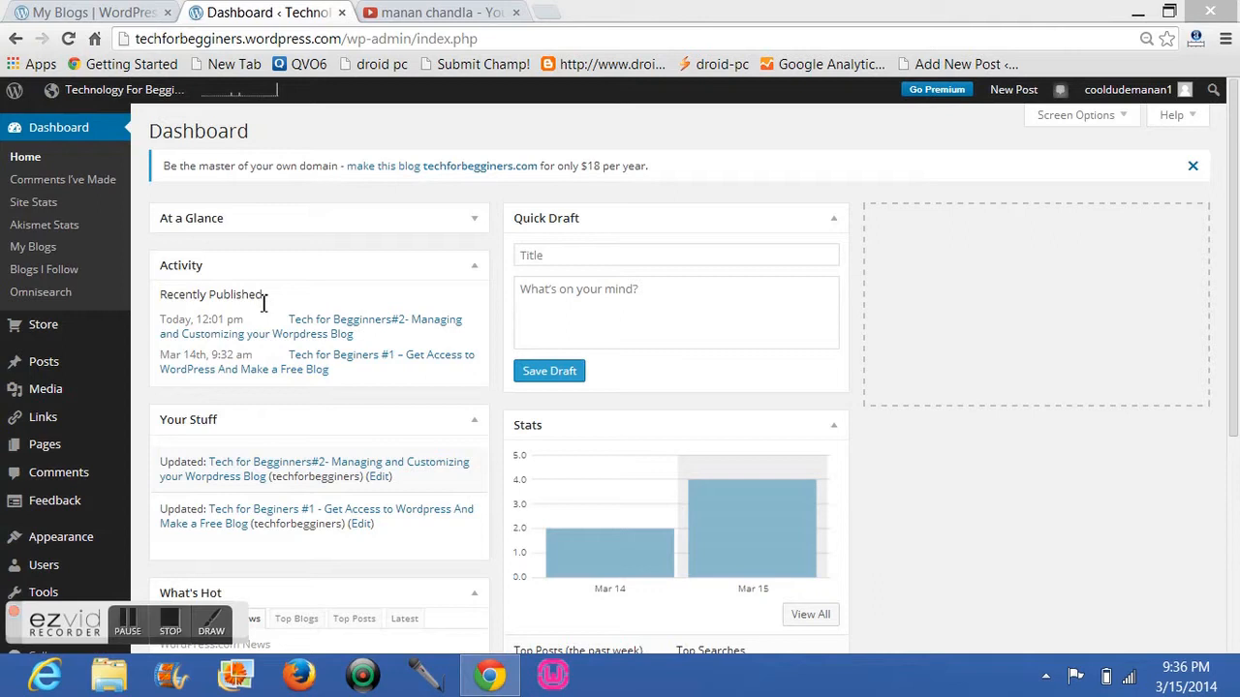
mouse_move(380, 275)
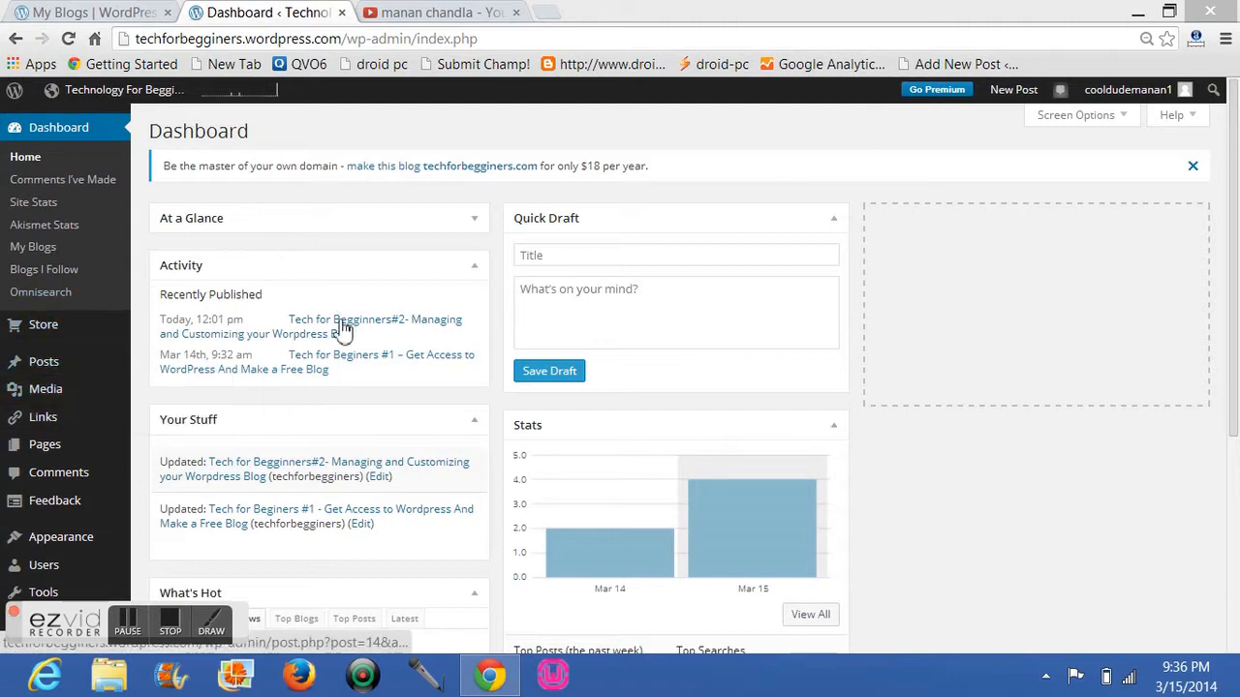
Scroll down the Dashboard to reach the Pages entry in the sidebar.
scroll(down, 3)
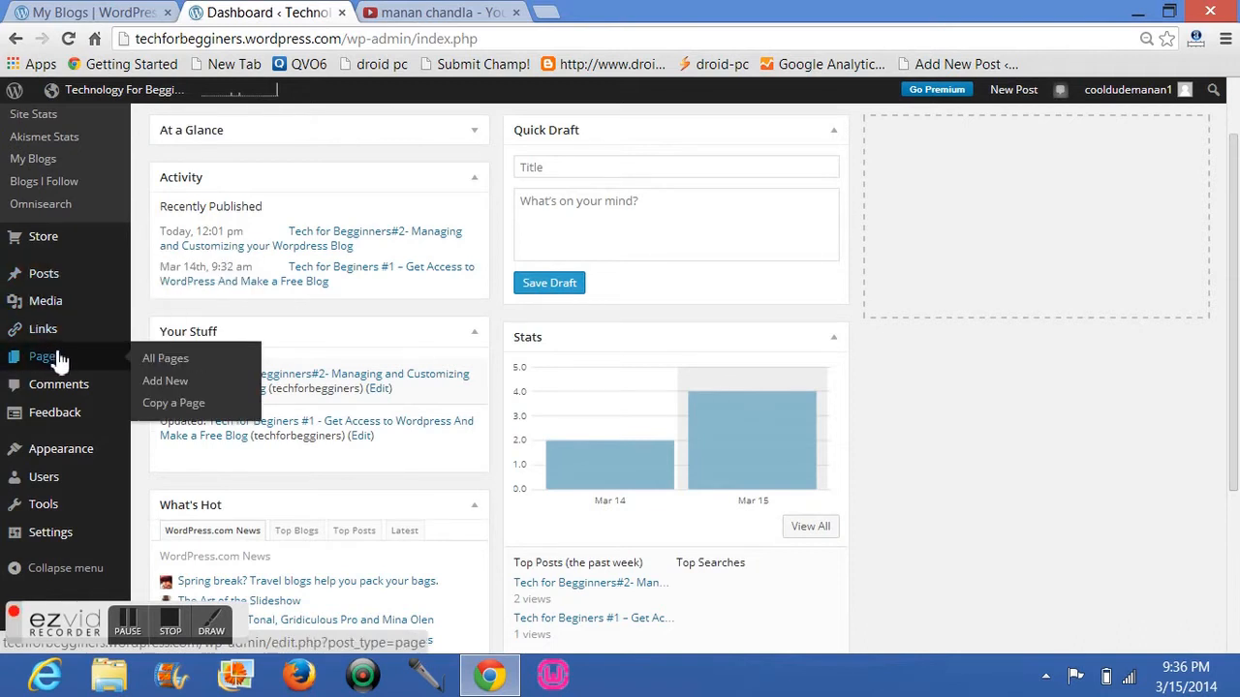
mouse_move(165, 380)
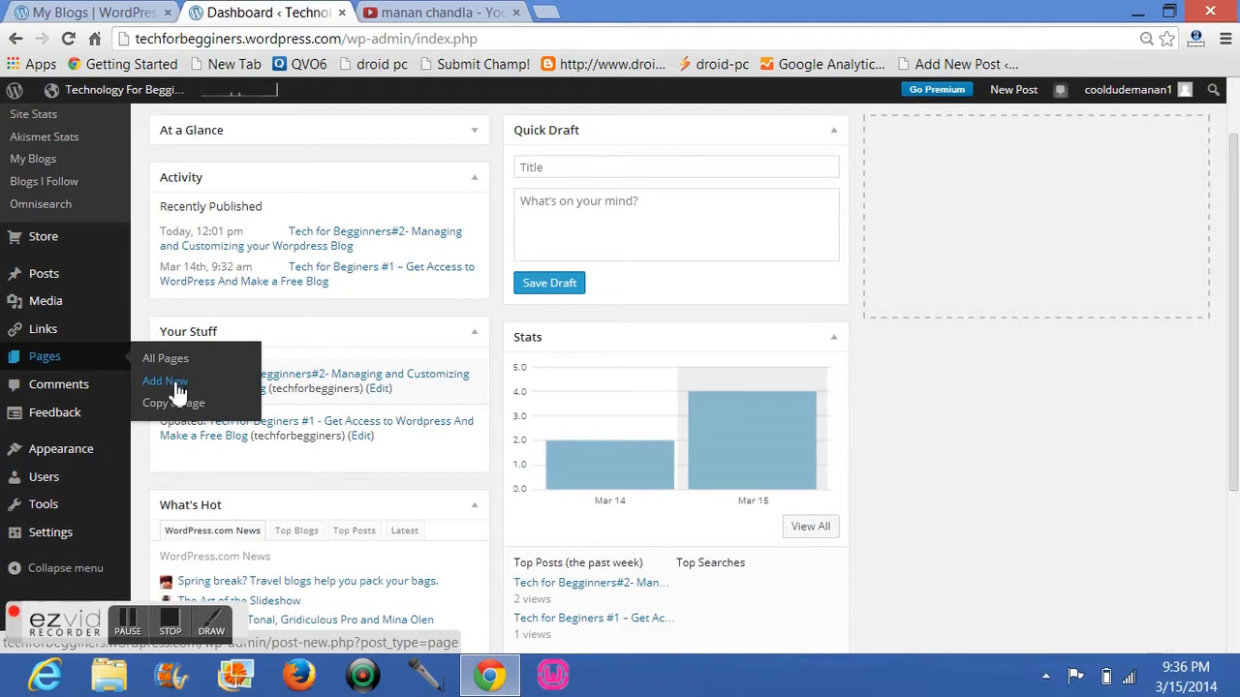
Open Pages > Add New in a separate browser tab.
right_click(164, 380)
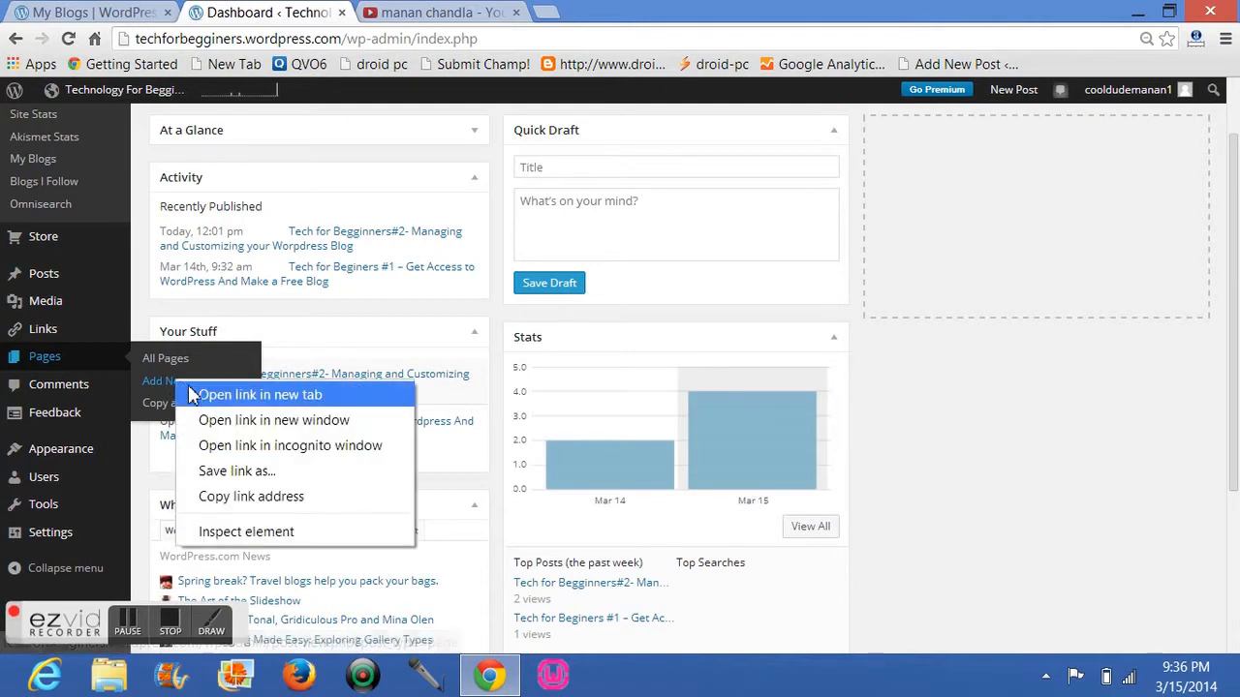
click(260, 396)
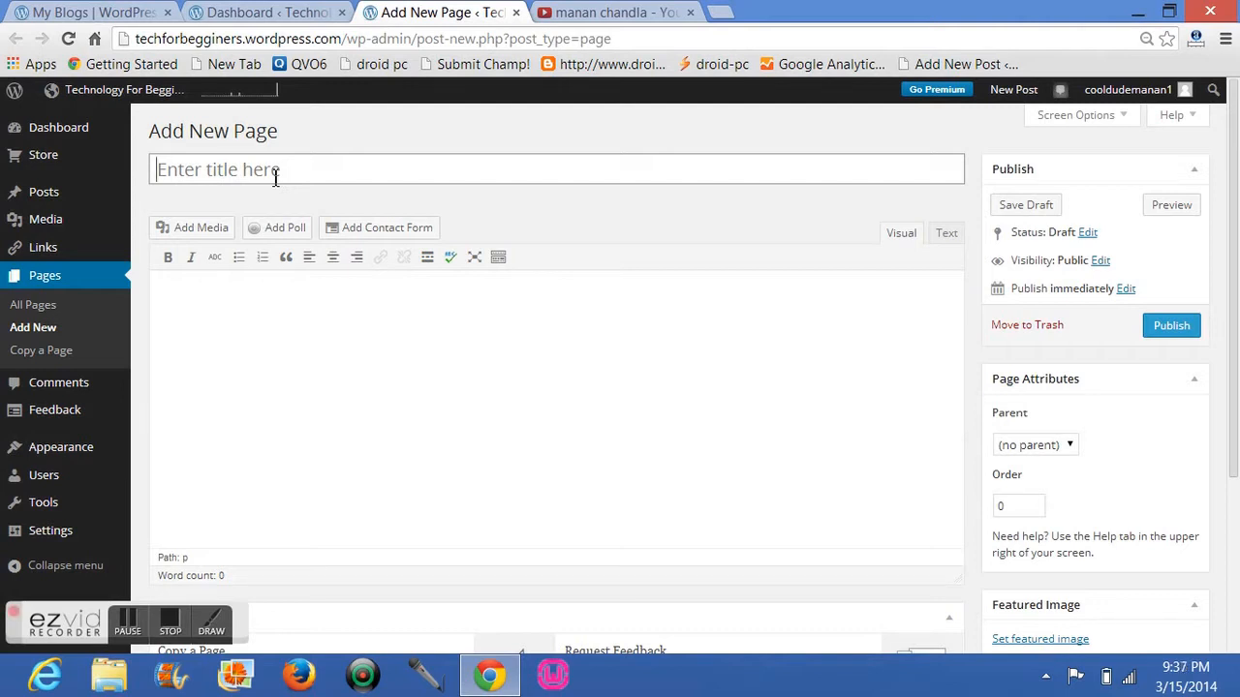
Title the new page 'About Us' and let it autosave as a draft.
text(About)
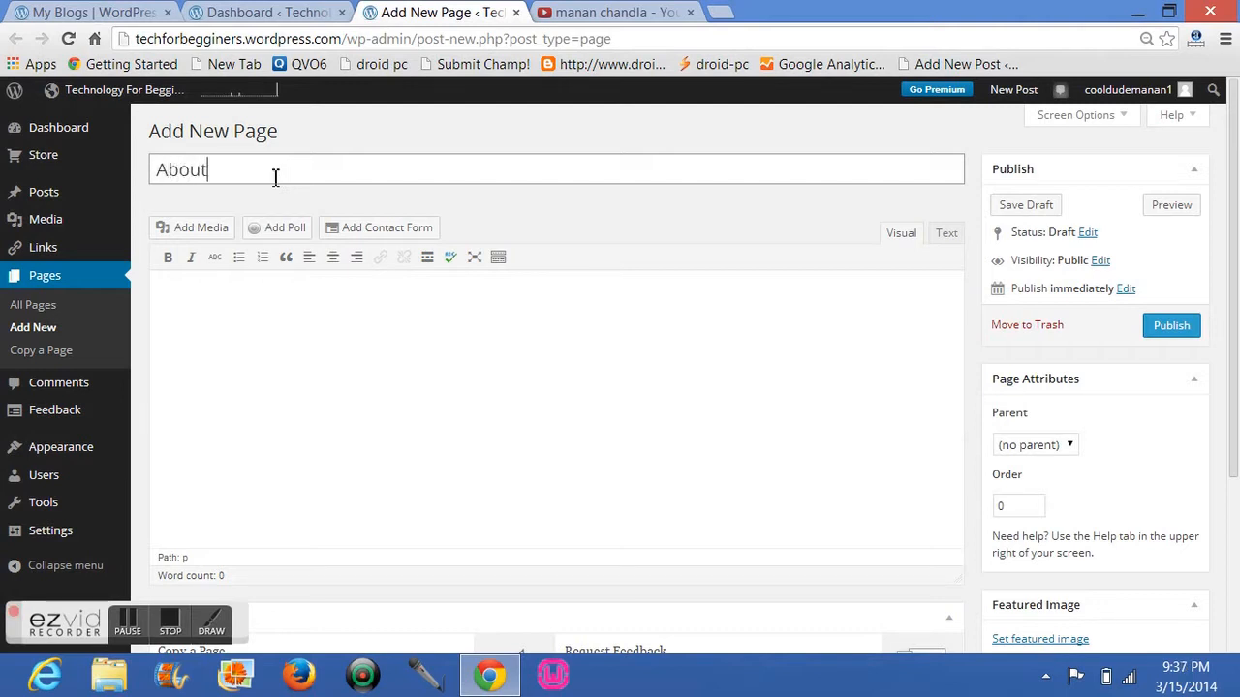
text(Us)
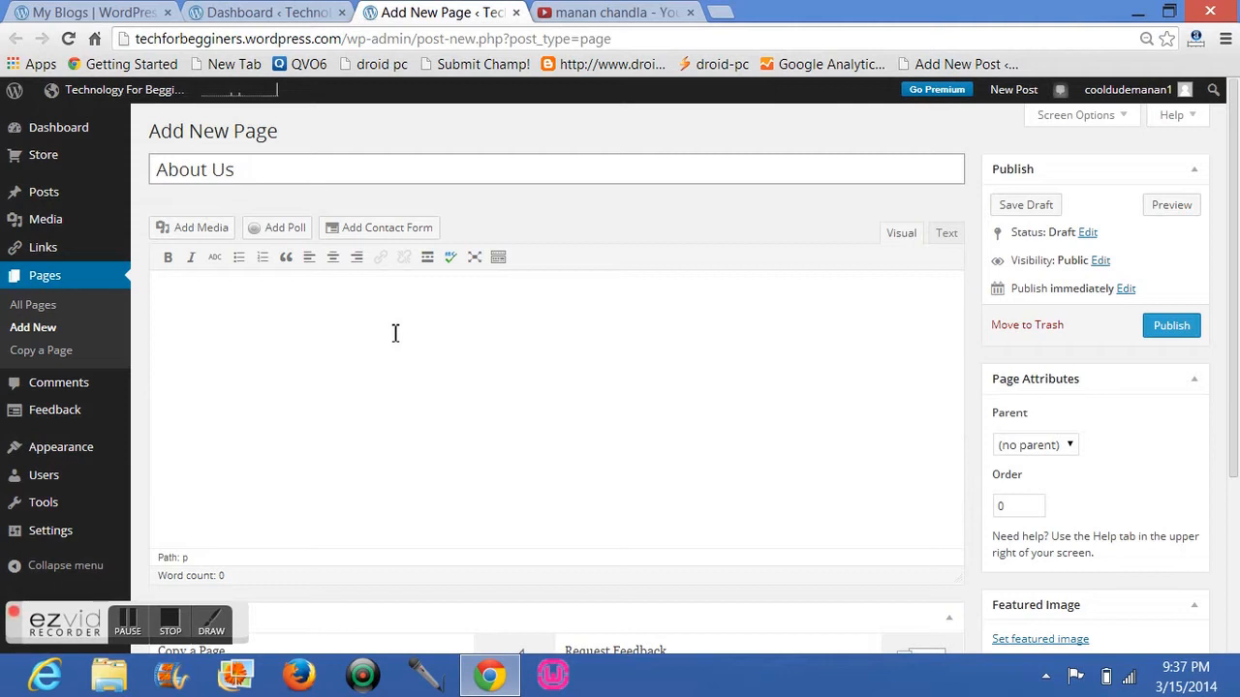
mouse_move(264, 359)
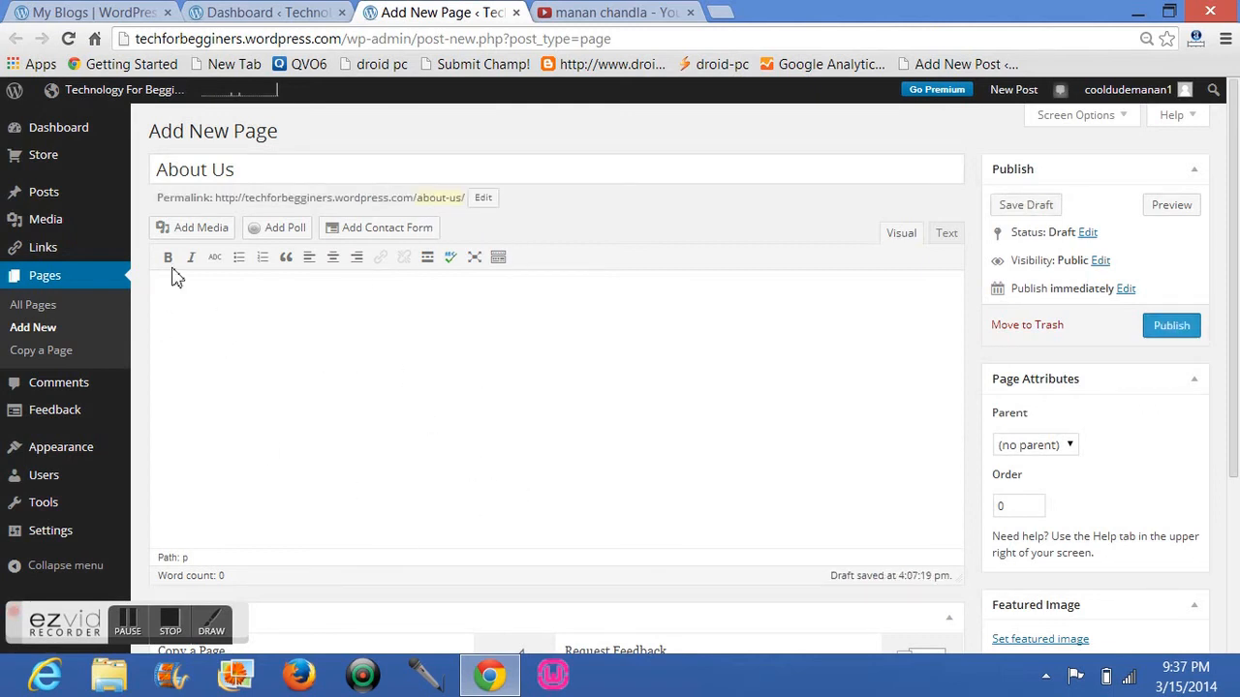
mouse_move(261, 11)
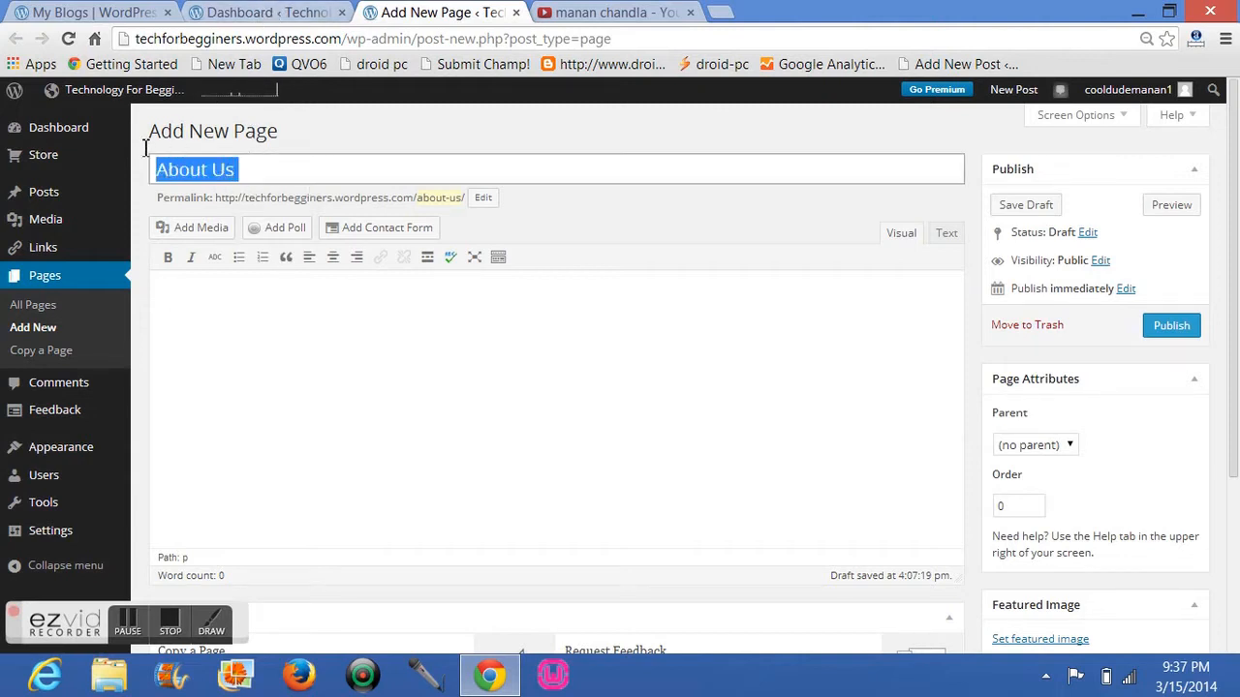
Replace the page title 'About Us' with 'Contact us'.
key(Delete)
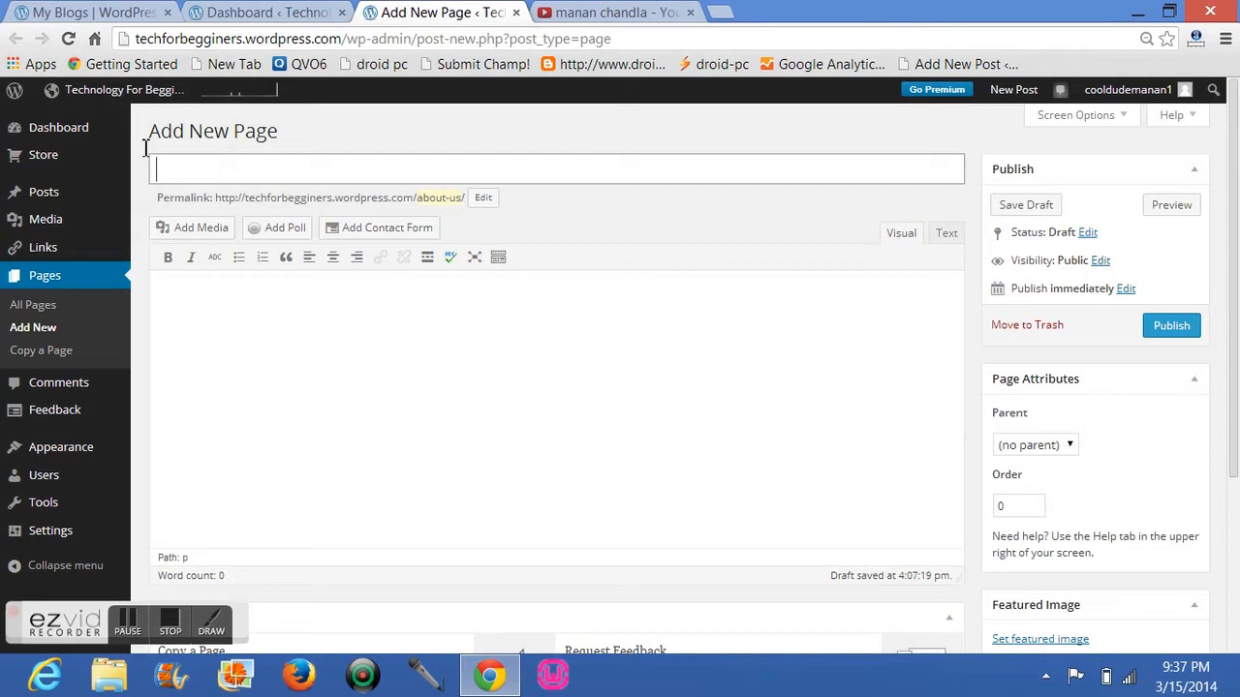
text(Congtac)
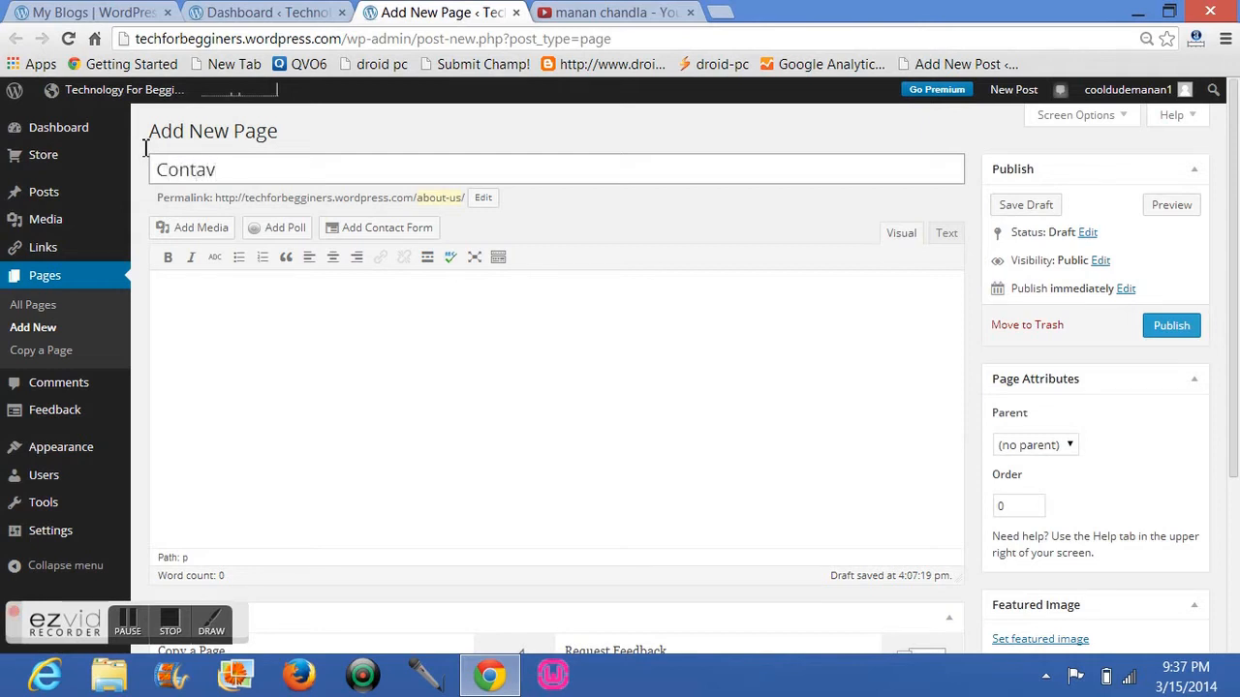
text(Contact us)
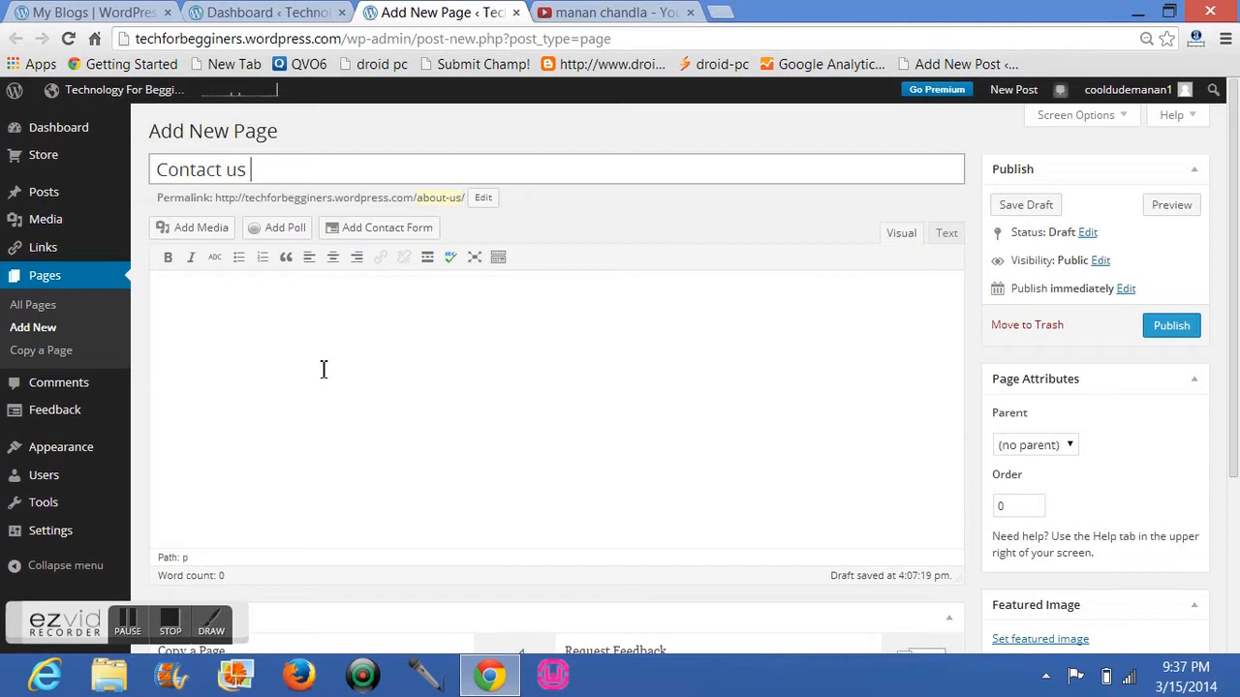
mouse_move(294, 256)
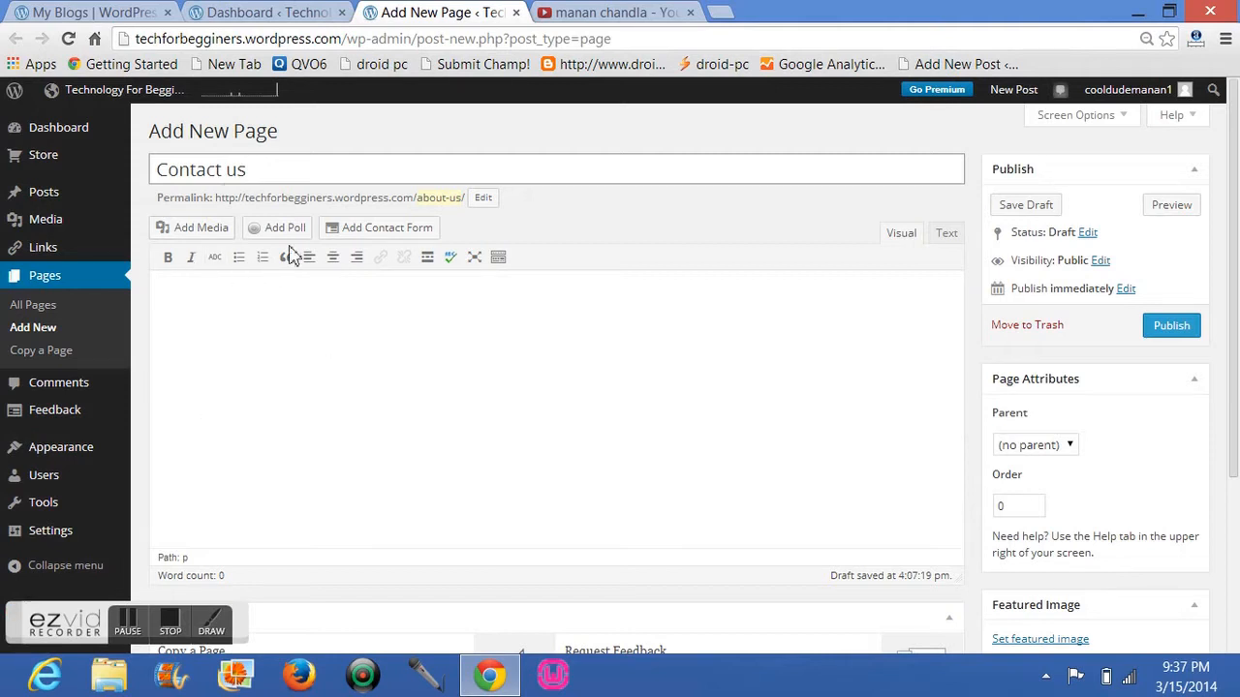
mouse_move(430, 197)
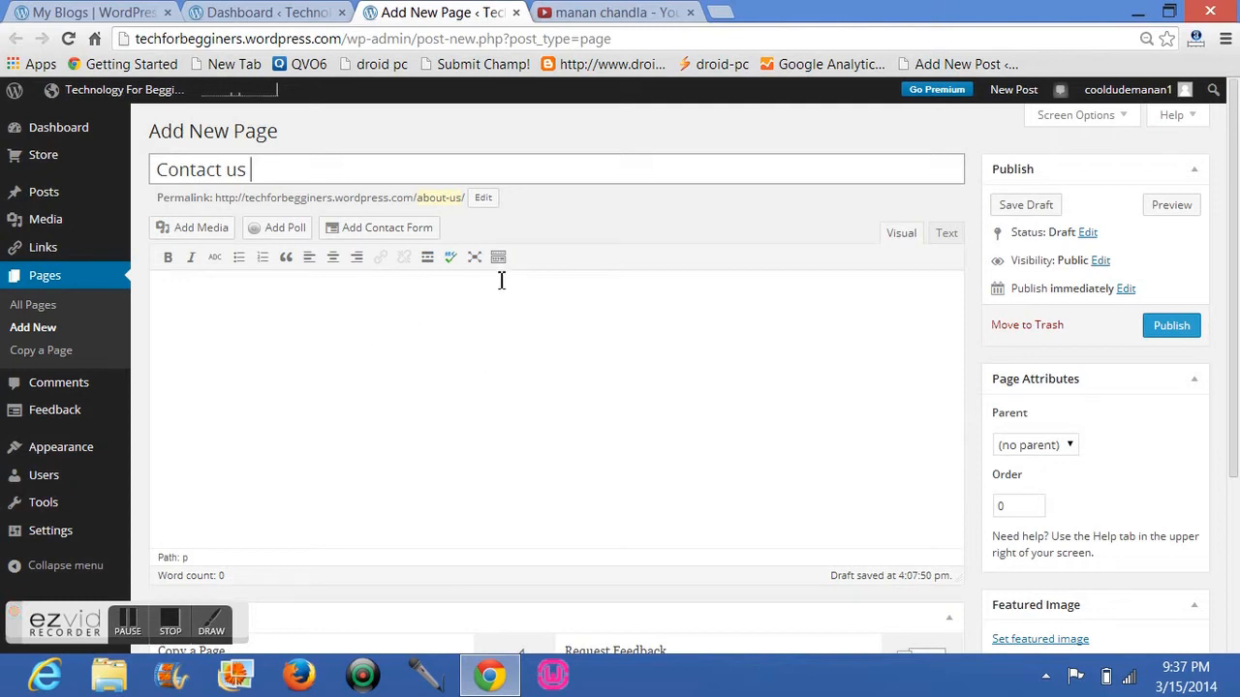
mouse_move(350, 182)
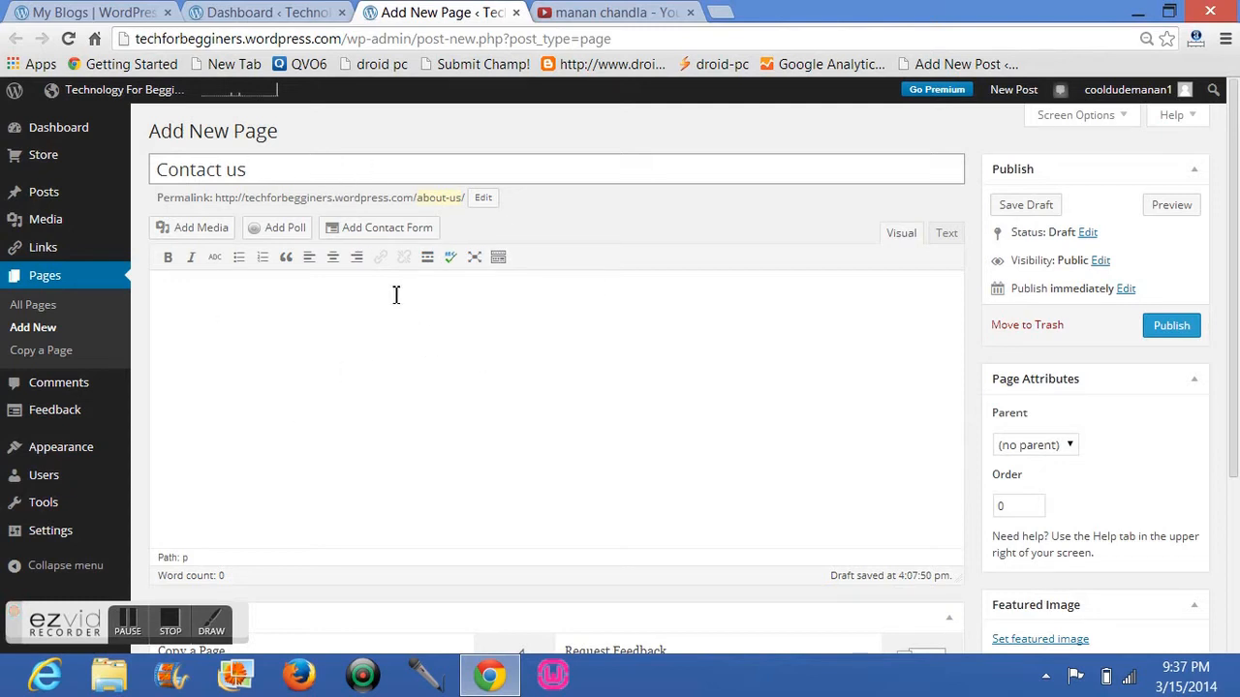
mouse_move(405, 358)
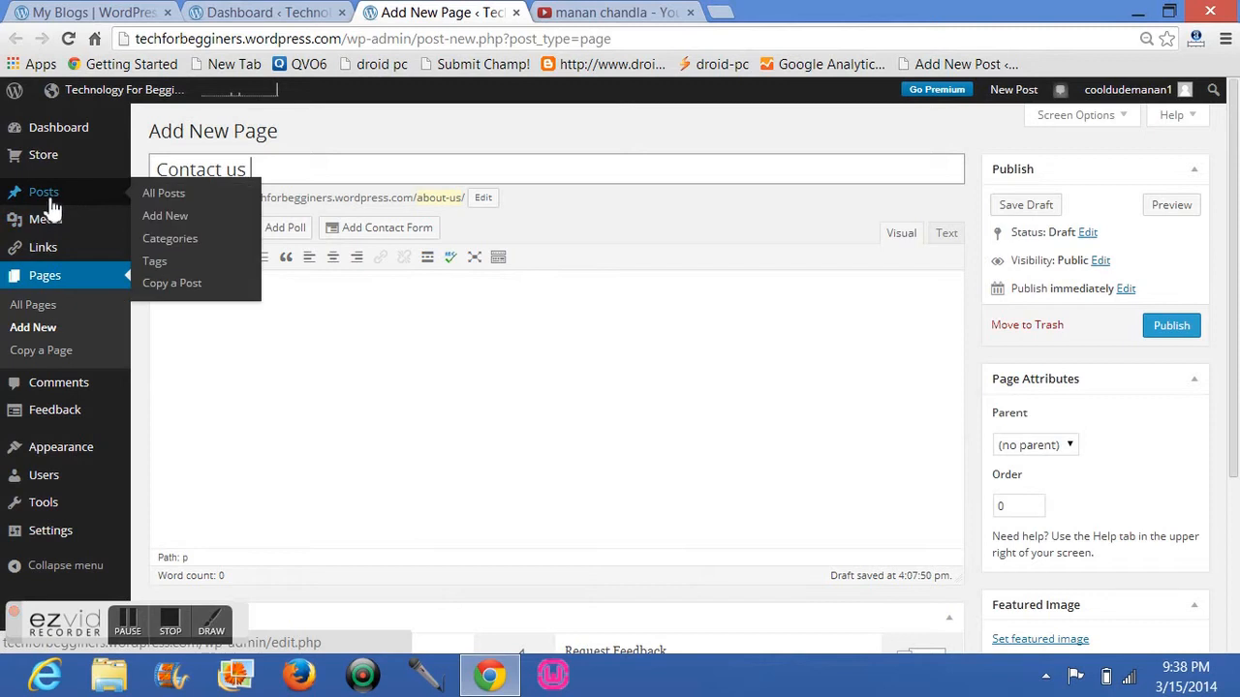
mouse_move(170, 238)
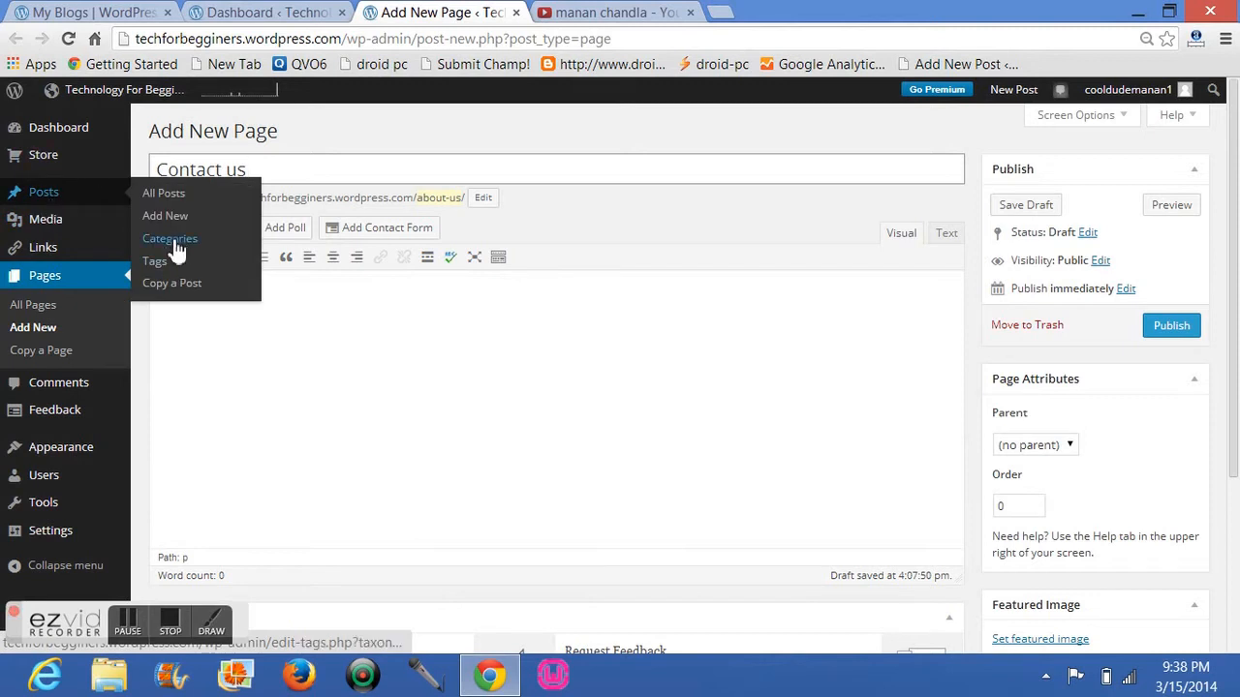
mouse_move(95, 192)
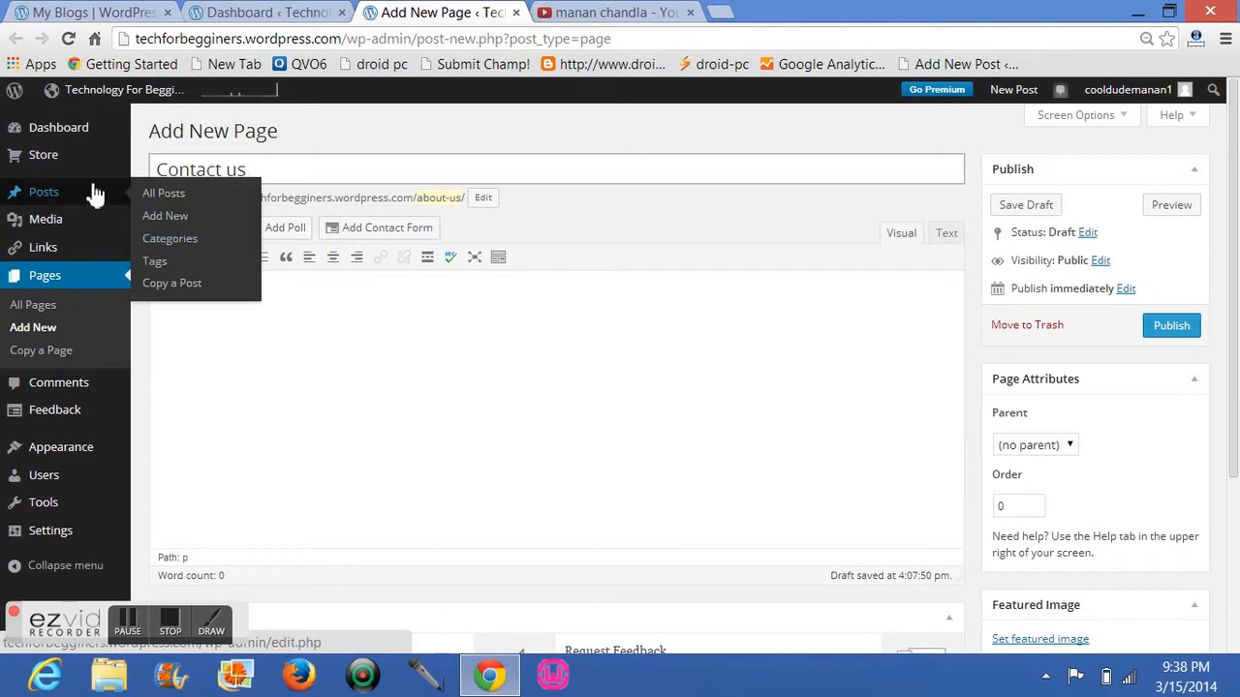
Open Posts > Categories in a separate browser tab.
right_click(170, 238)
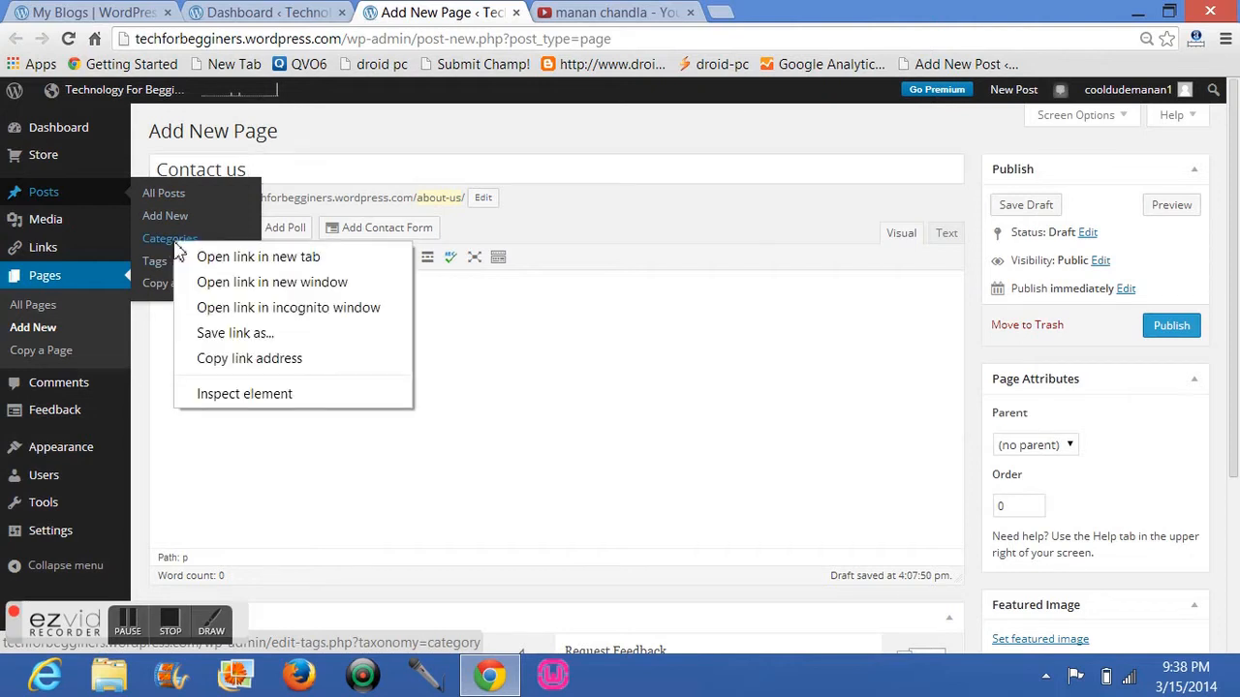
click(258, 256)
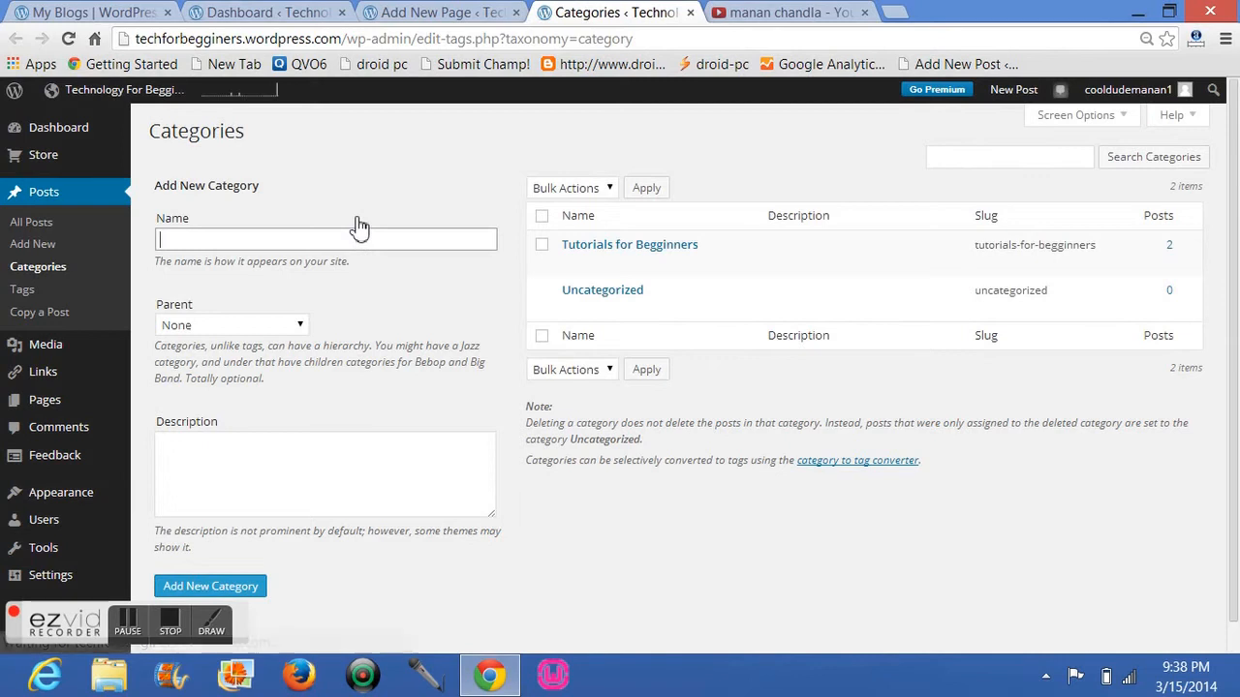
mouse_move(513, 132)
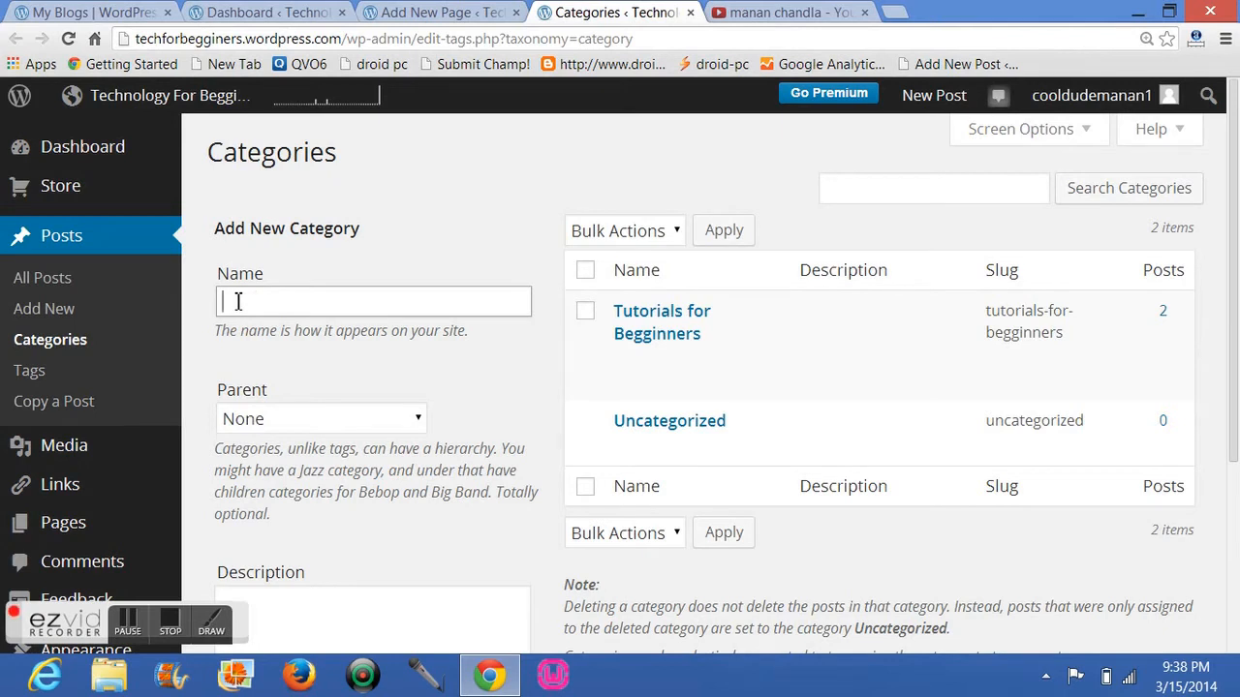
Enter 'Tips for Techs' as the new category name under Add New Category.
text(T)
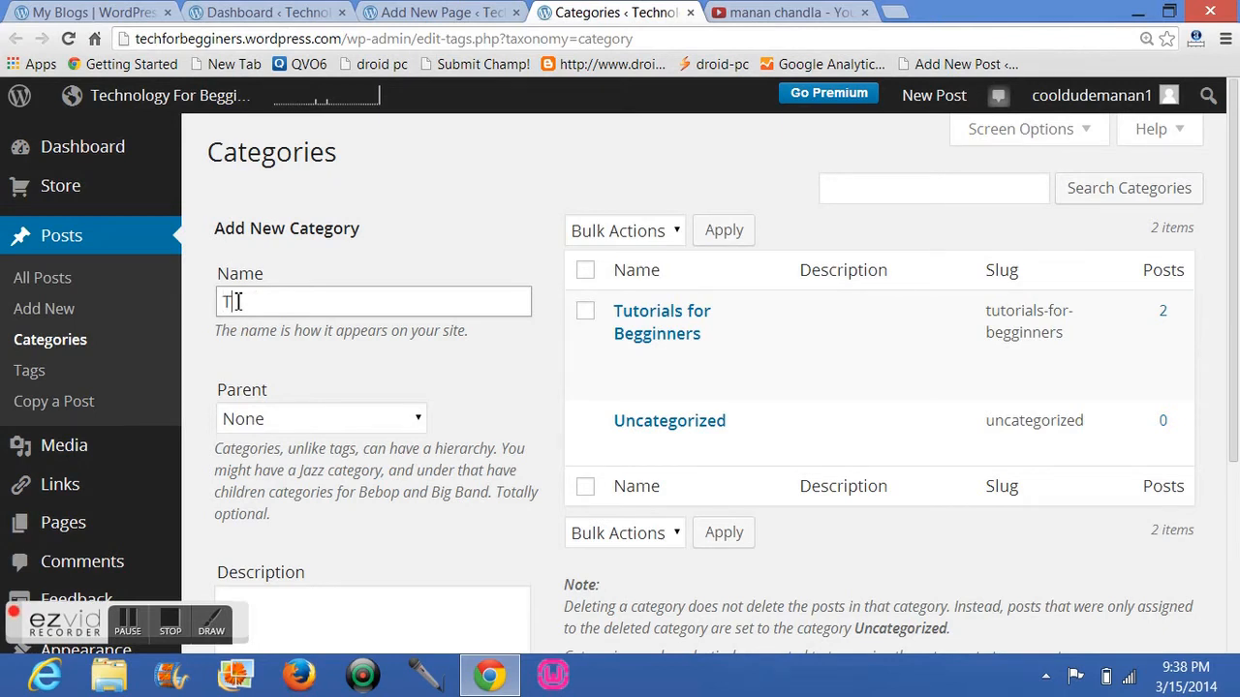
text(utori)
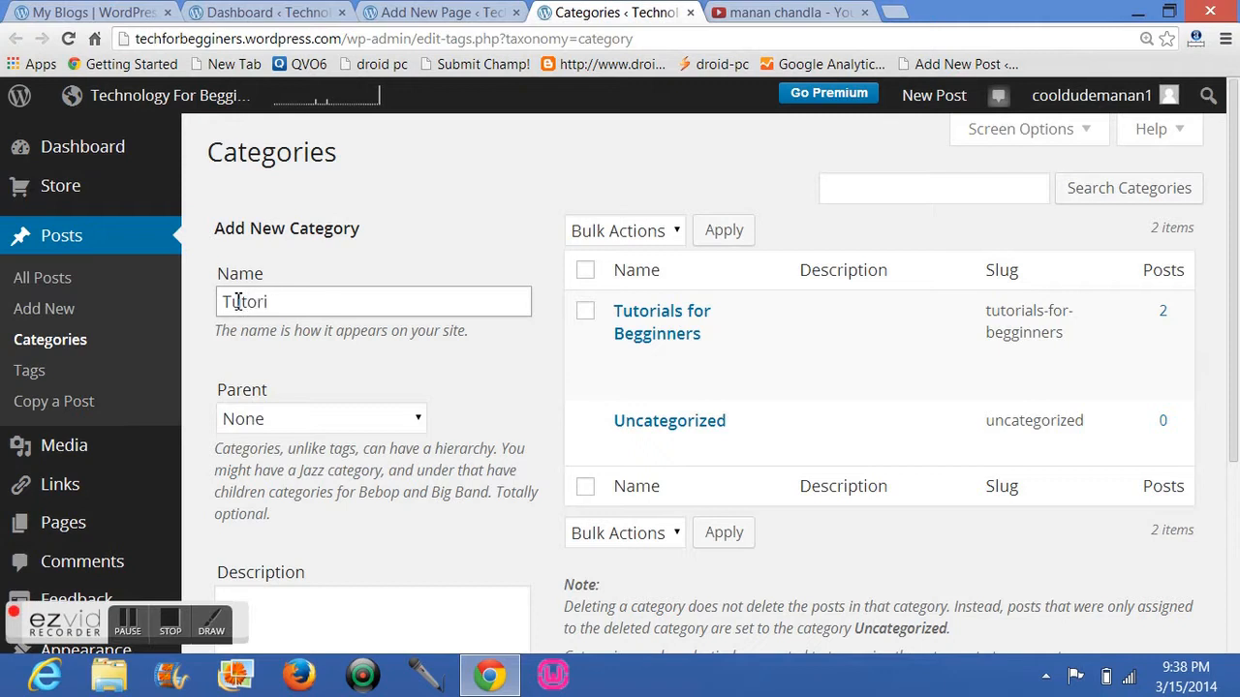
text(Tips)
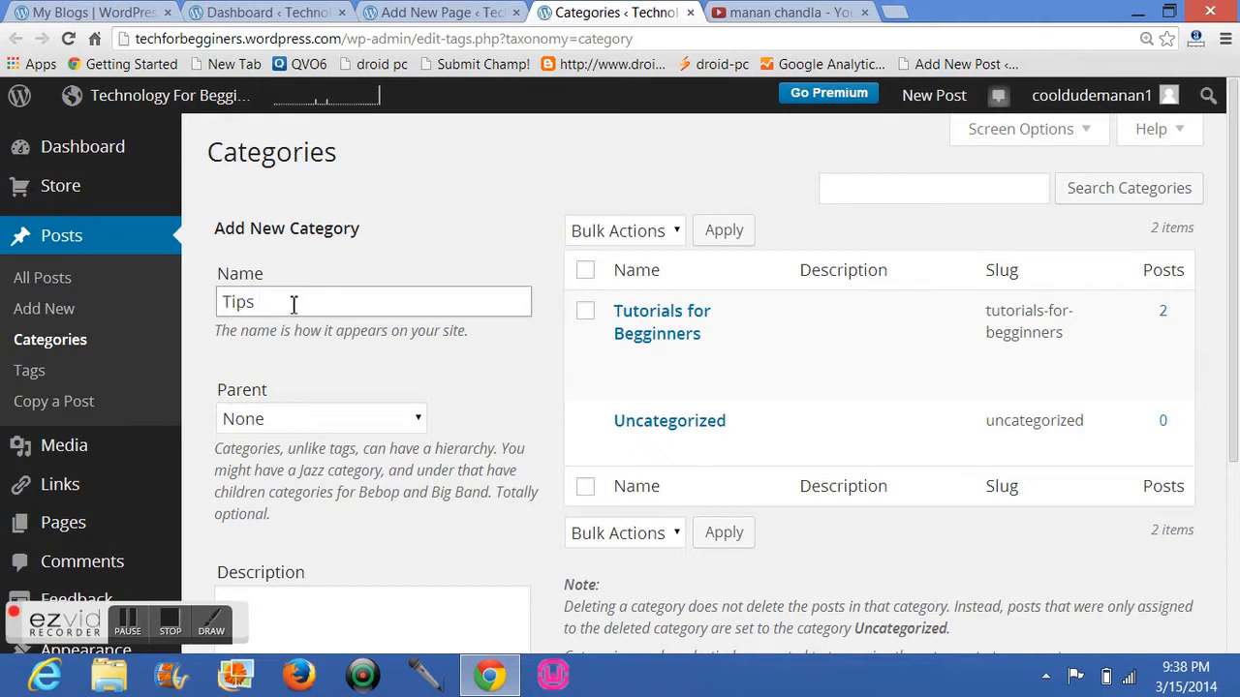
text(f)
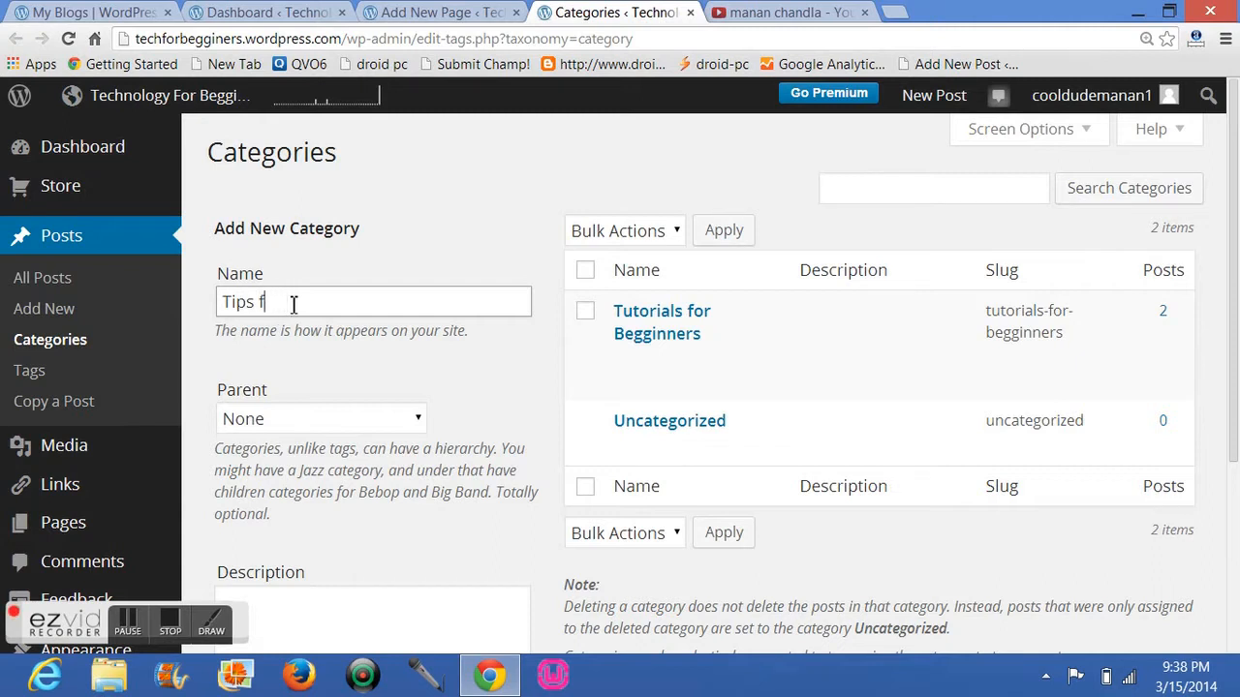
text(or Tec)
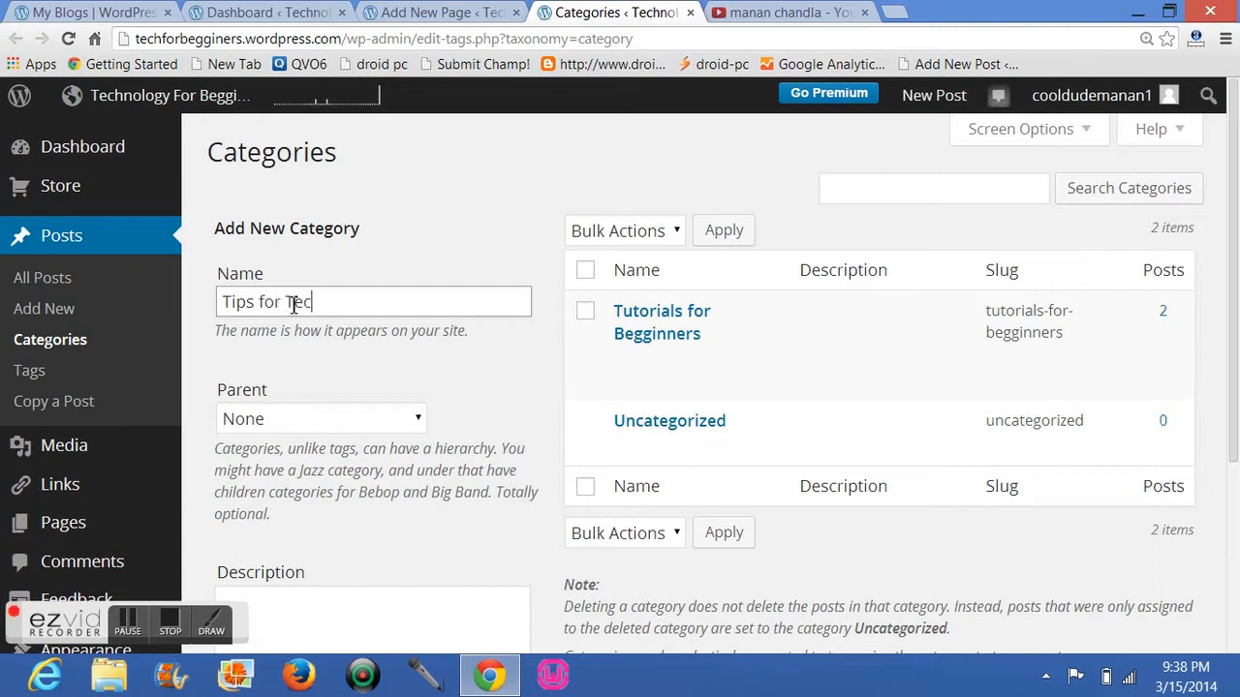
text(hs)
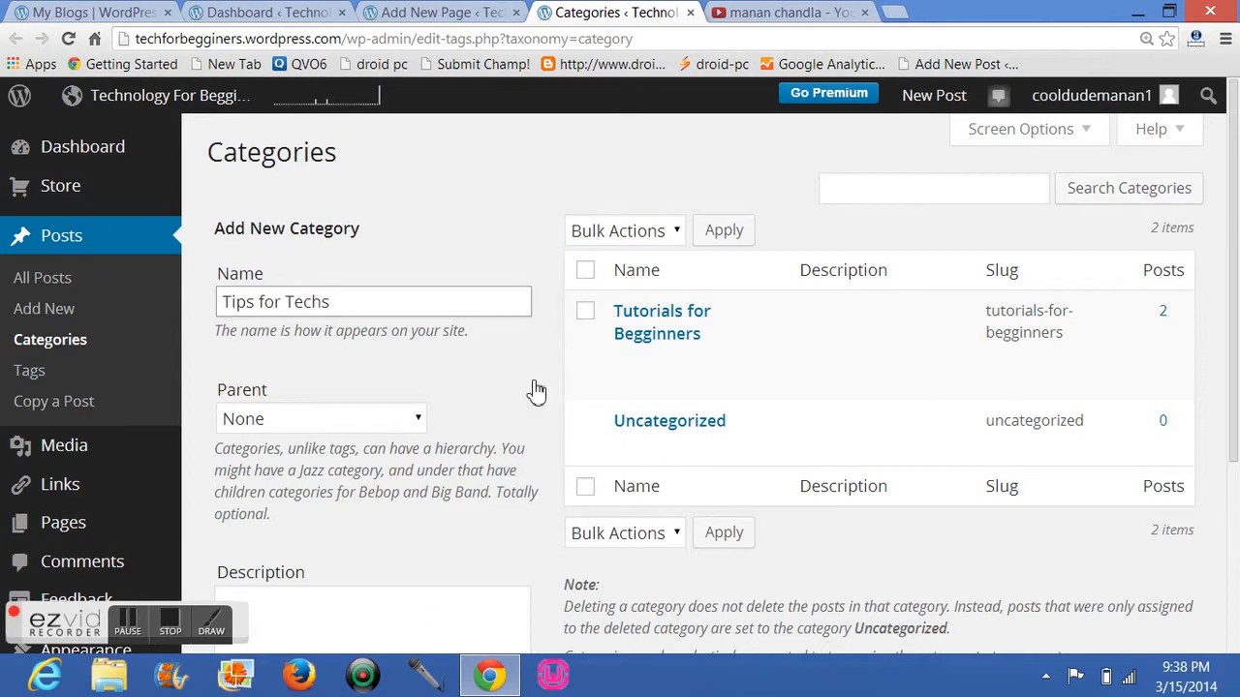
scroll(down, 3)
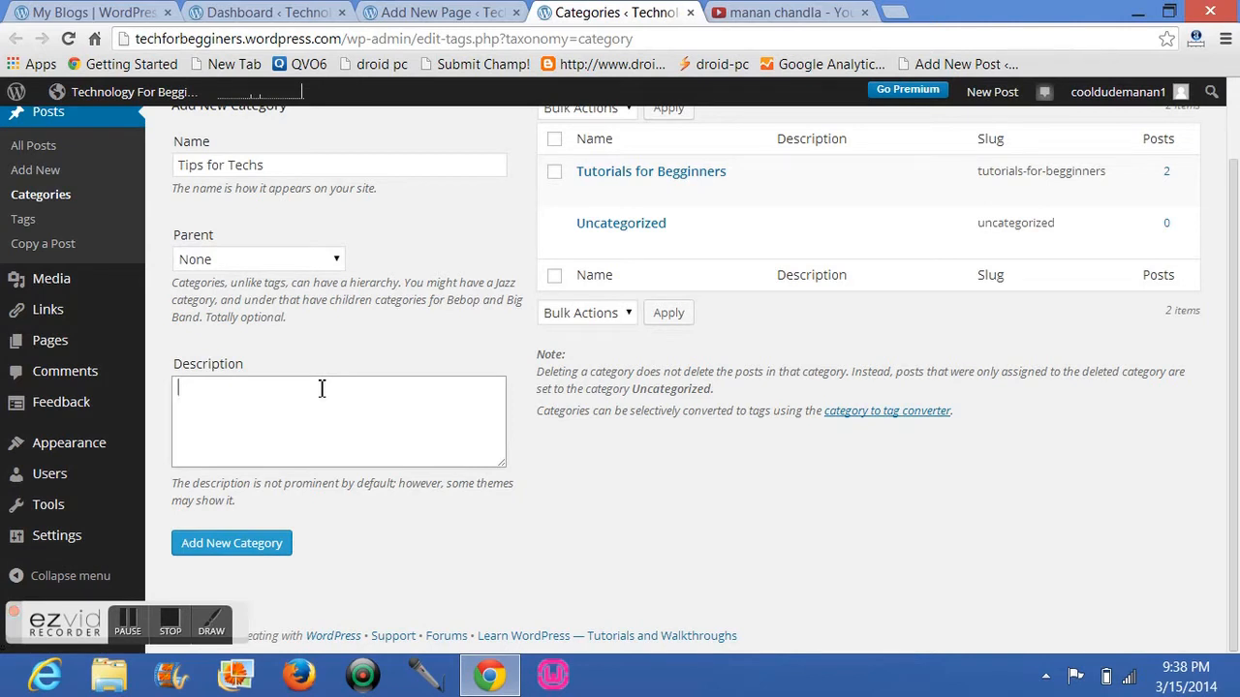
Describe the category as 'My Blog Provides Best Tech Tips that will be Helpful to you'.
text(My B)
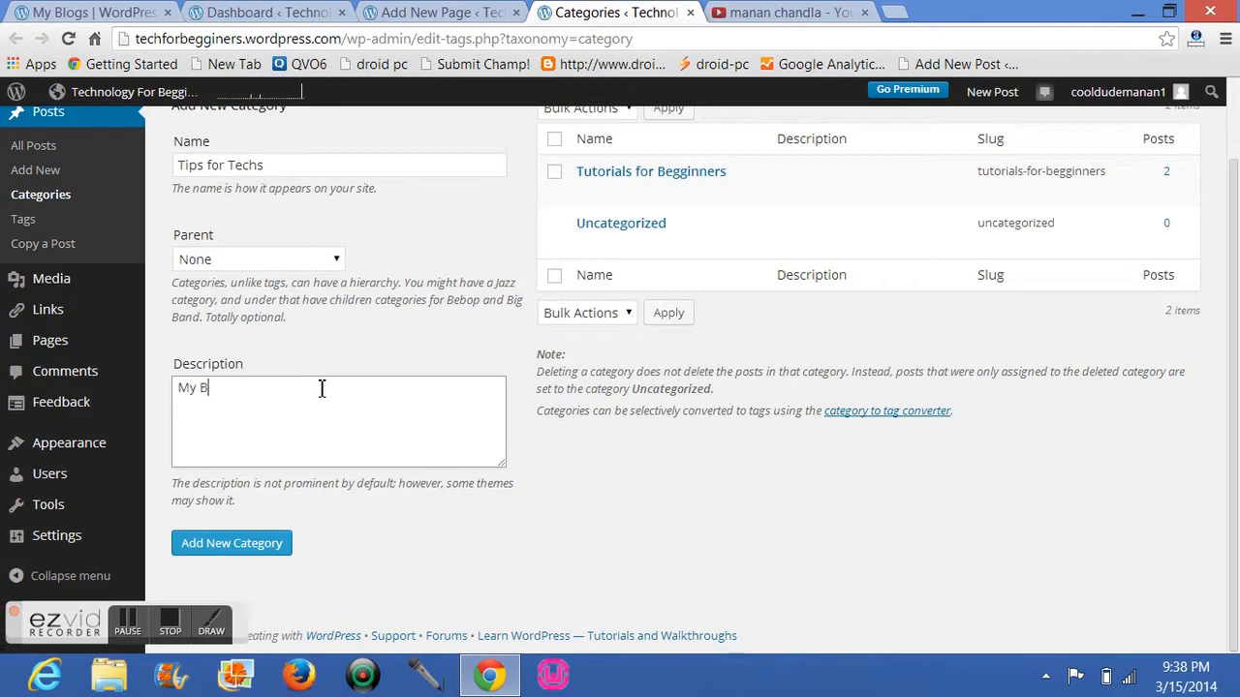
text(log)
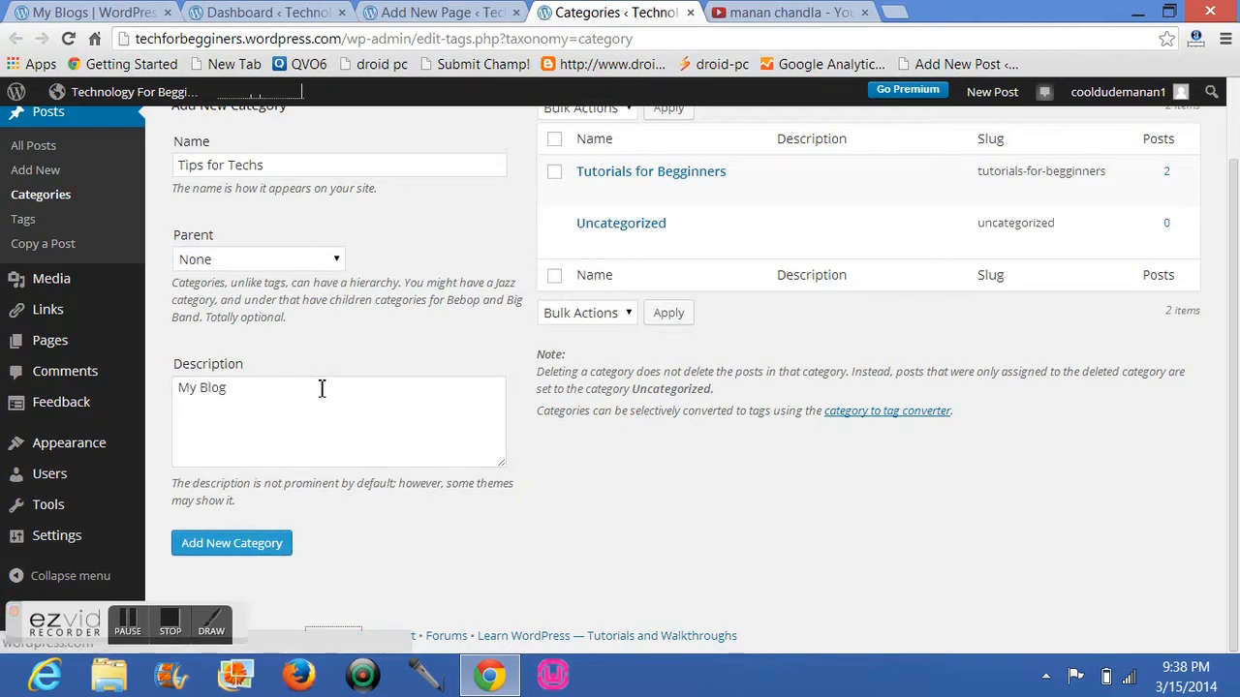
text(P)
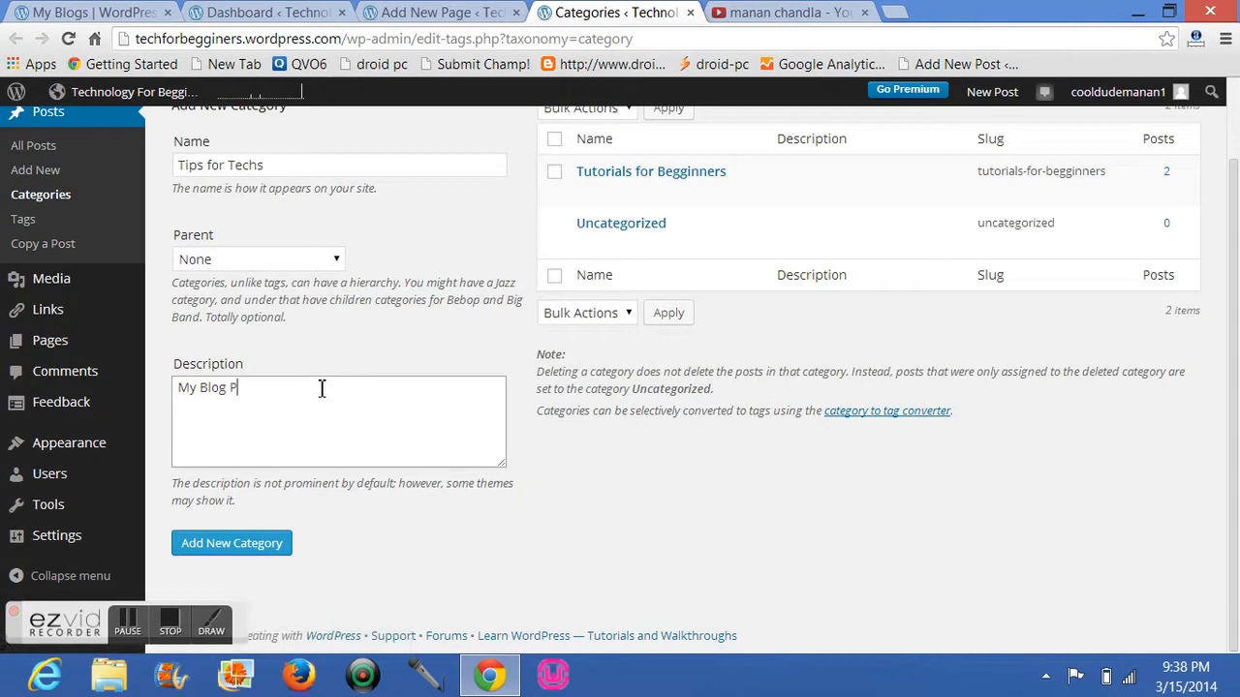
text(rovides)
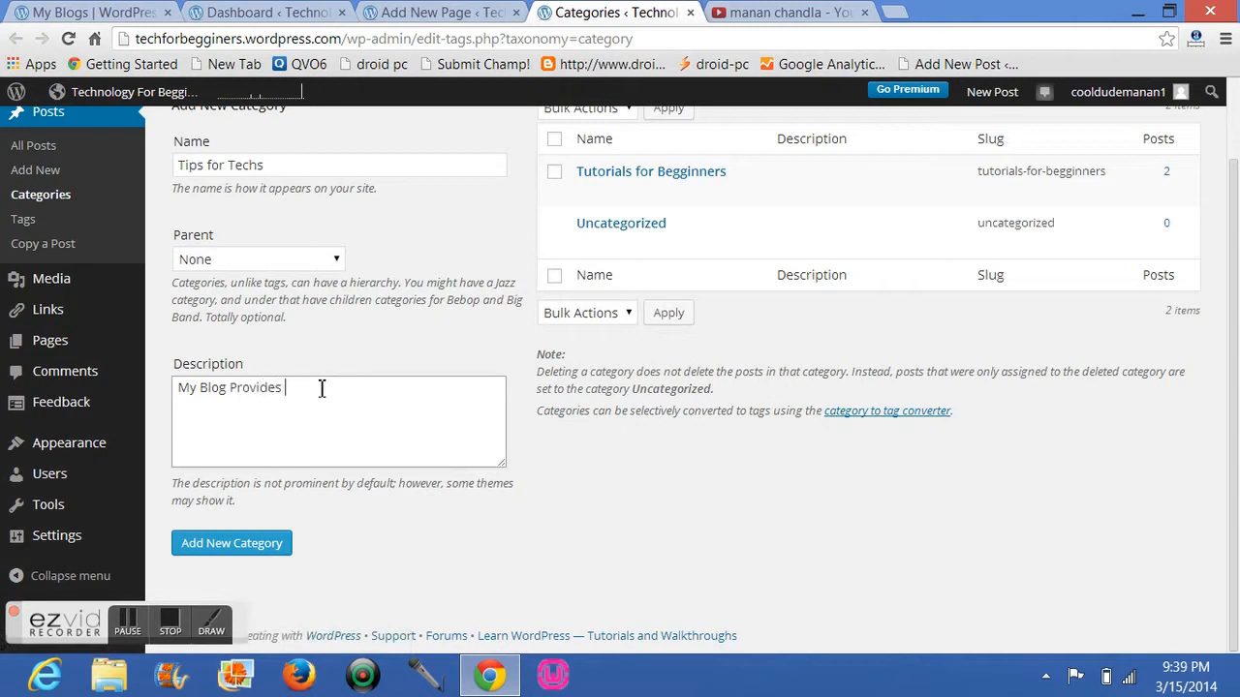
text(Best Tech Tips)
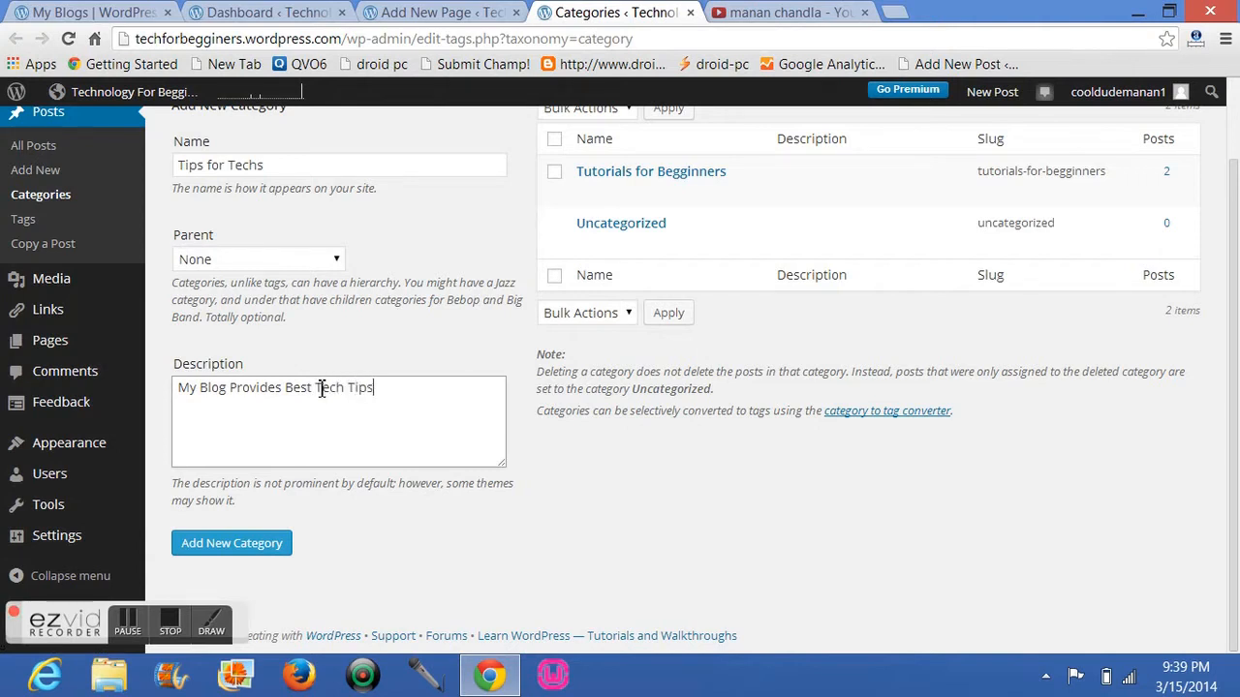
text(that)
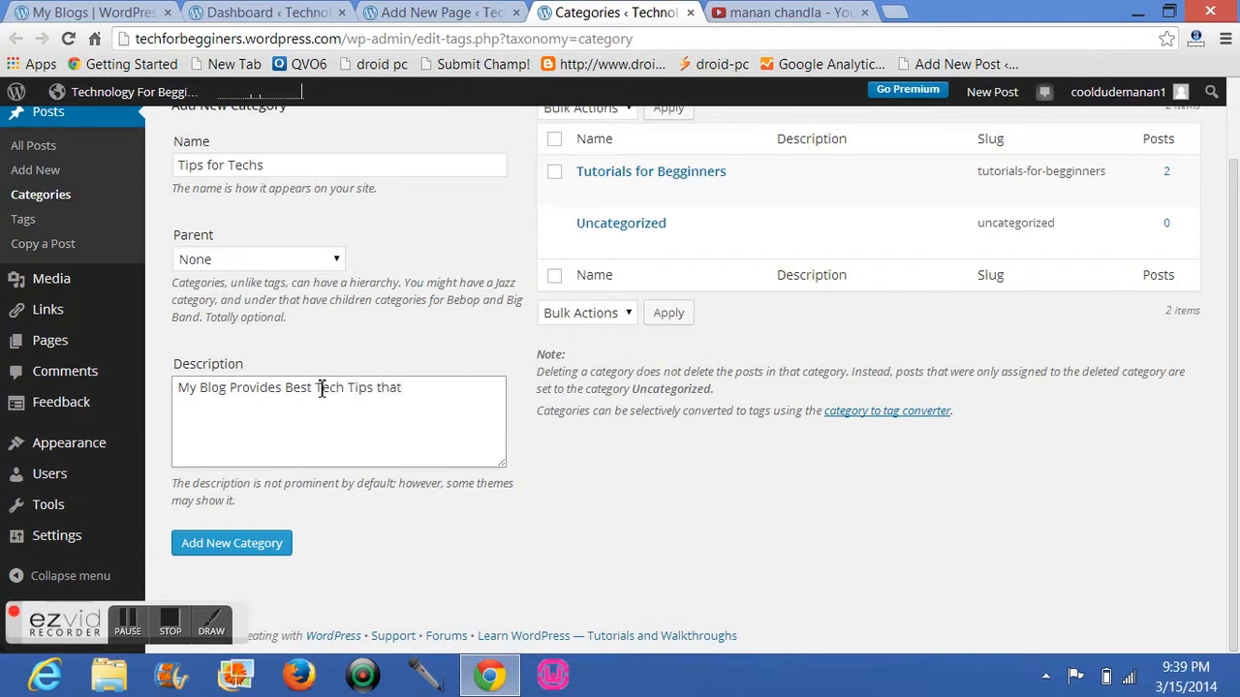
text(wil be)
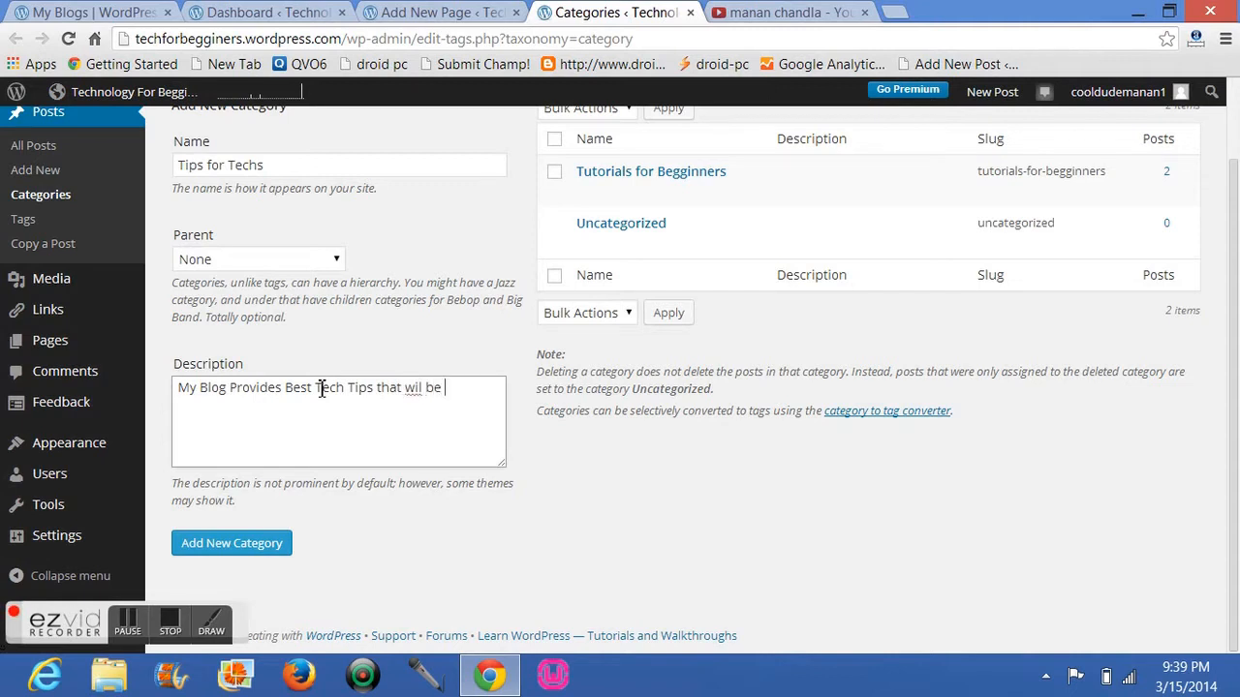
text(Help)
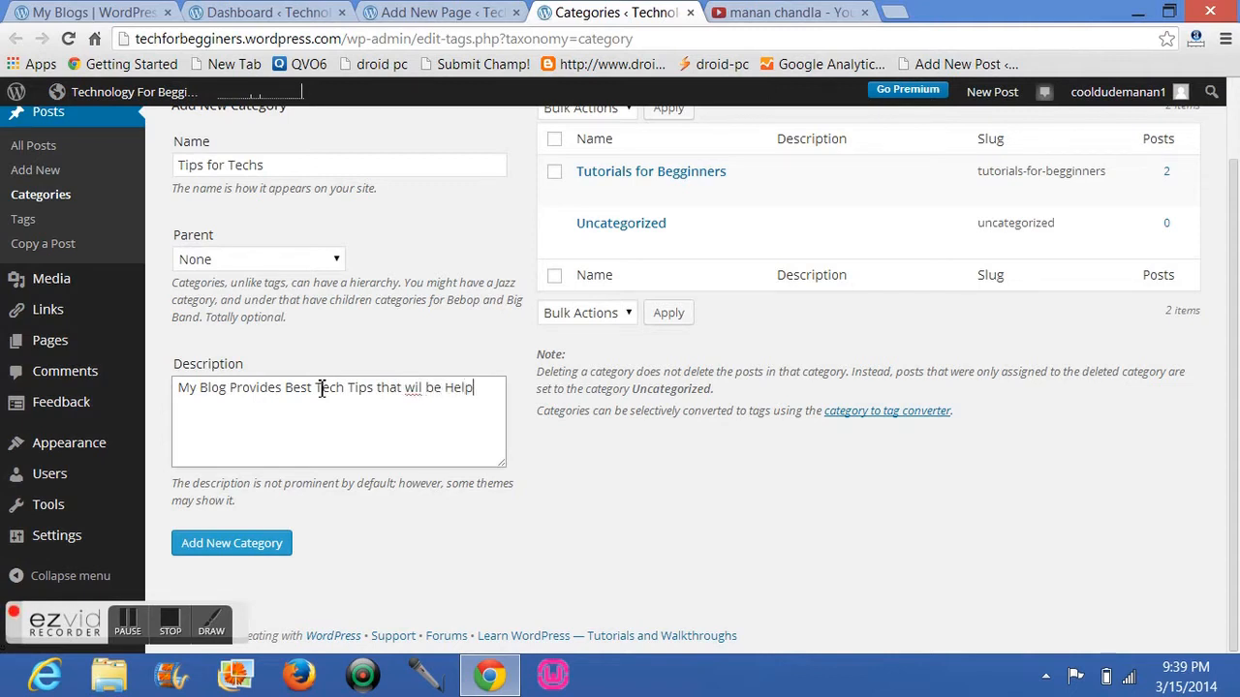
text(full)
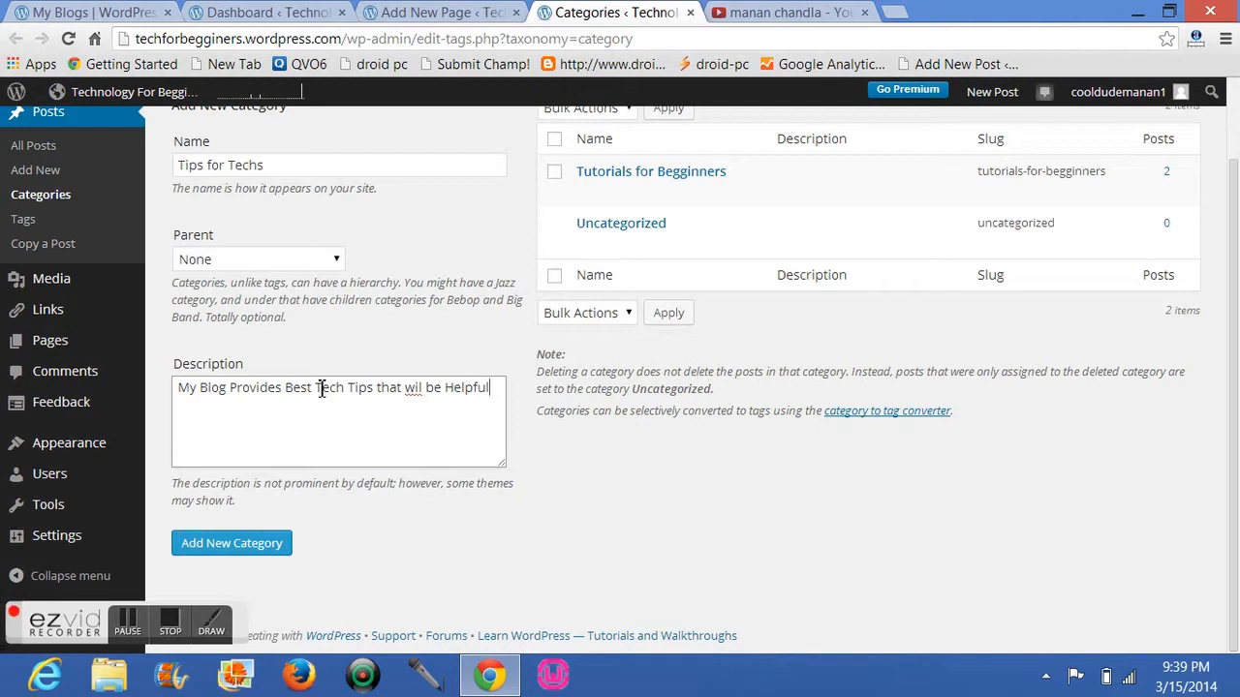
text(to you)
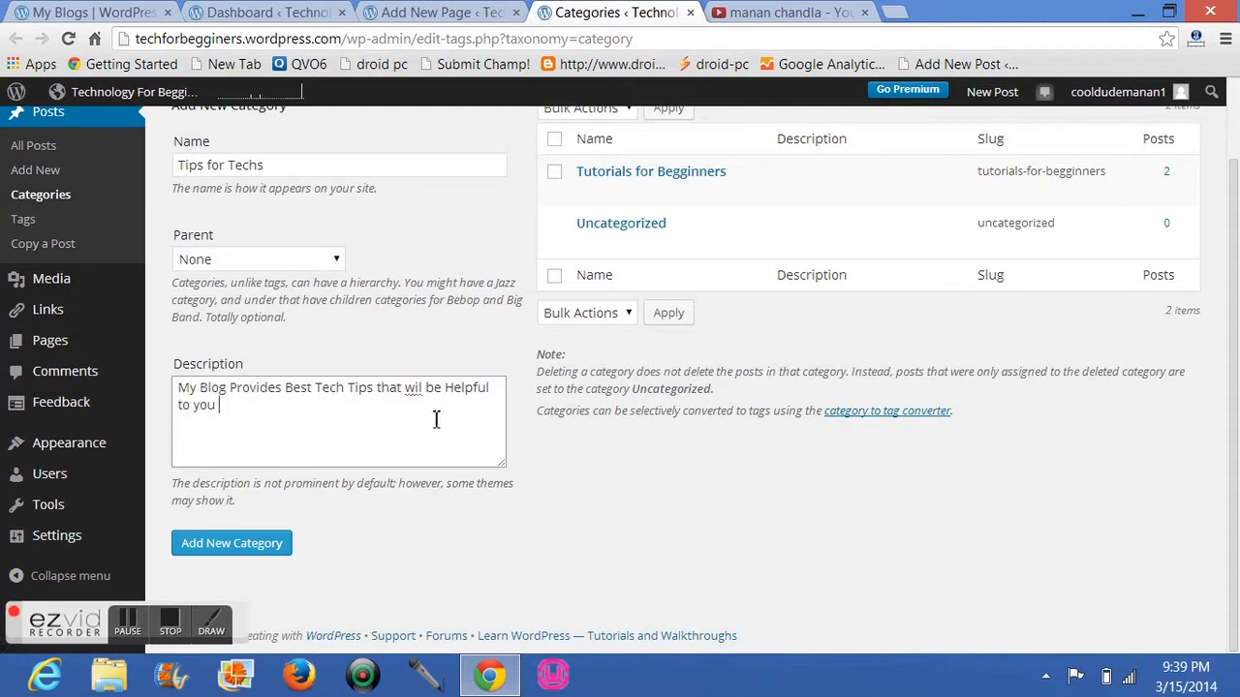
mouse_move(140, 570)
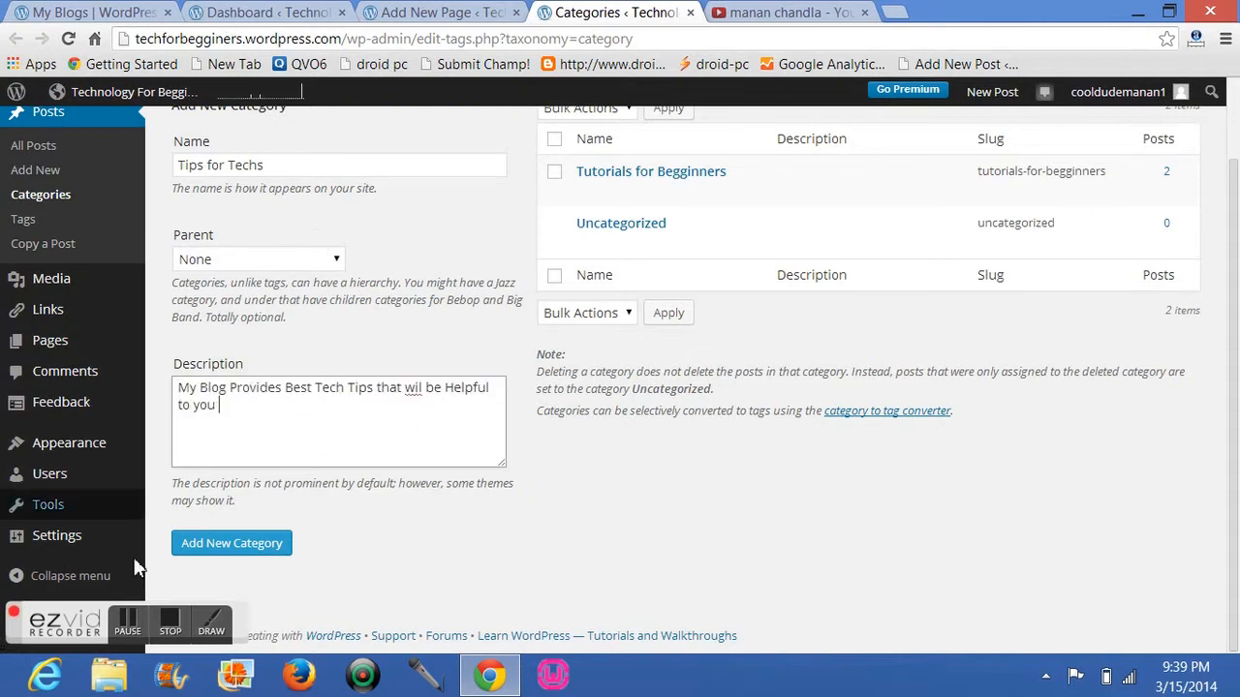
mouse_move(233, 543)
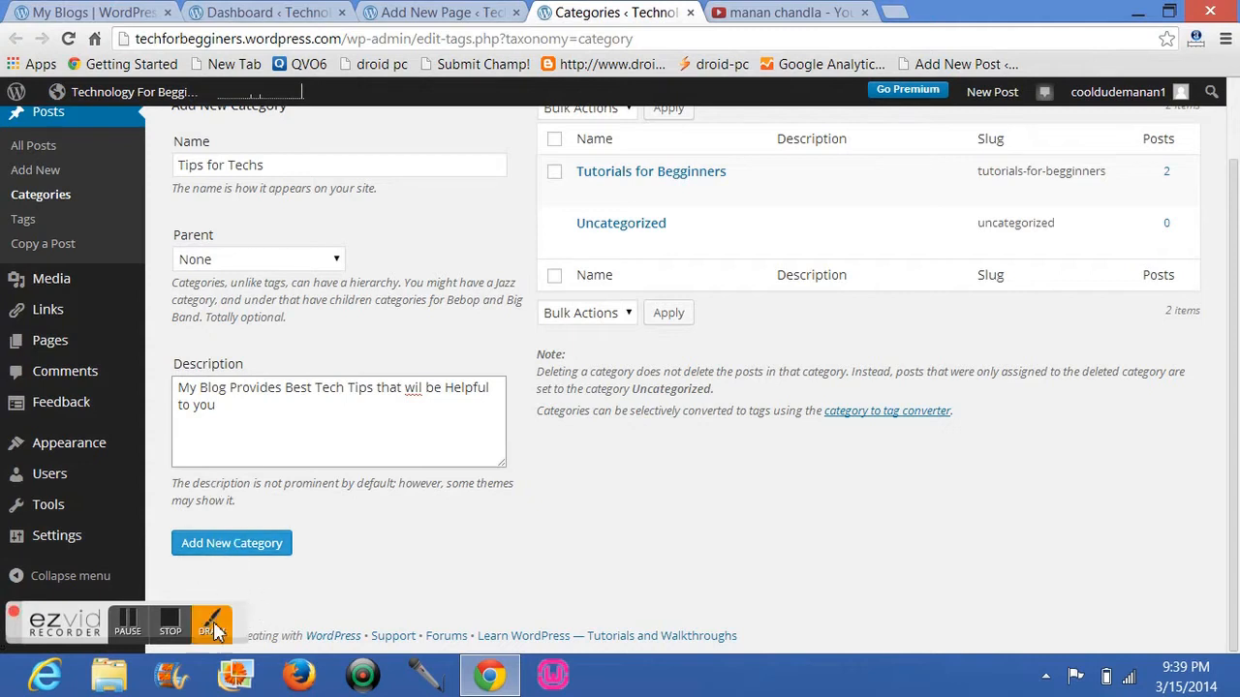
Add the Tips for Techs category, then delete it from the category list.
click(209, 624)
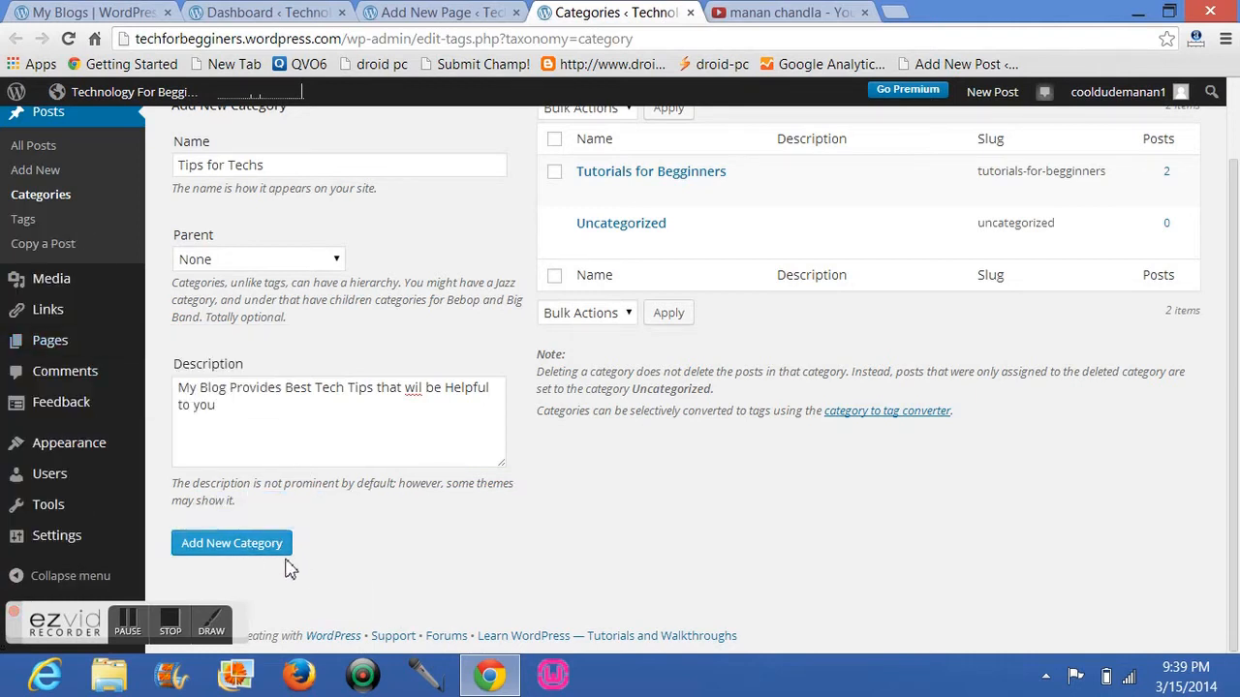
mouse_move(372, 482)
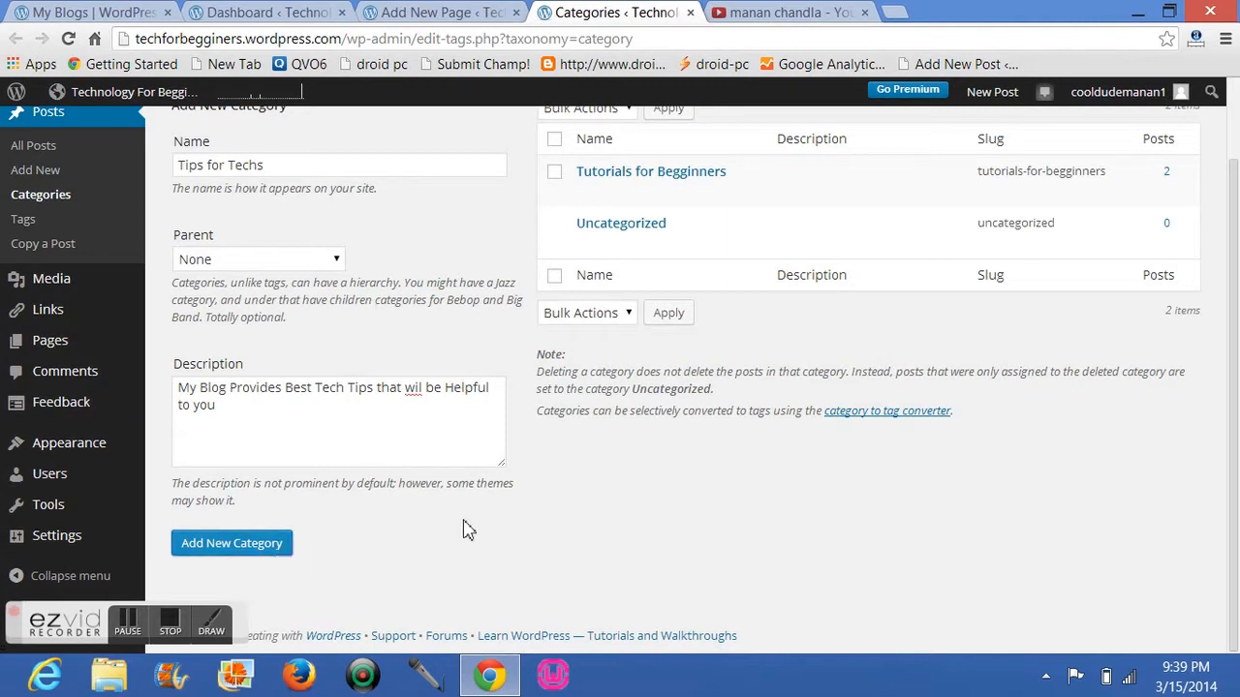
mouse_move(323, 538)
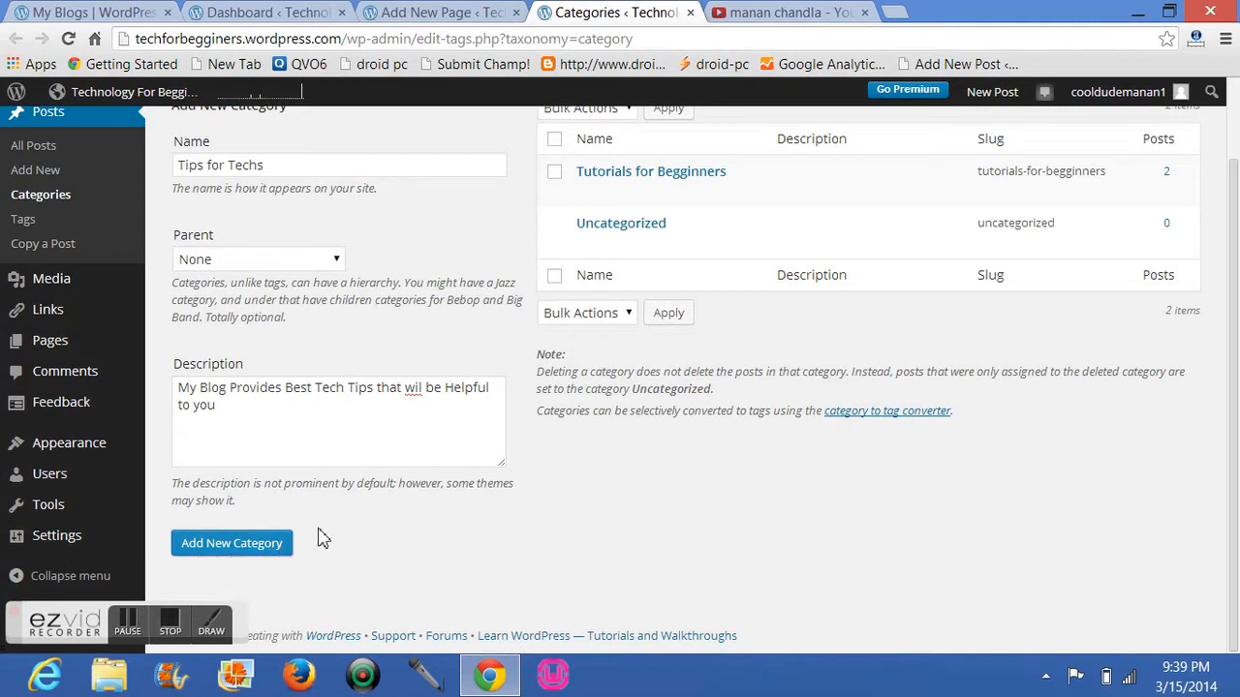
click(233, 543)
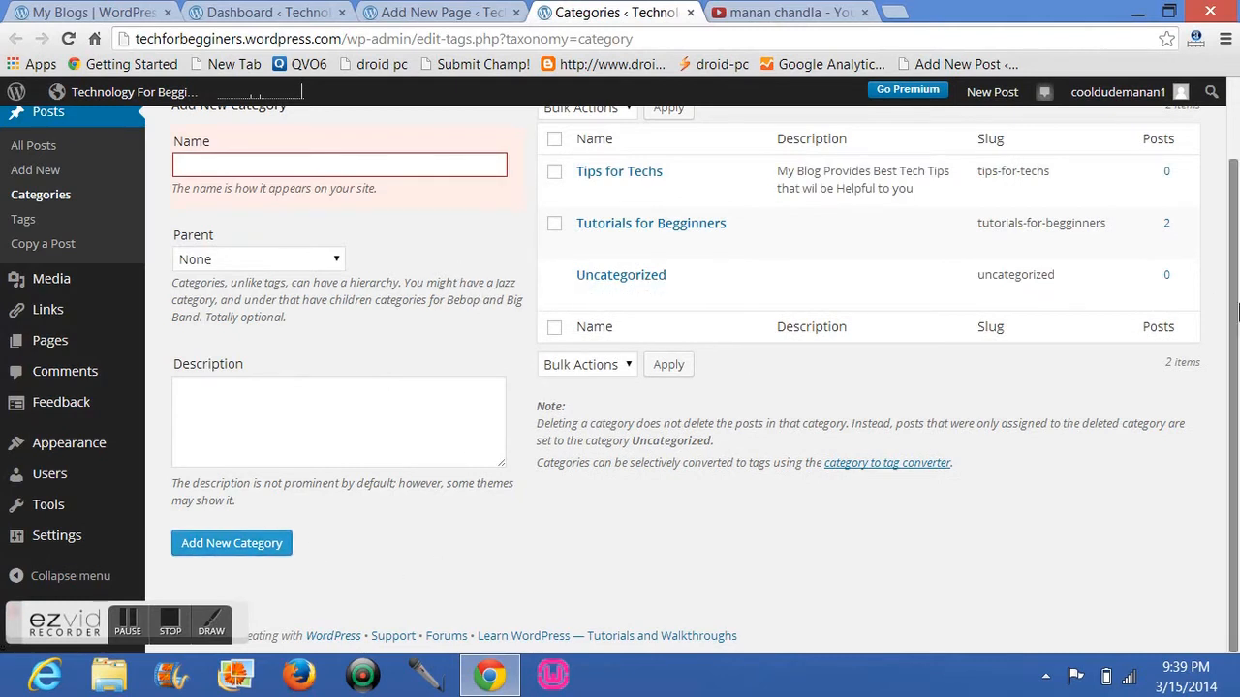
scroll(up, 3)
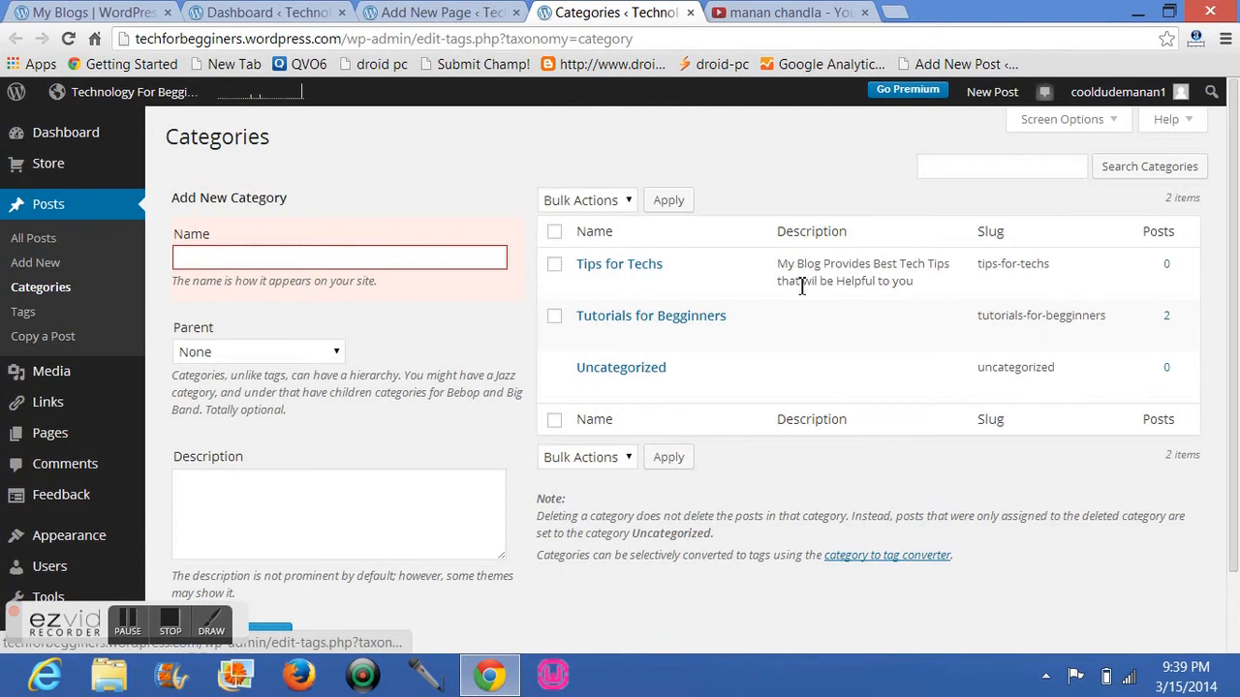
mouse_move(620, 264)
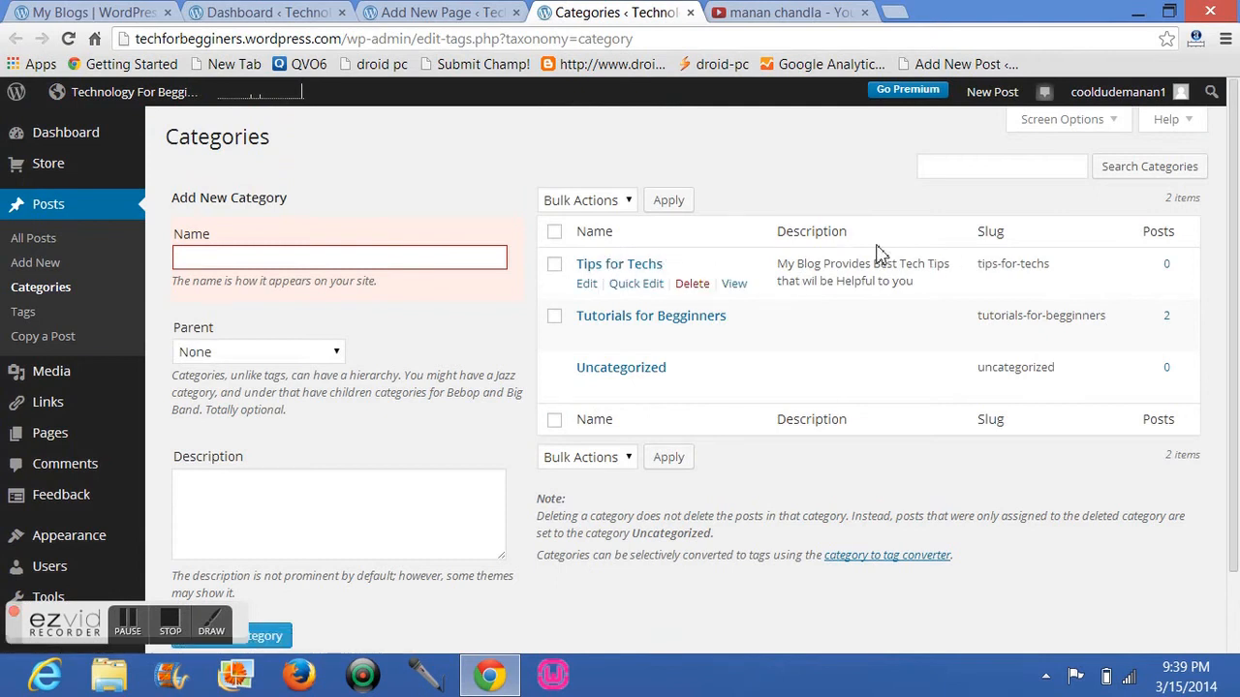
mouse_move(616, 321)
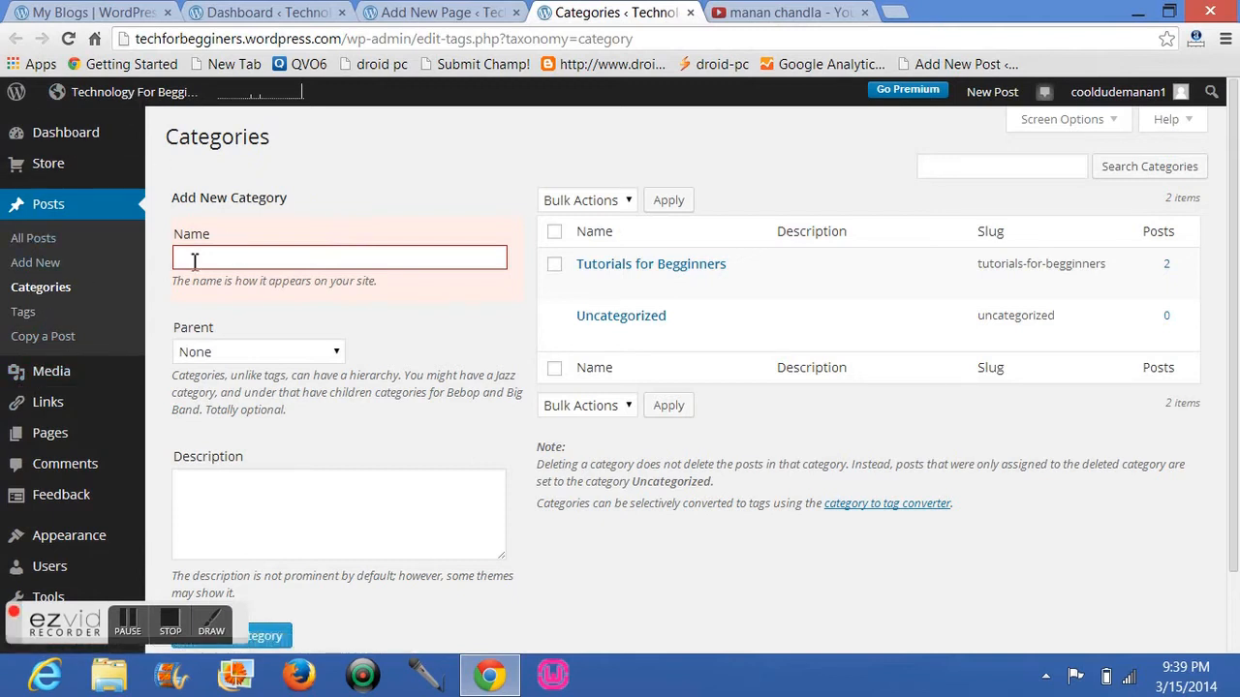
scroll(down, 3)
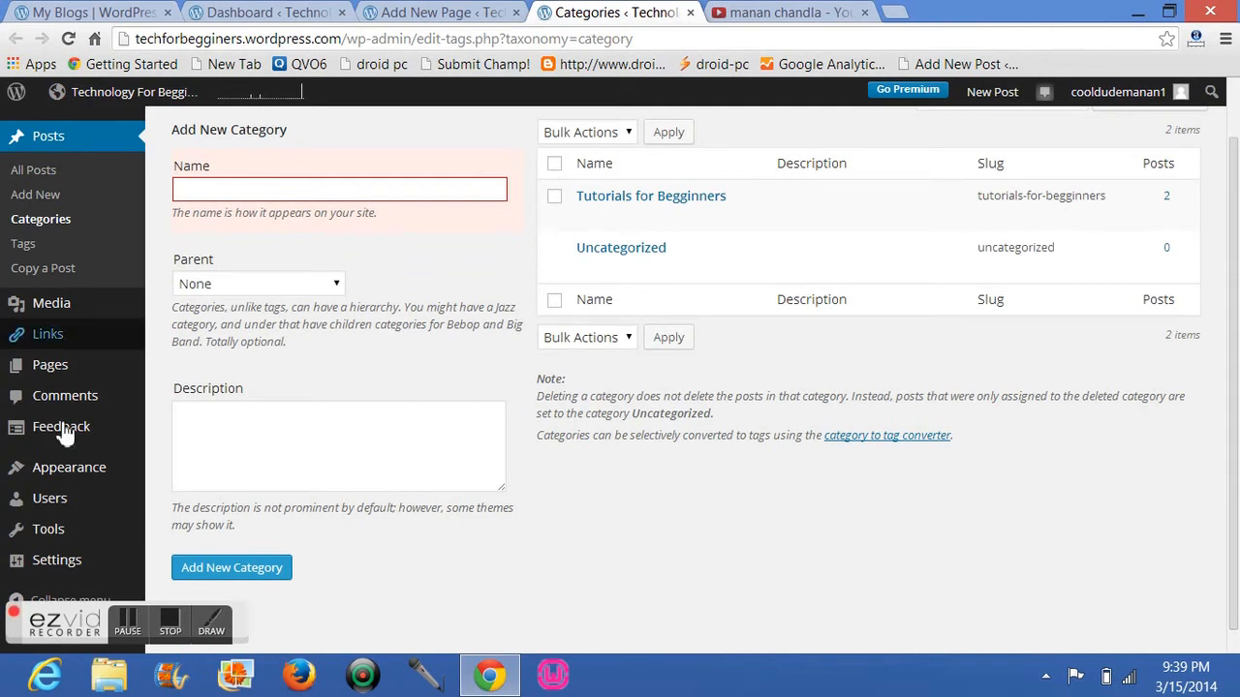
mouse_move(66, 395)
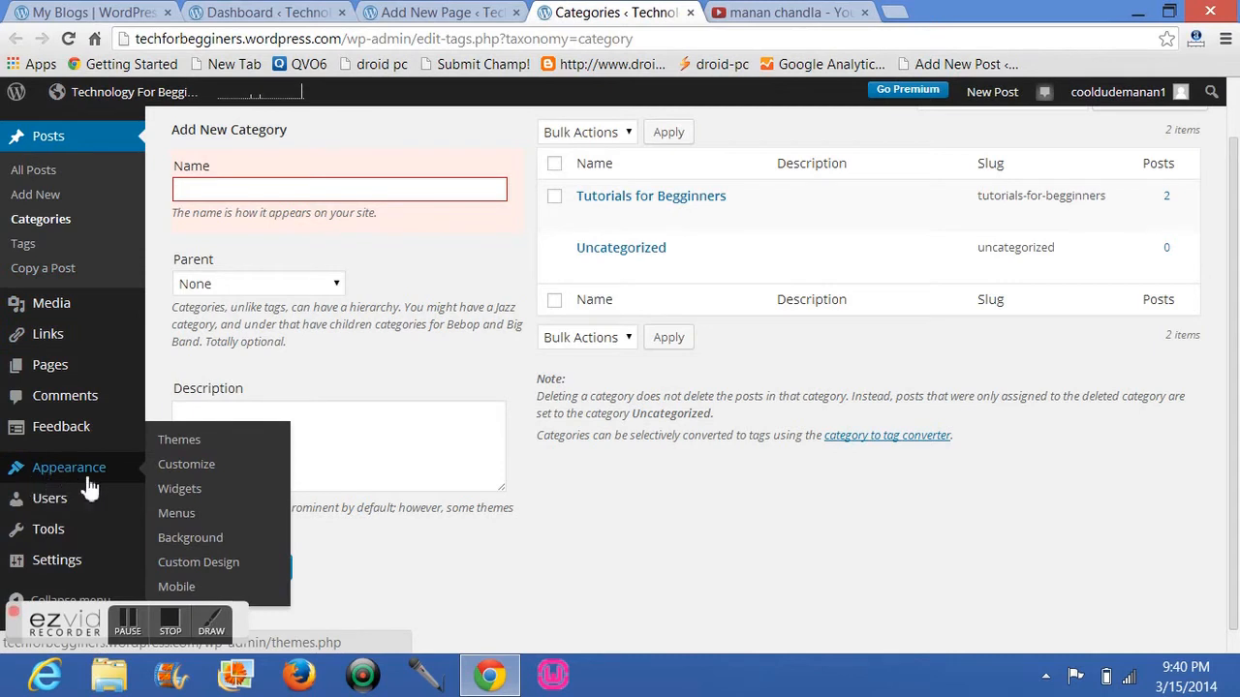
mouse_move(178, 440)
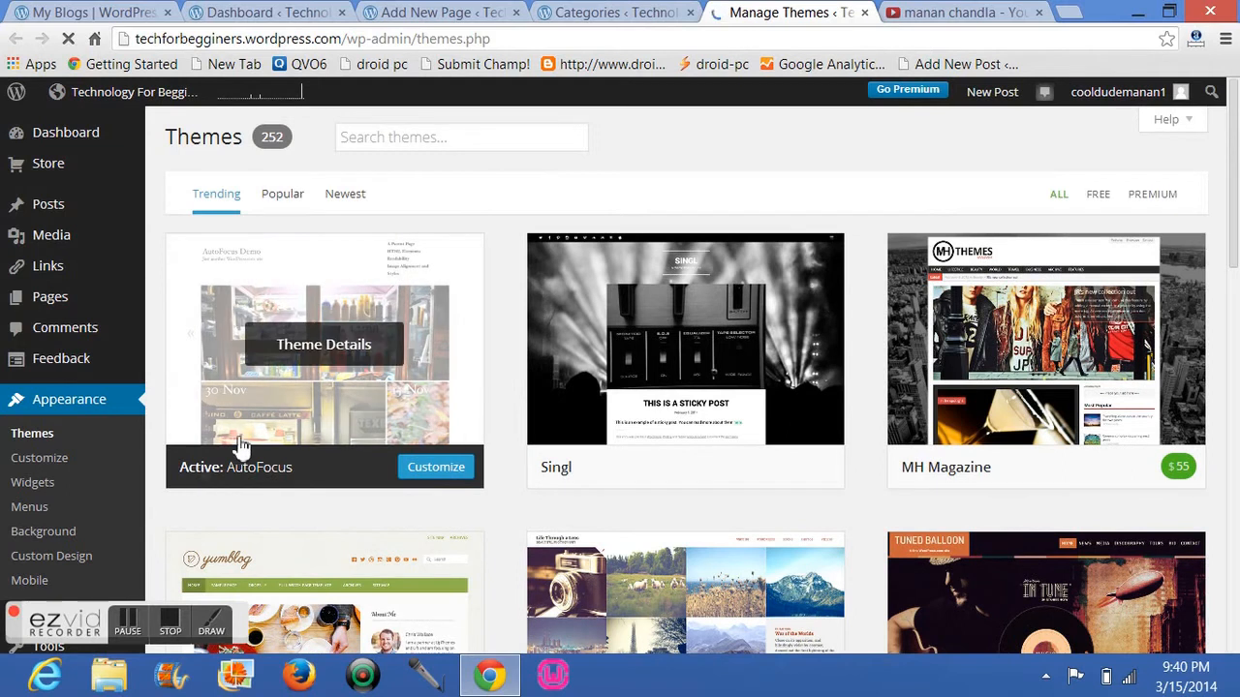
mouse_move(240, 485)
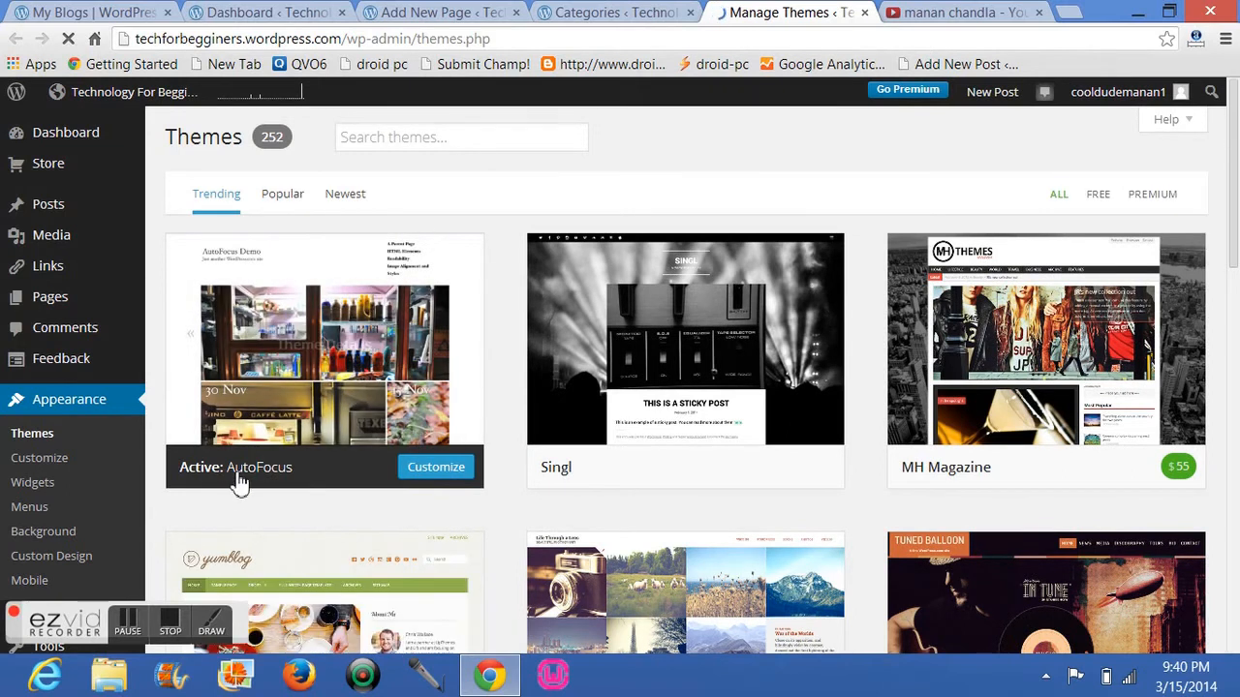
mouse_move(512, 175)
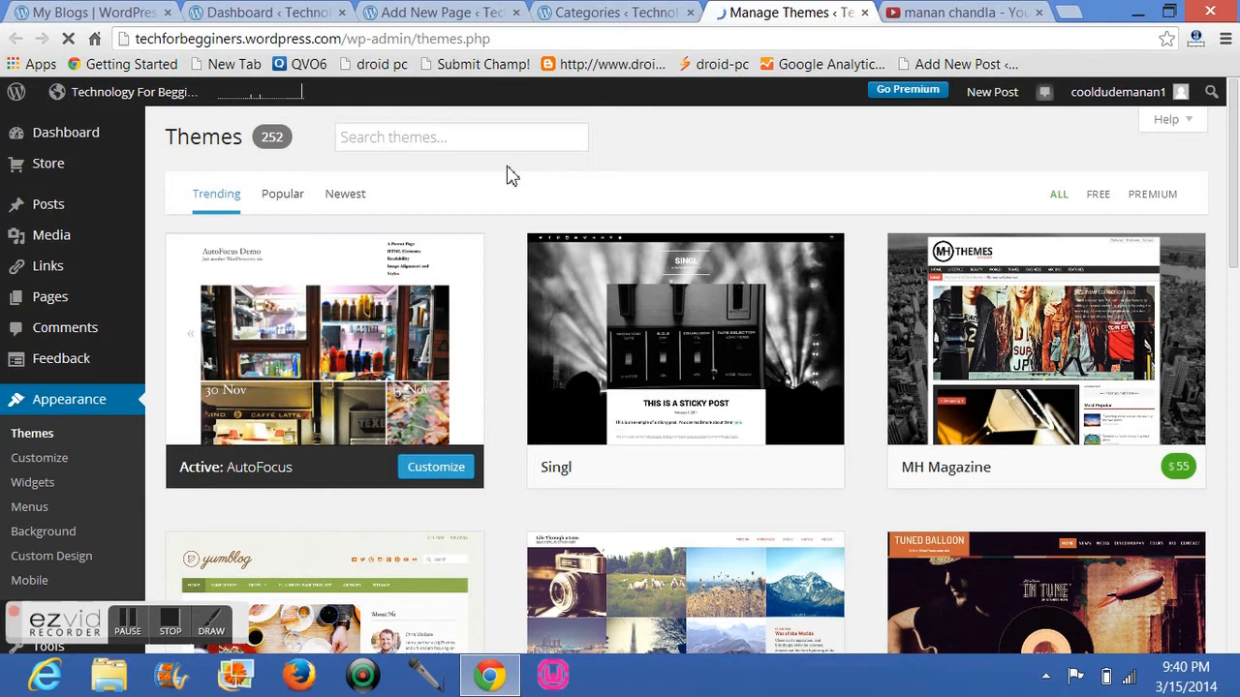
mouse_move(472, 163)
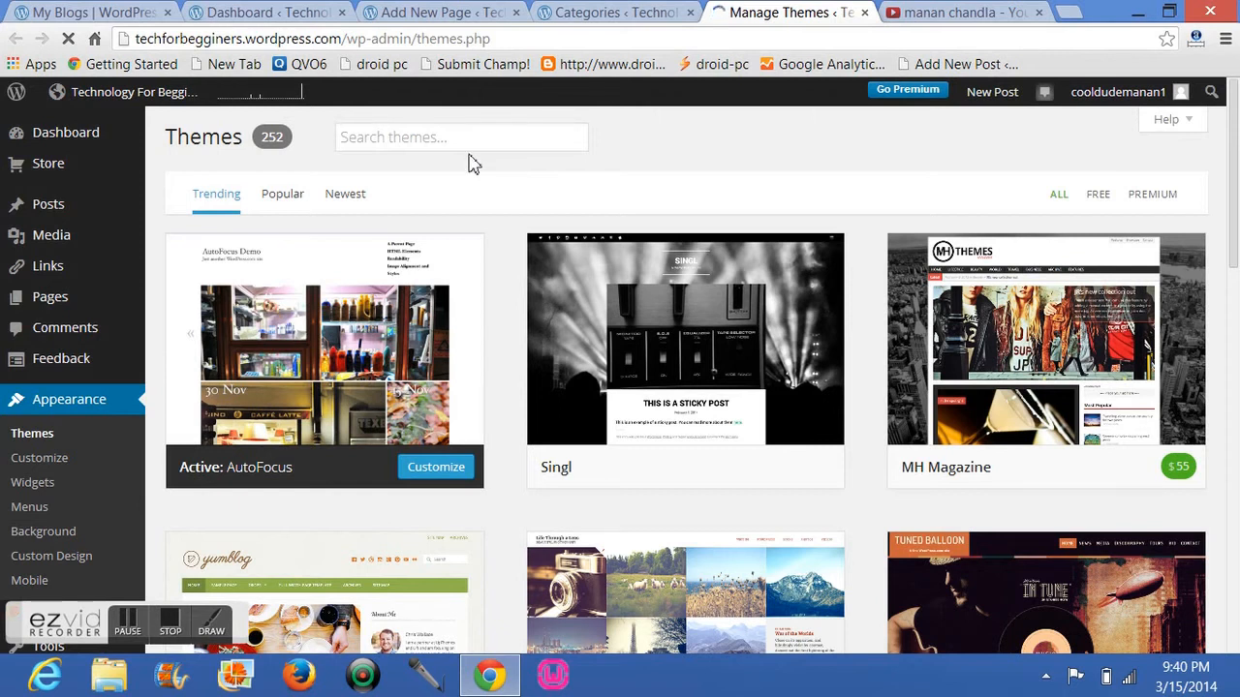
mouse_move(502, 184)
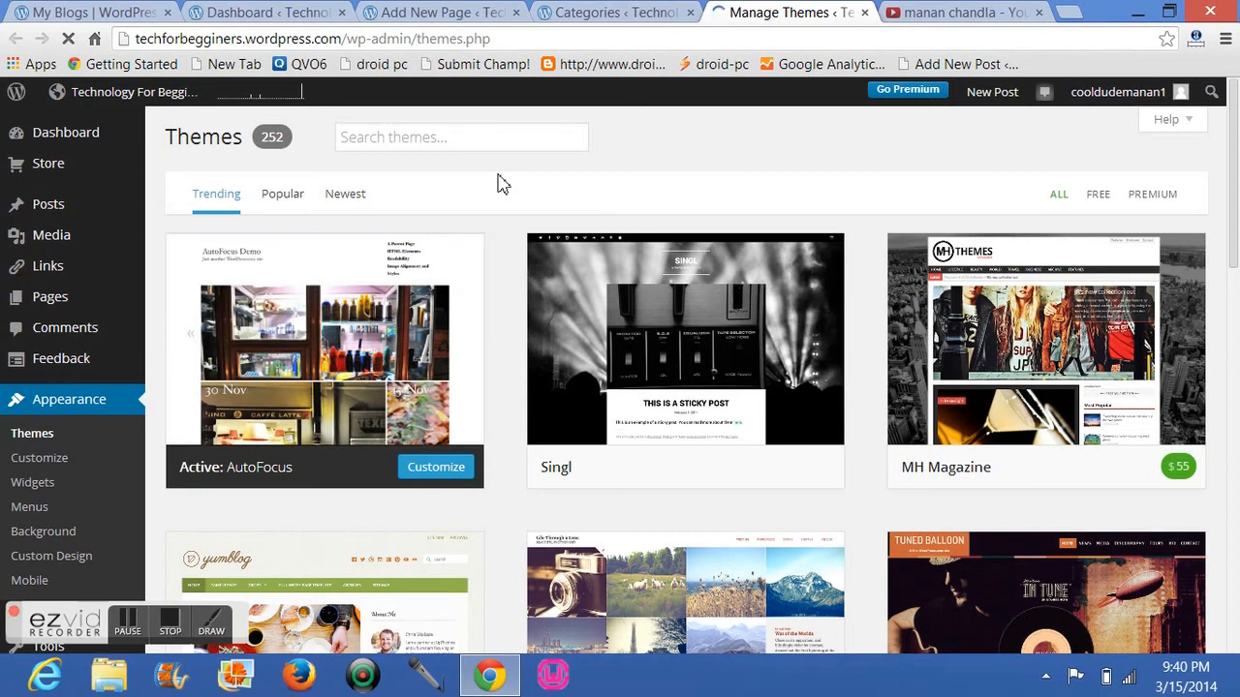
mouse_move(368, 456)
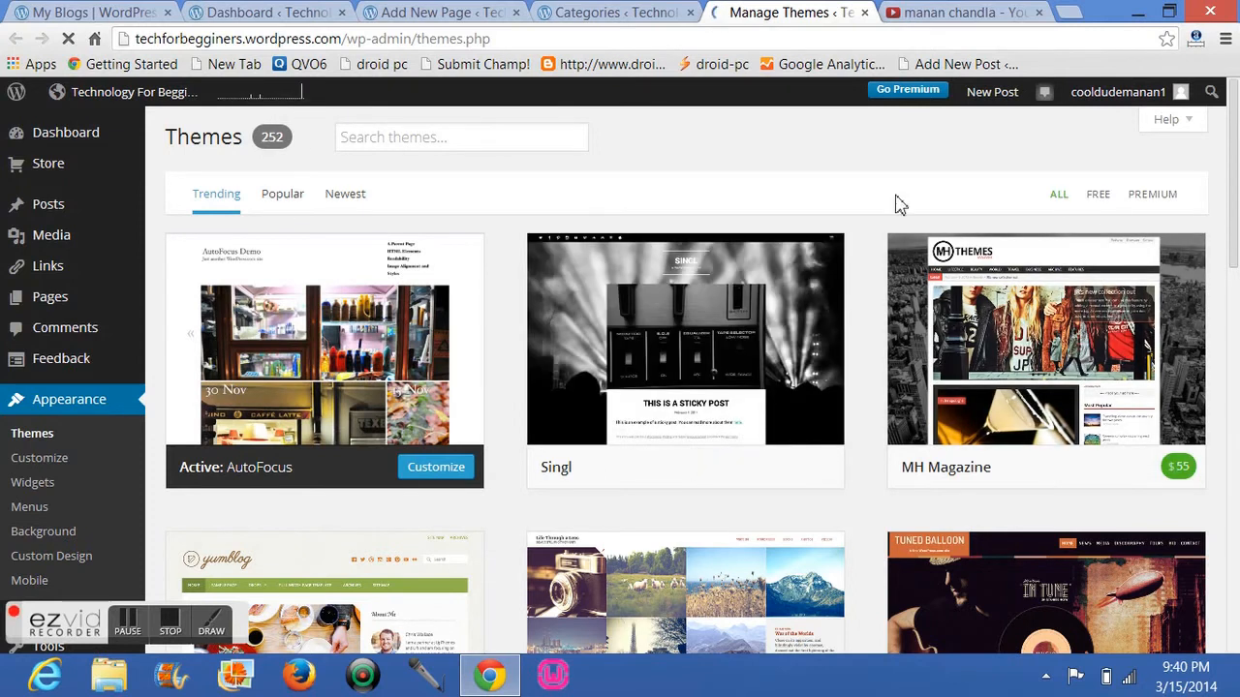
mouse_move(950, 273)
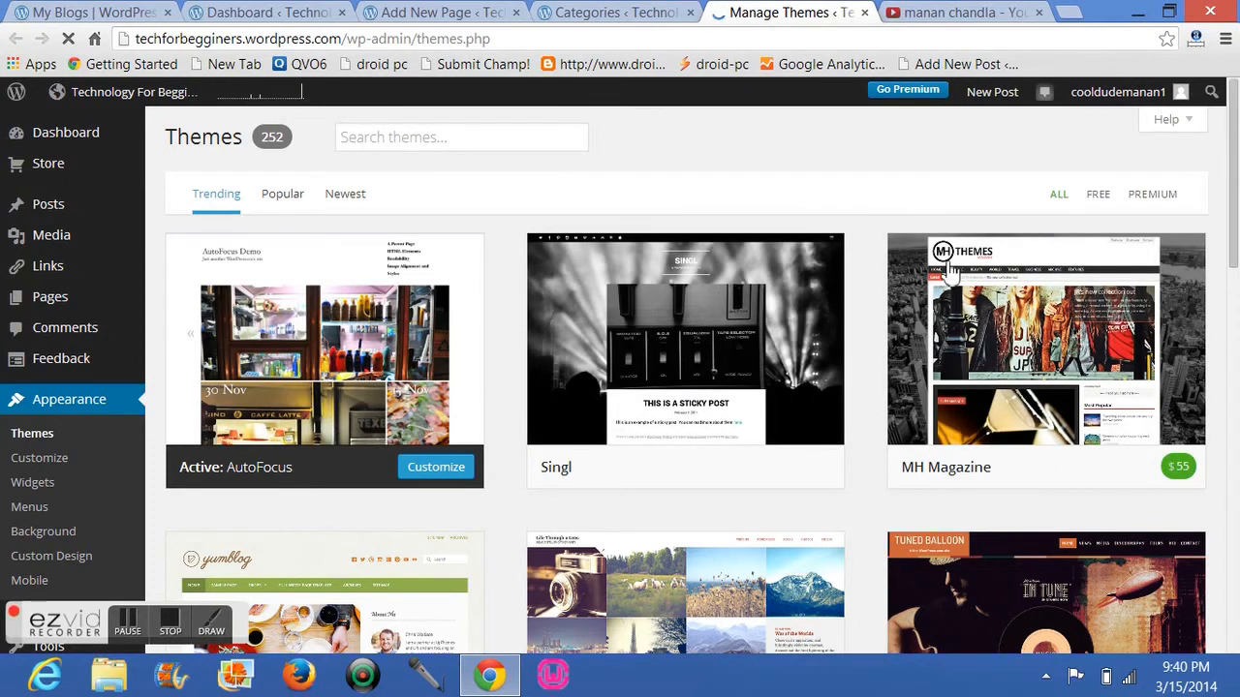
mouse_move(323, 339)
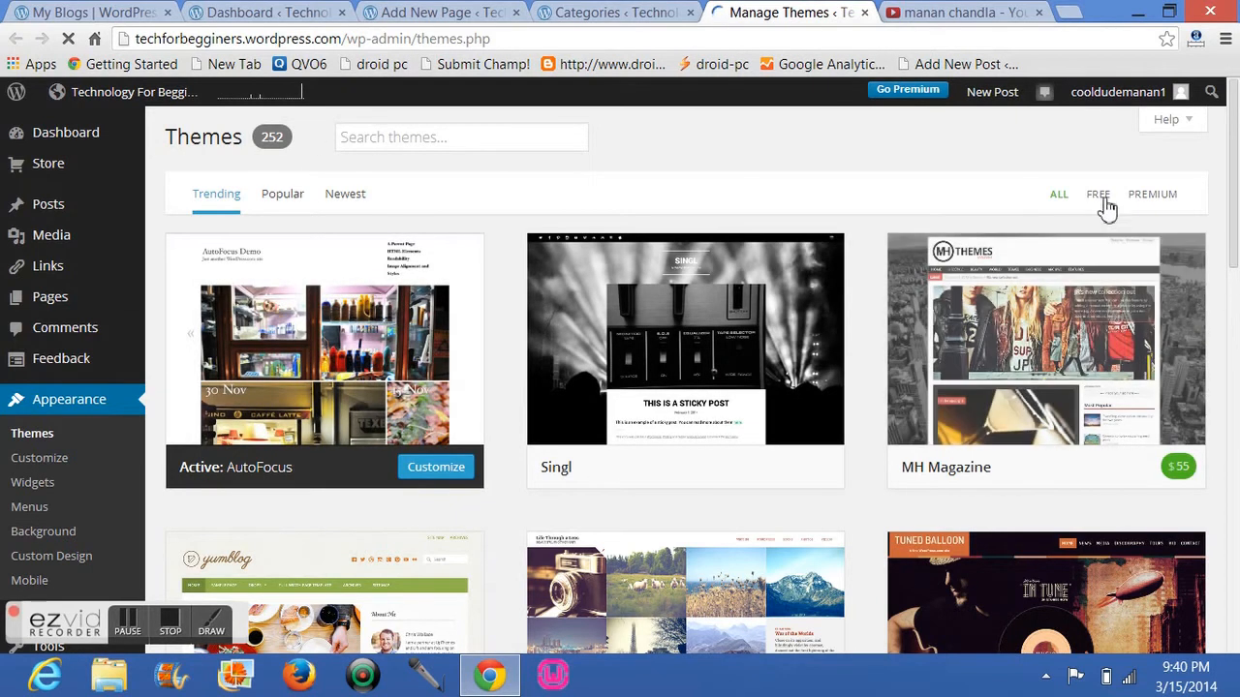
Filter the Themes gallery to the 147 free themes and browse them.
click(1096, 194)
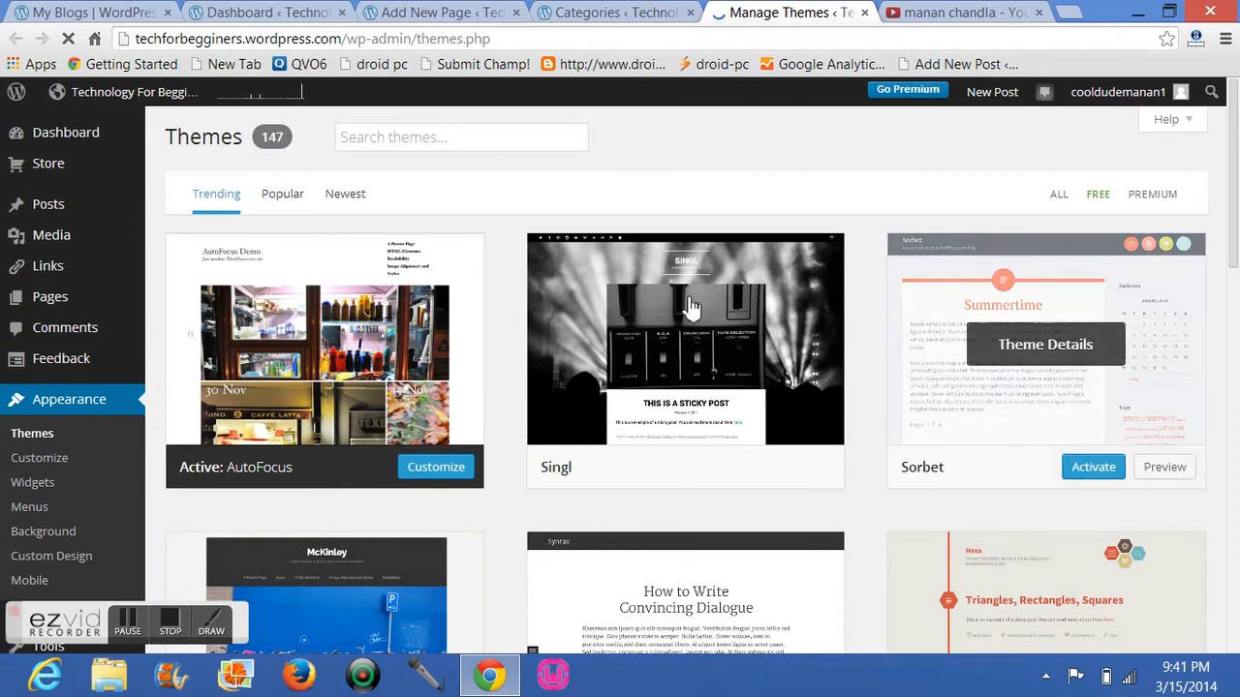
scroll(down, 3)
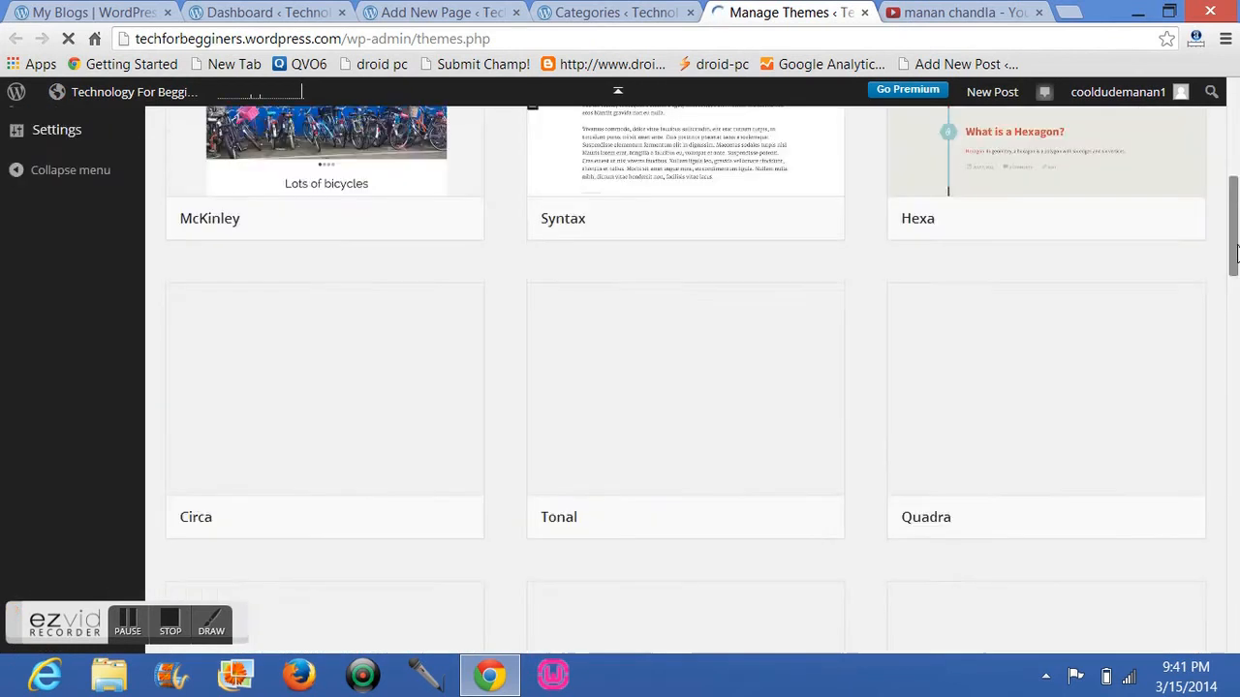
scroll(up, 3)
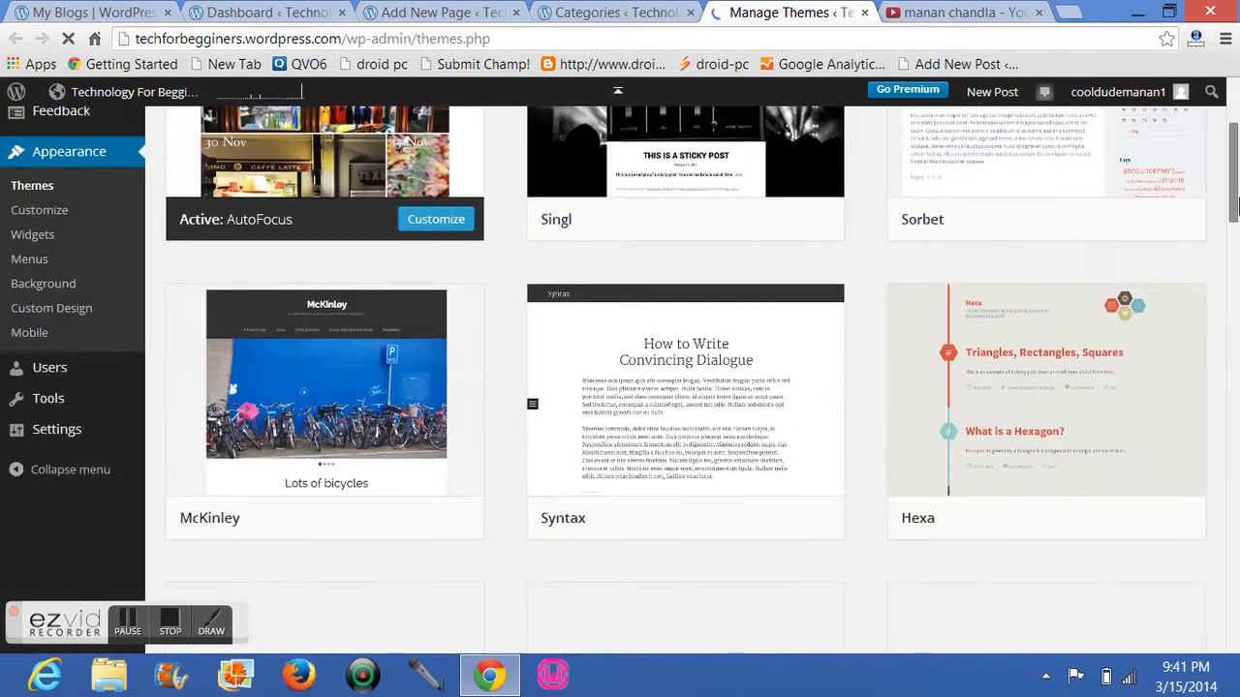
scroll(up, 3)
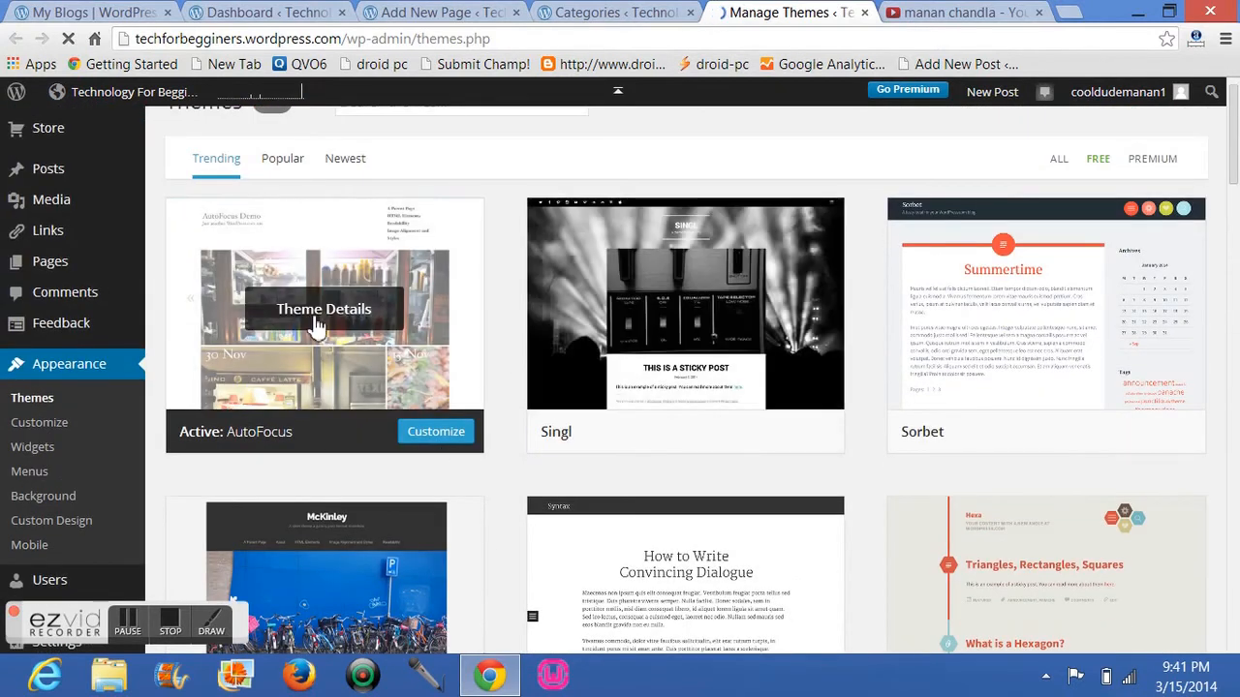
mouse_move(108, 511)
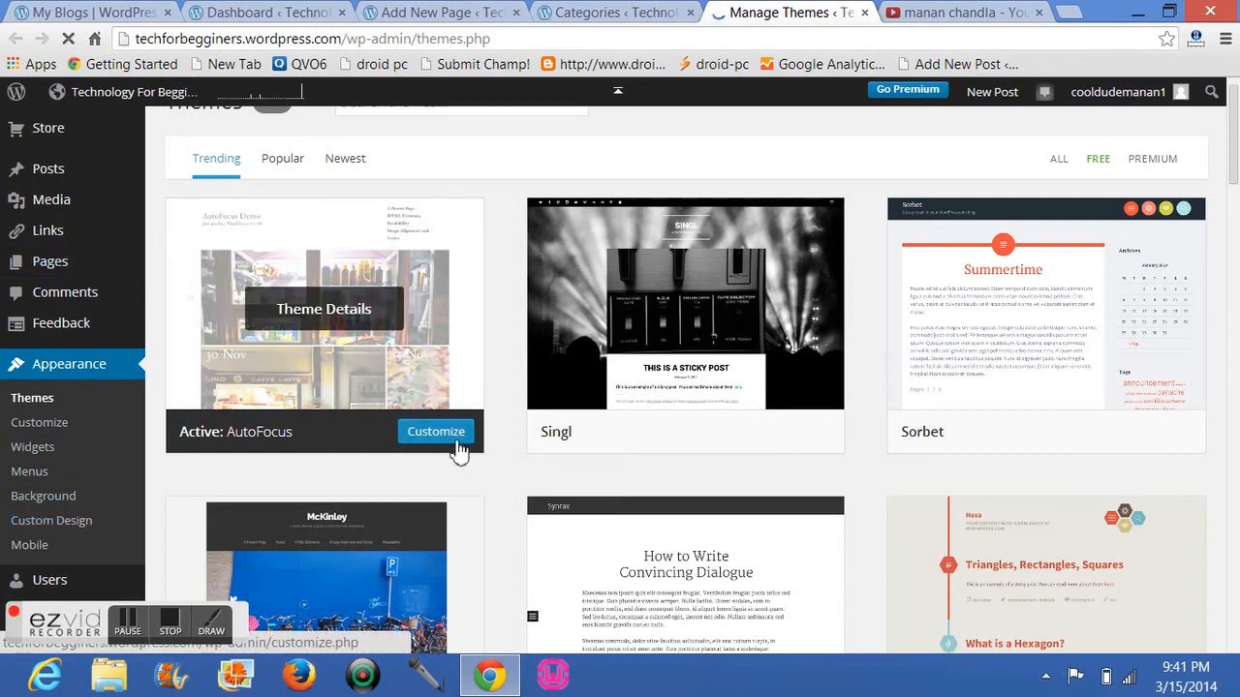
mouse_move(422, 203)
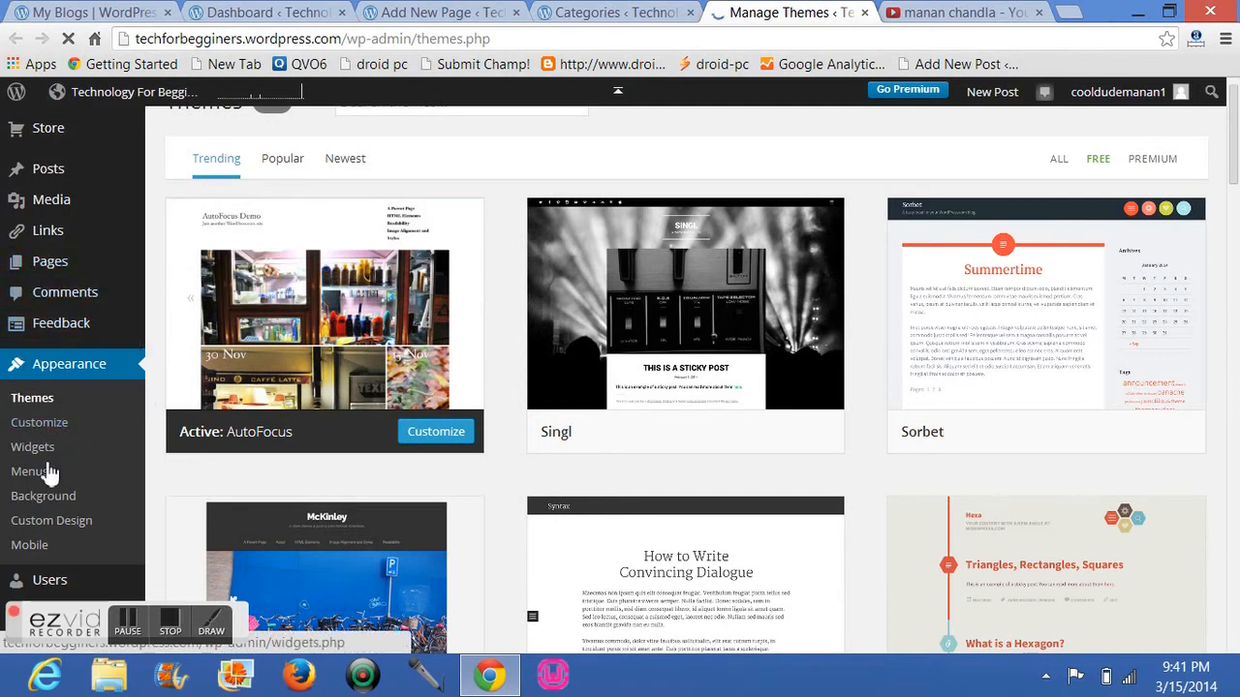
mouse_move(31, 446)
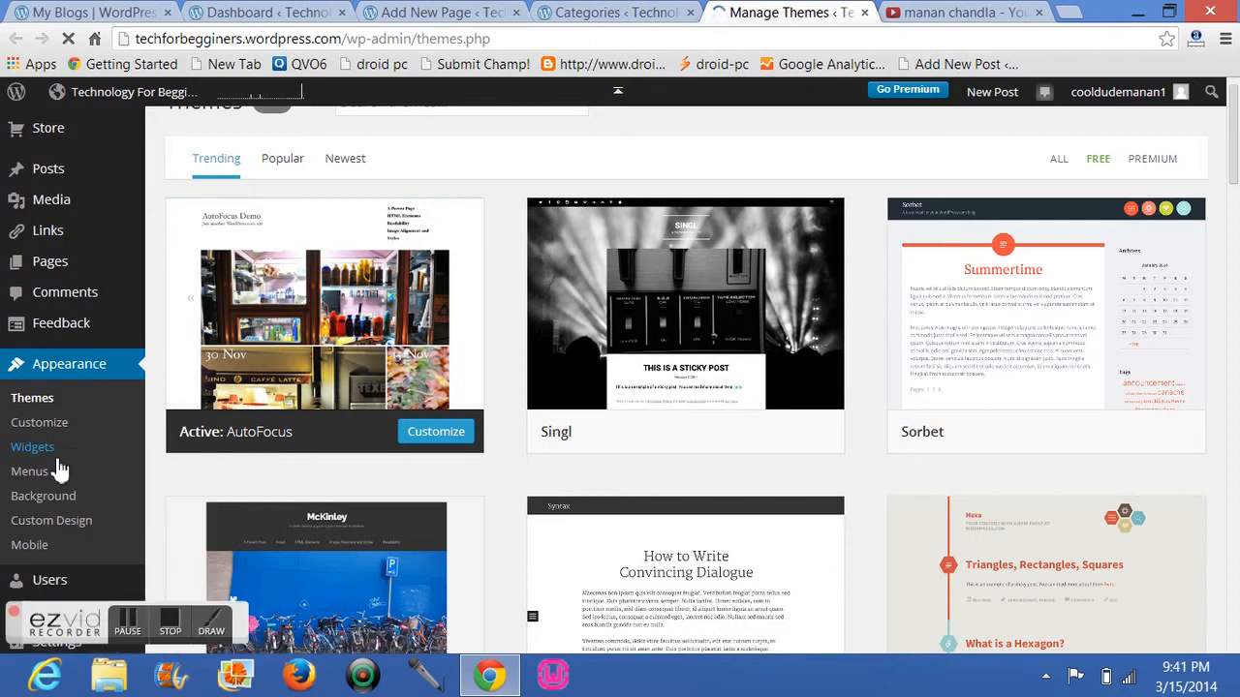
Browse the Available Widgets list on the Appearance > Widgets page.
click(31, 446)
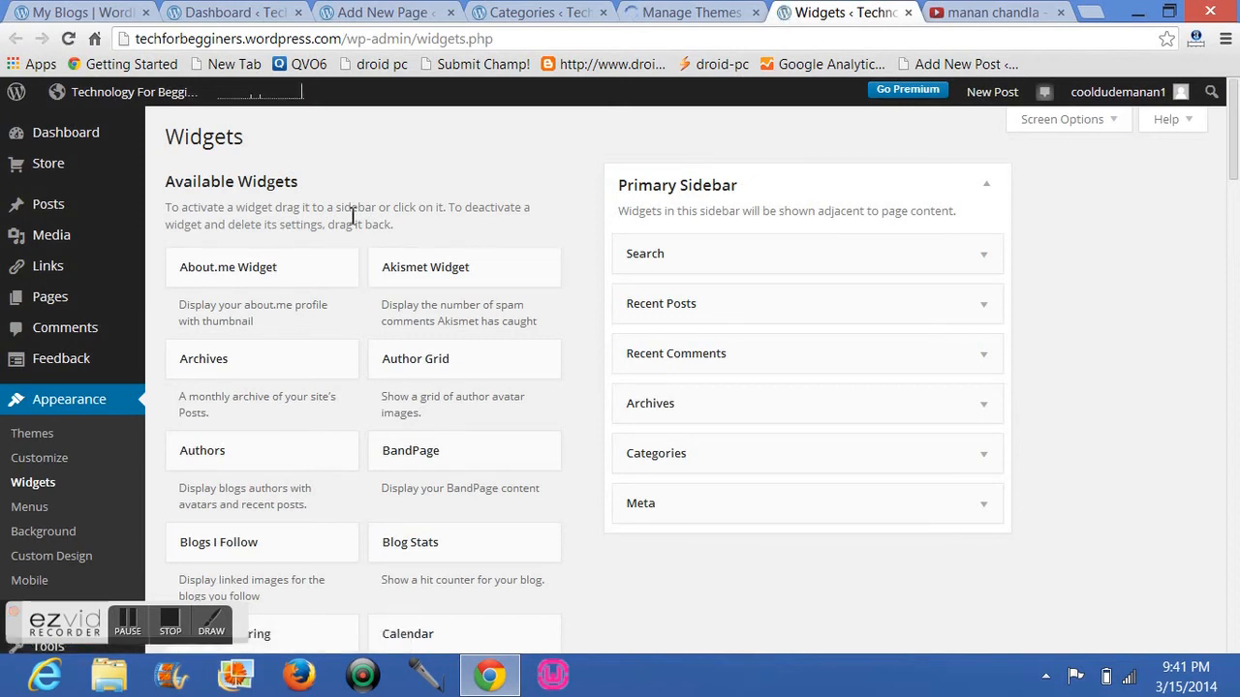
scroll(down, 3)
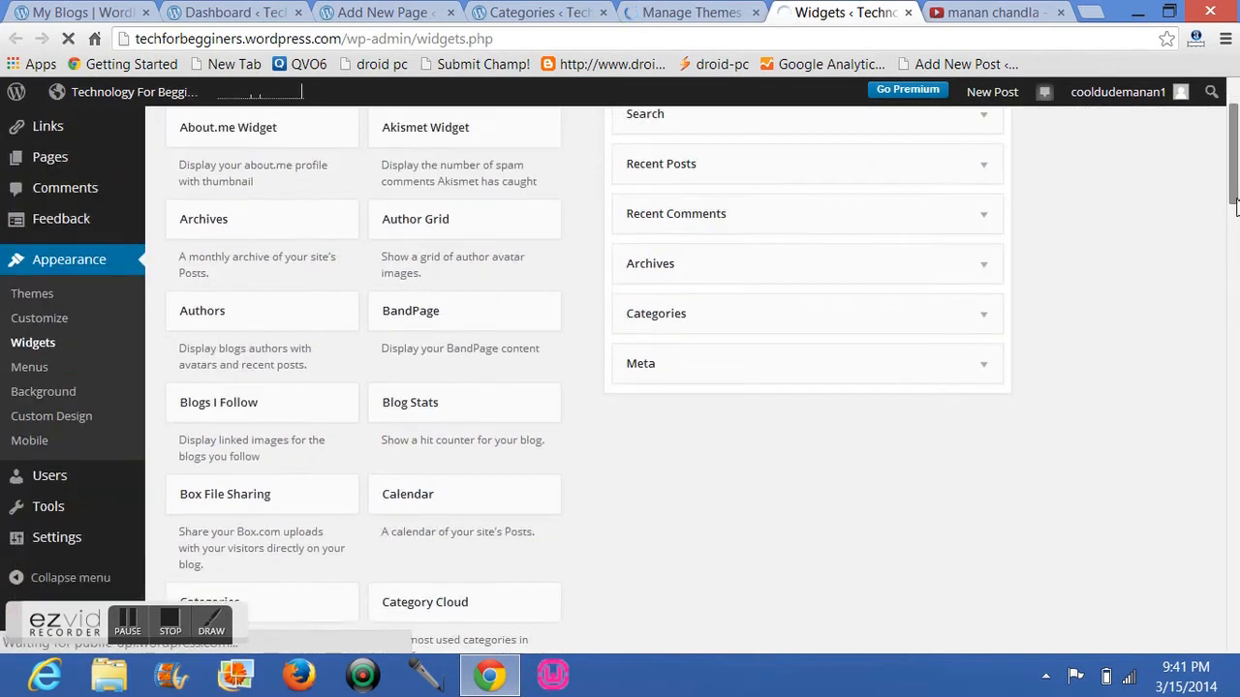
scroll(down, 3)
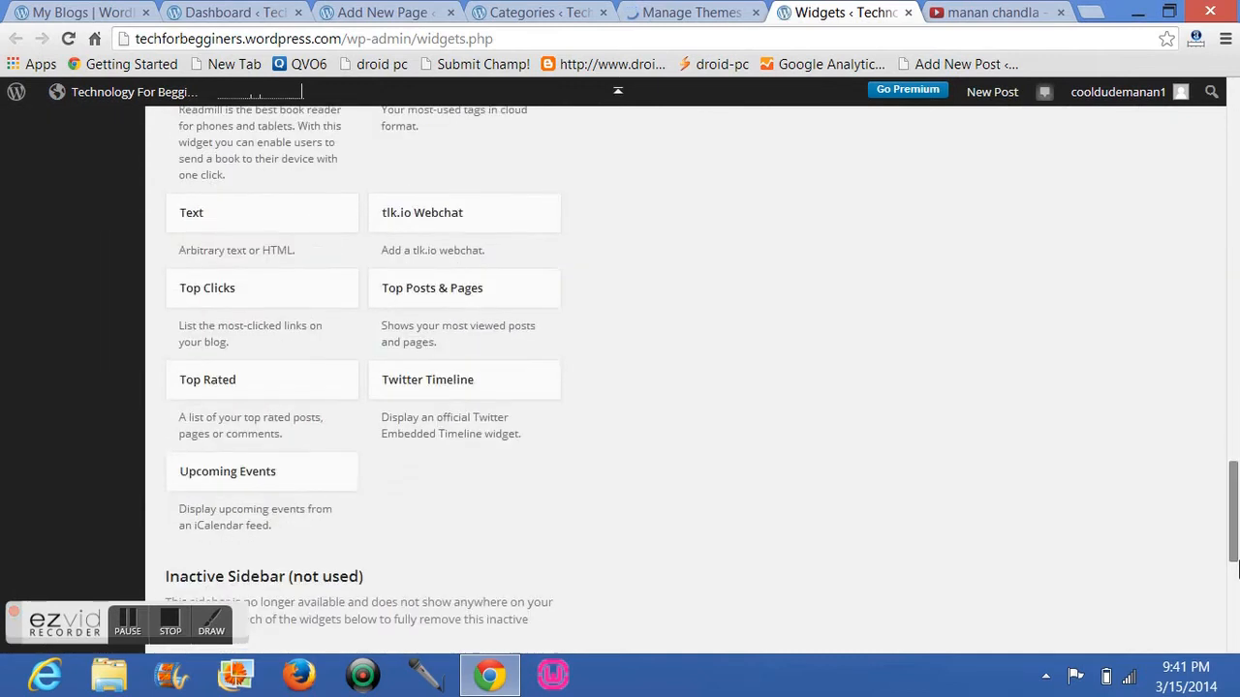
scroll(up, 3)
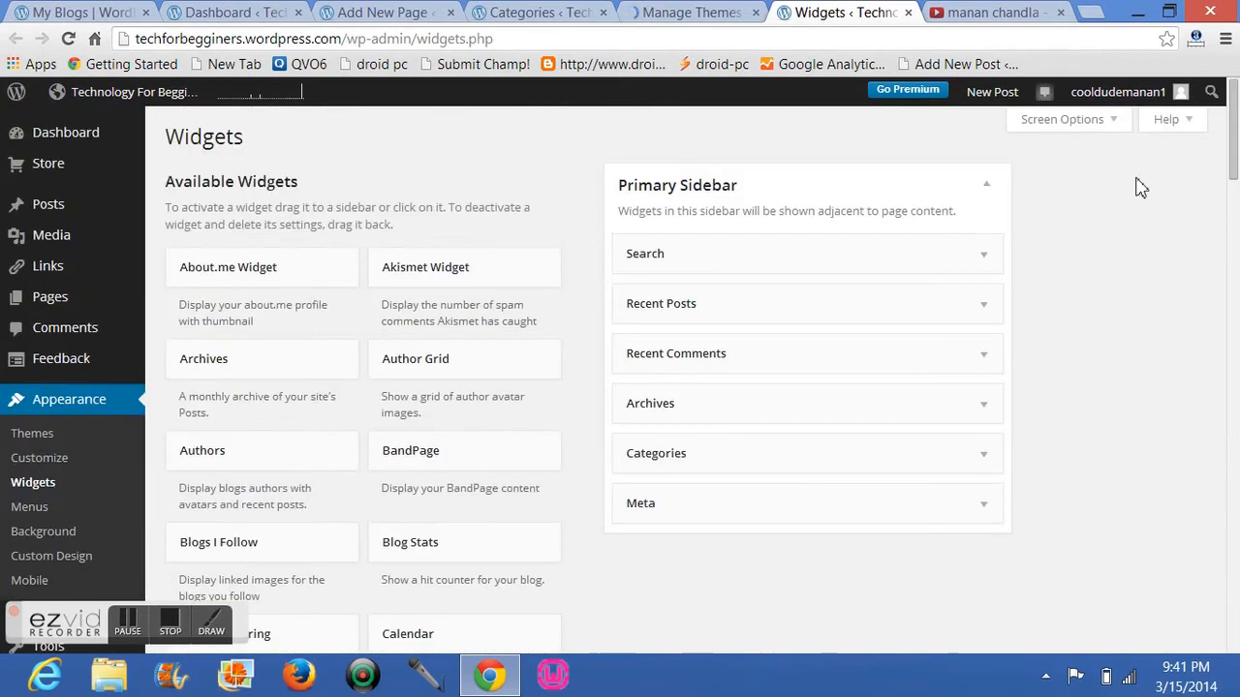
mouse_move(566, 322)
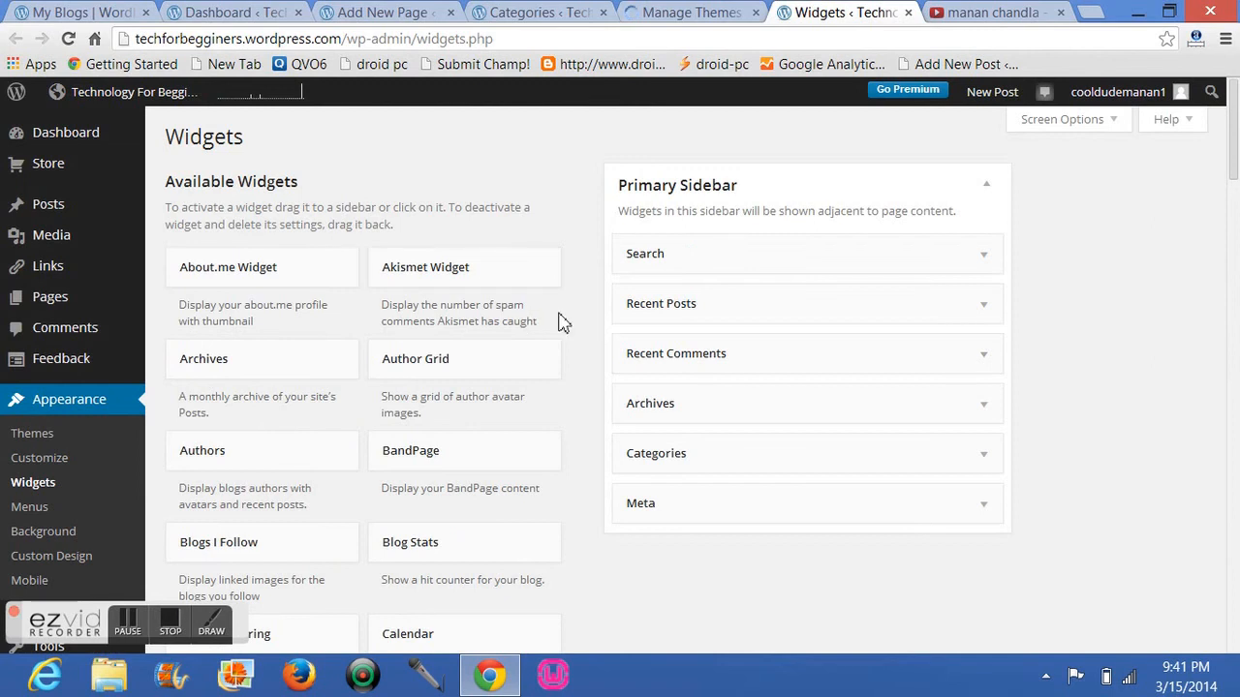
mouse_move(789, 403)
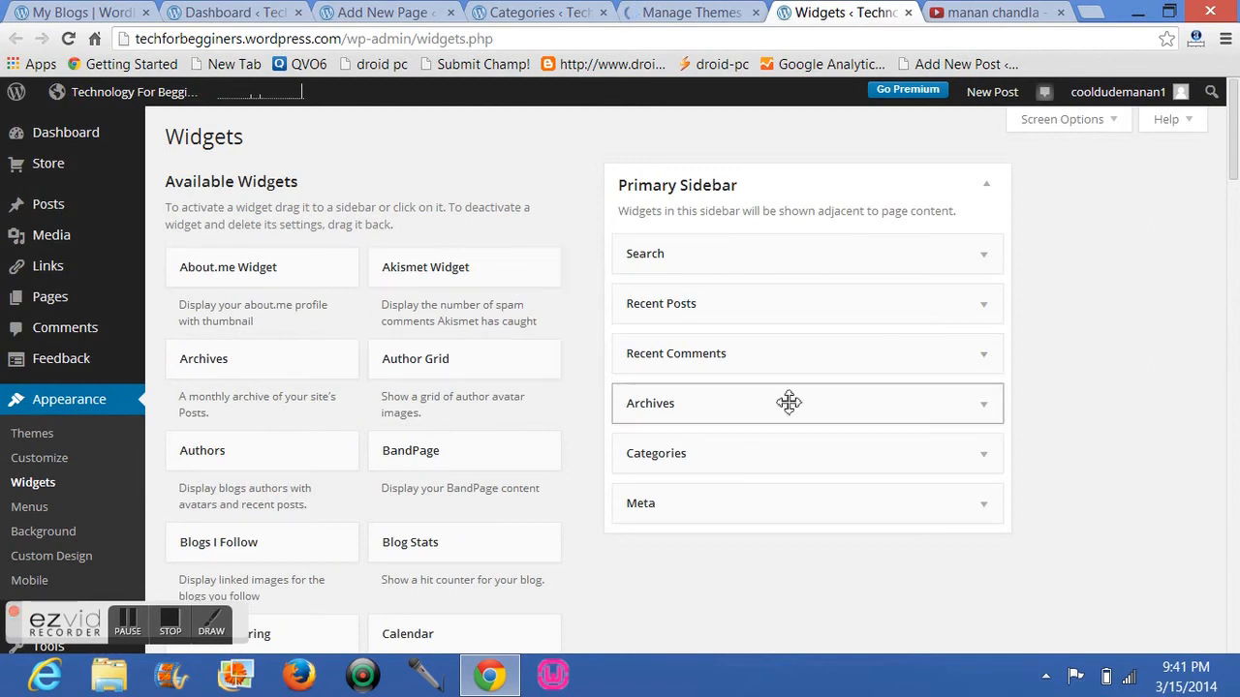
scroll(down, 3)
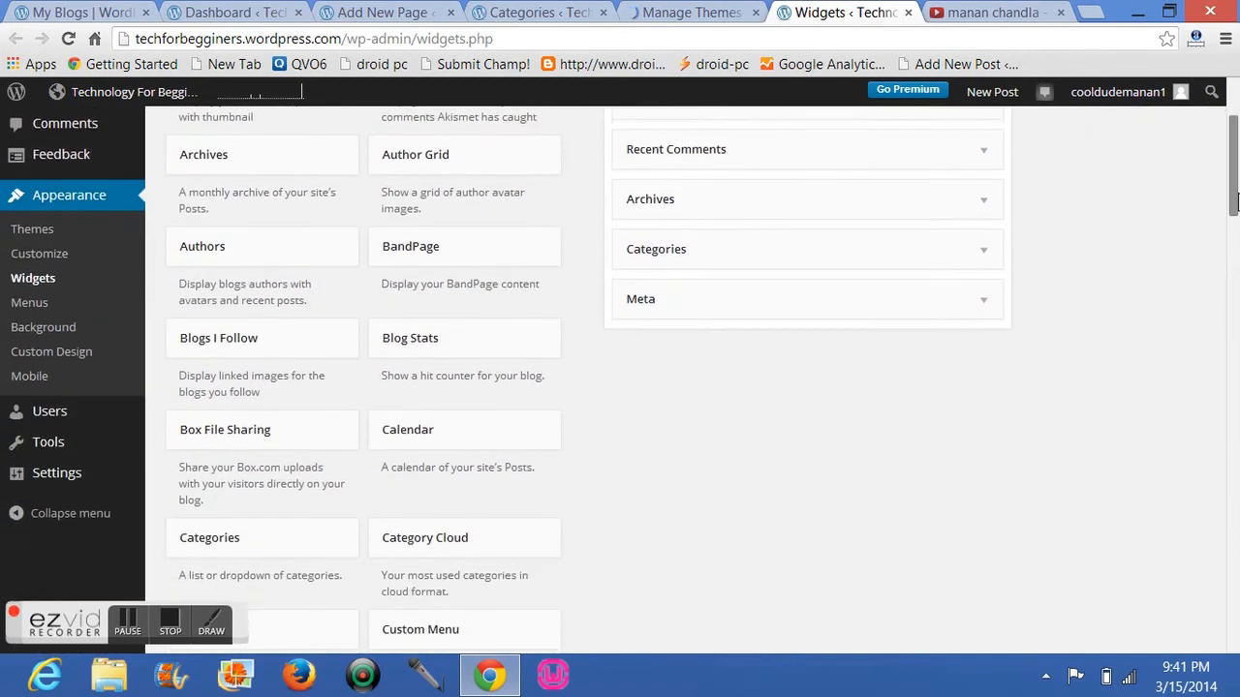
scroll(down, 3)
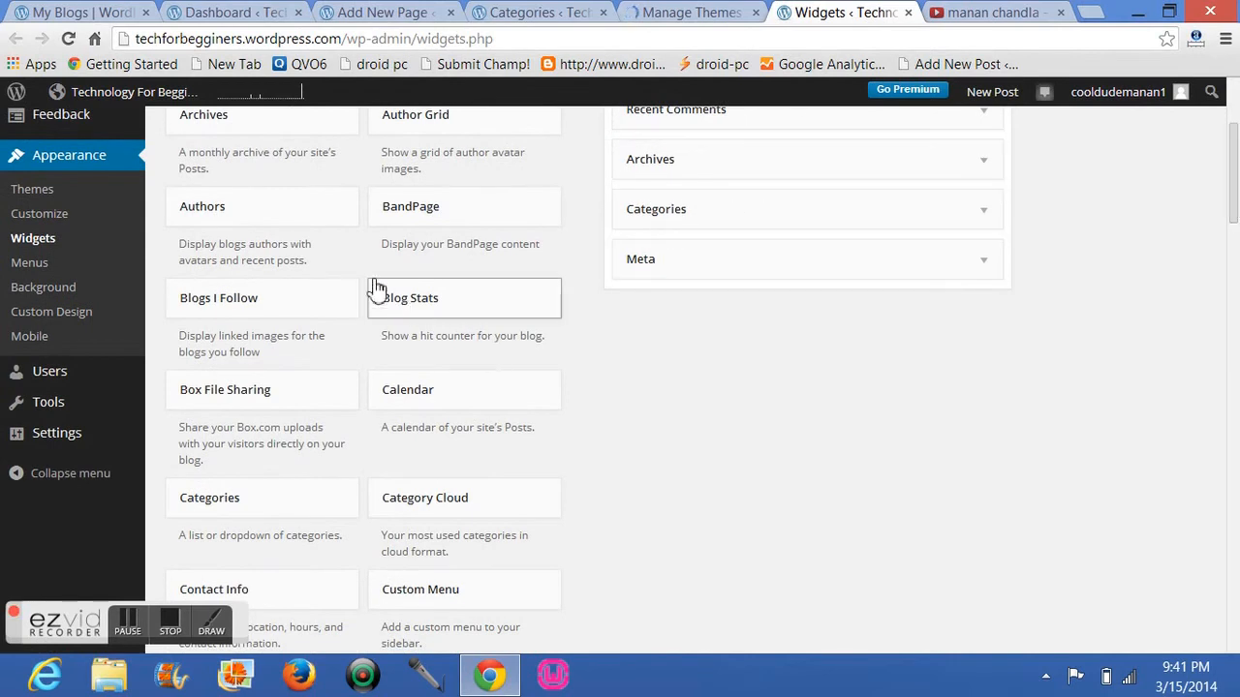
mouse_move(240, 225)
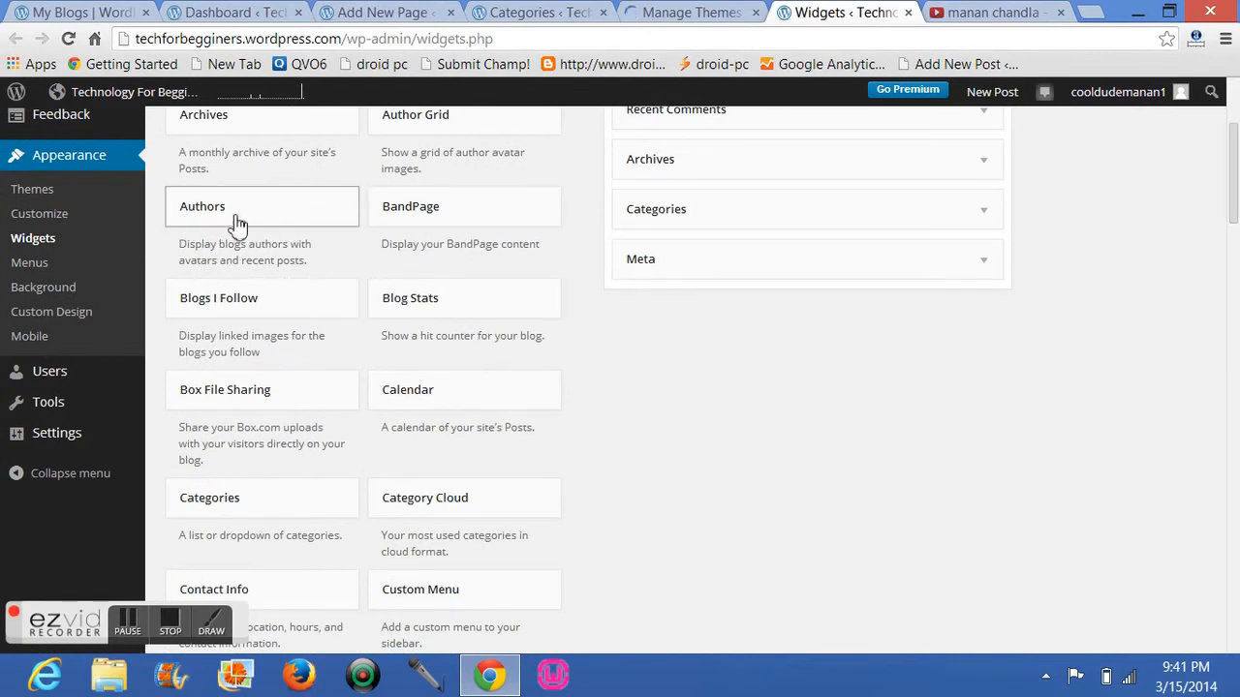
scroll(up, 3)
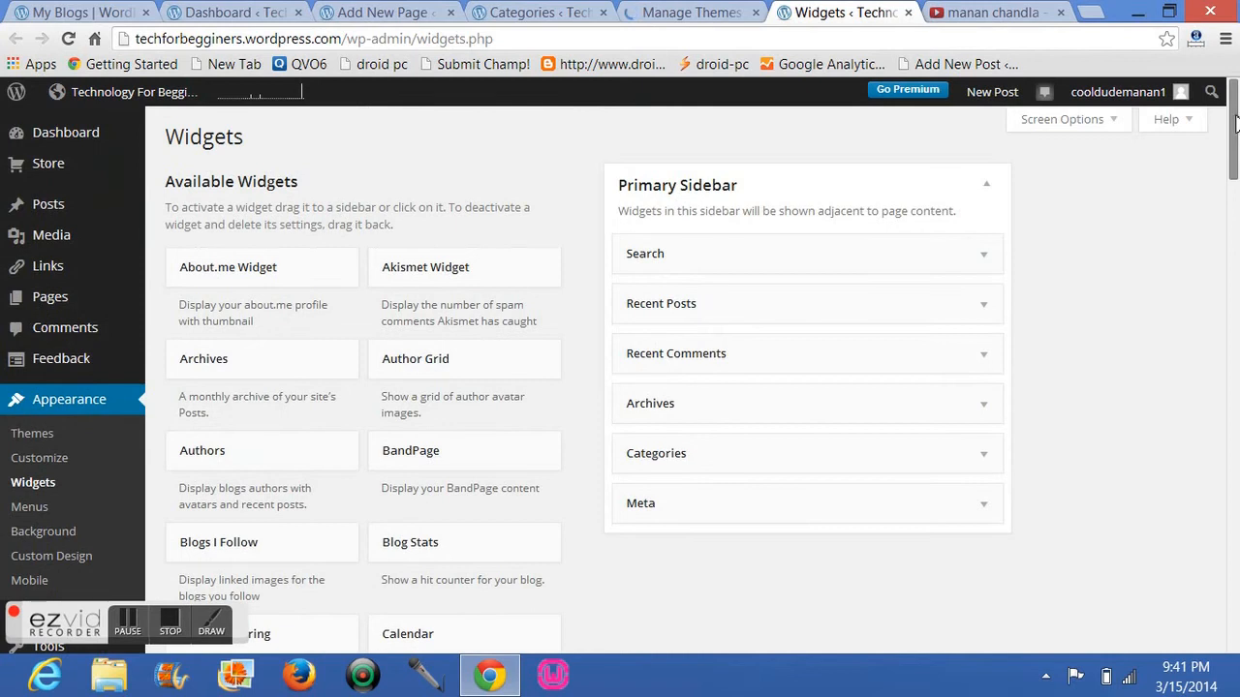
scroll(down, 3)
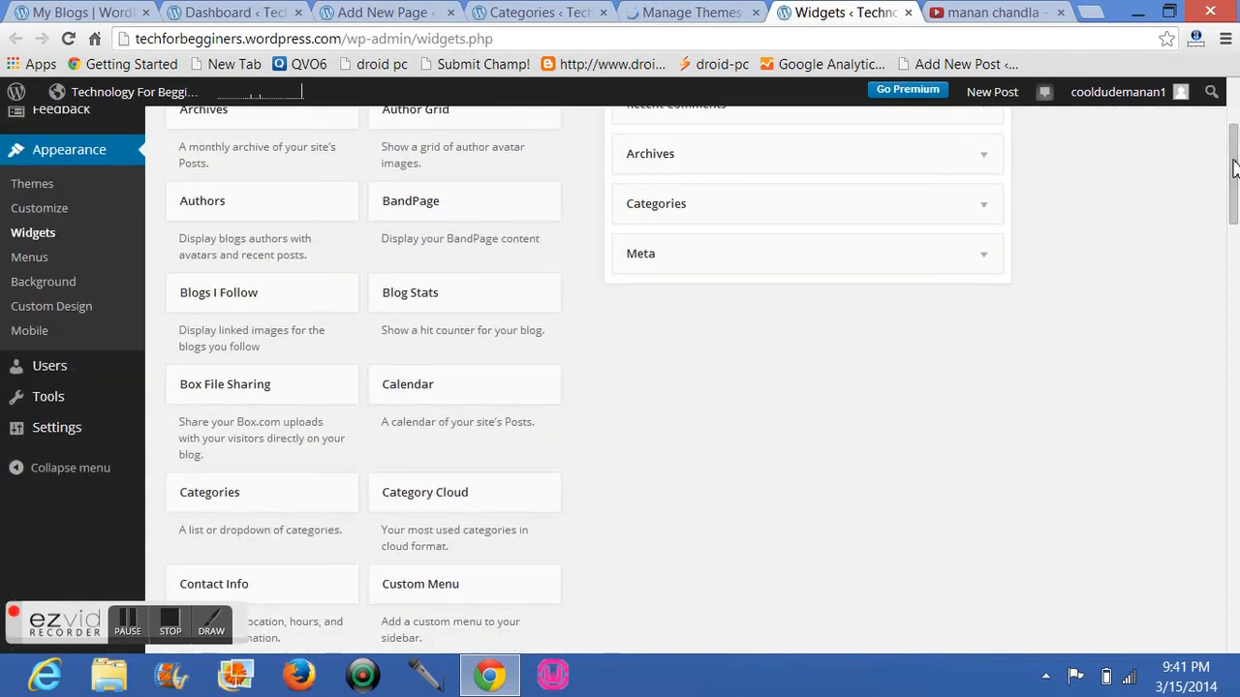
scroll(down, 3)
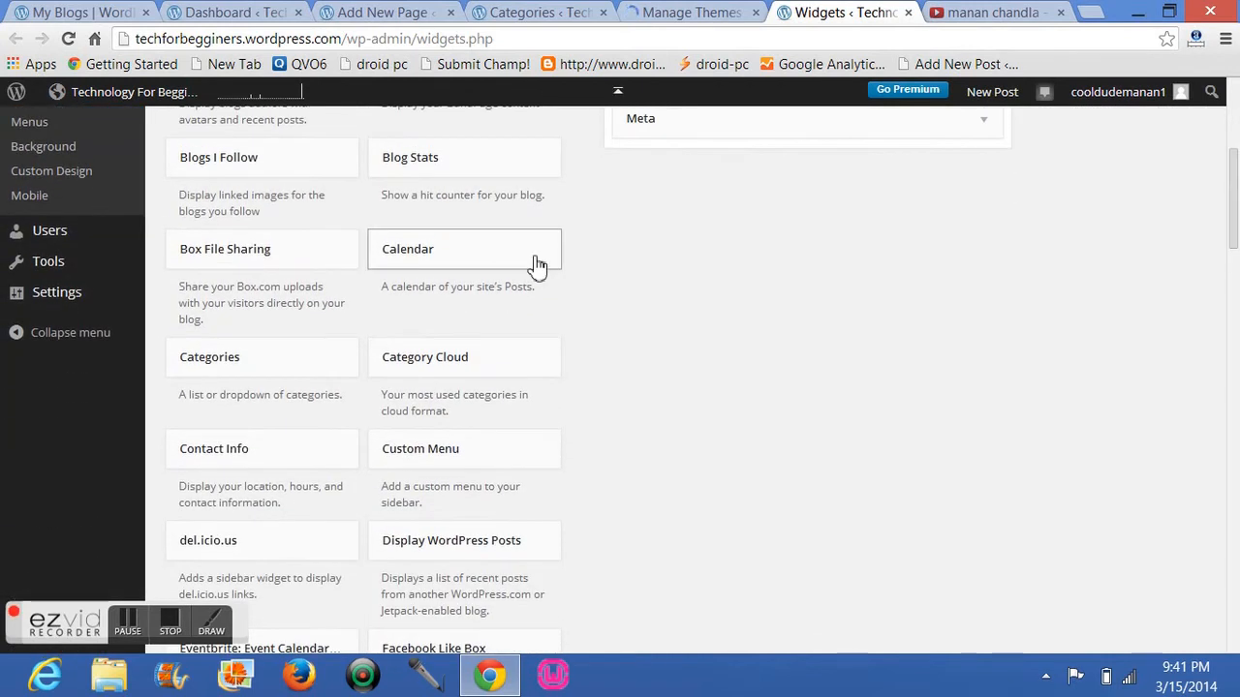
mouse_move(814, 325)
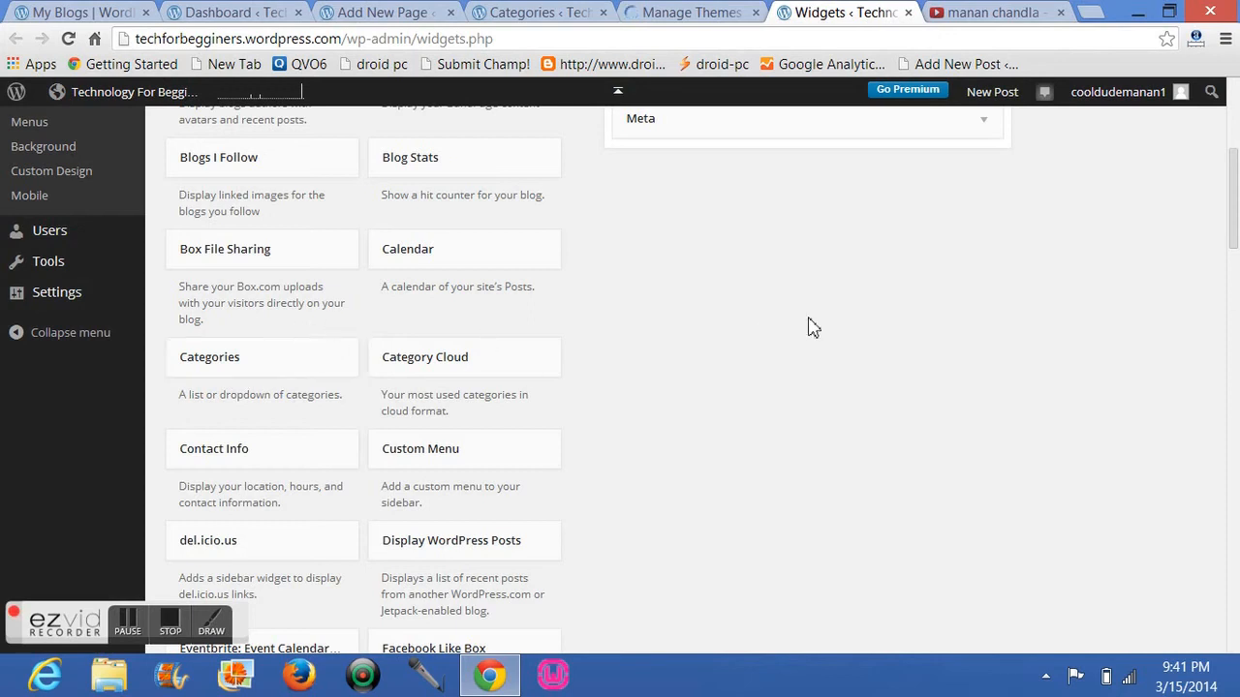
mouse_move(1232, 224)
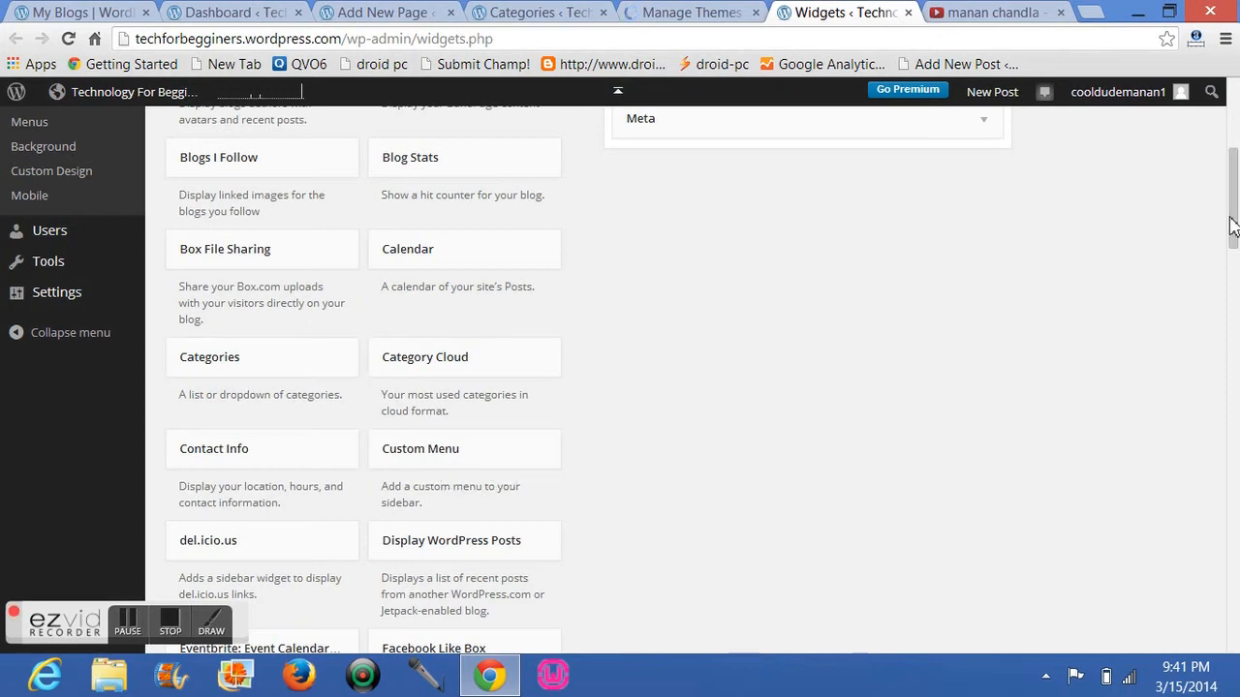
scroll(down, 3)
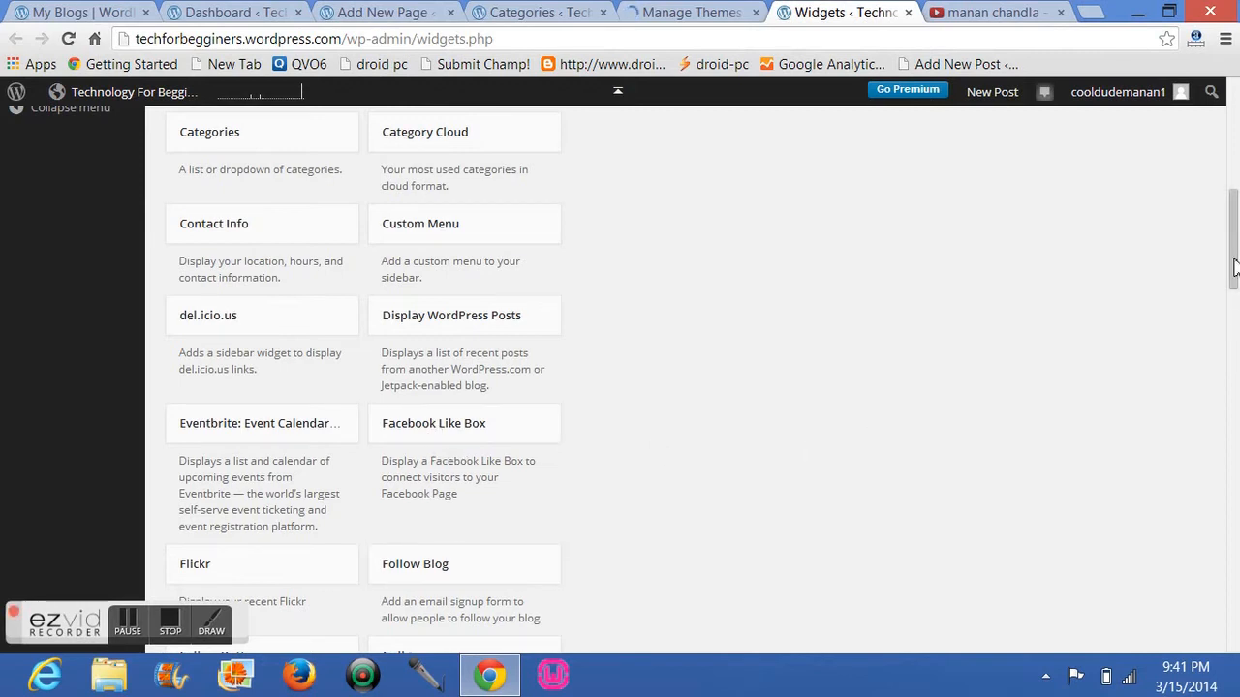
scroll(down, 3)
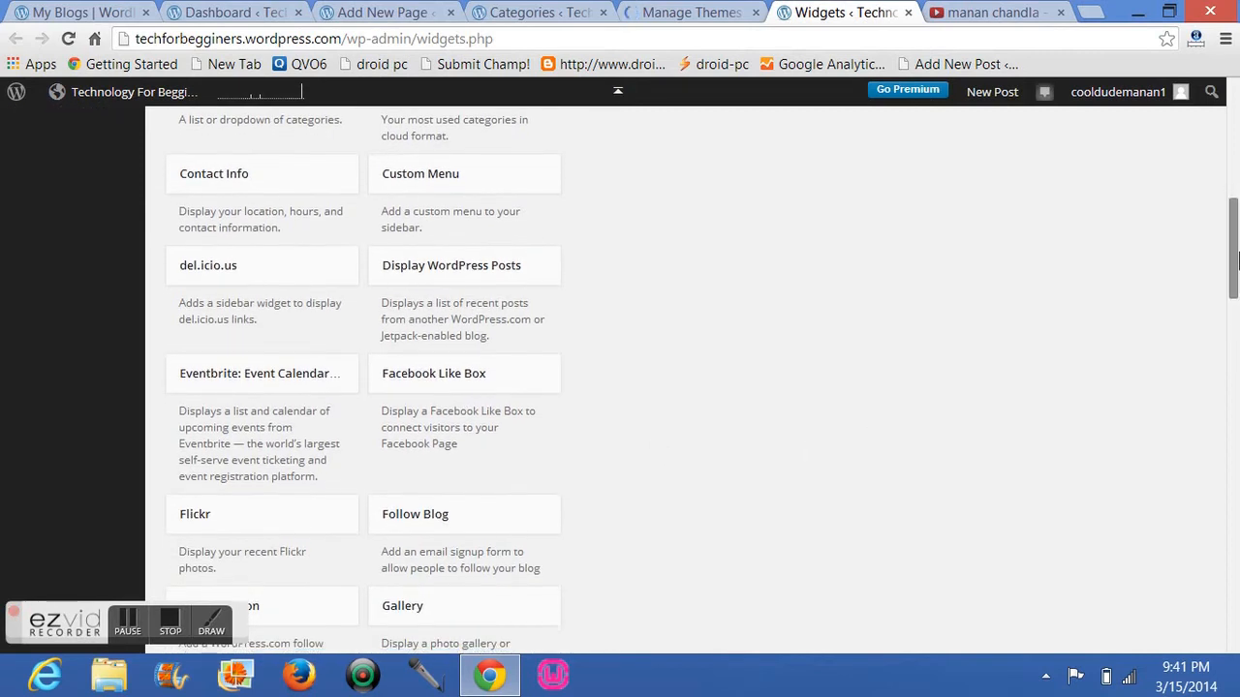
scroll(down, 3)
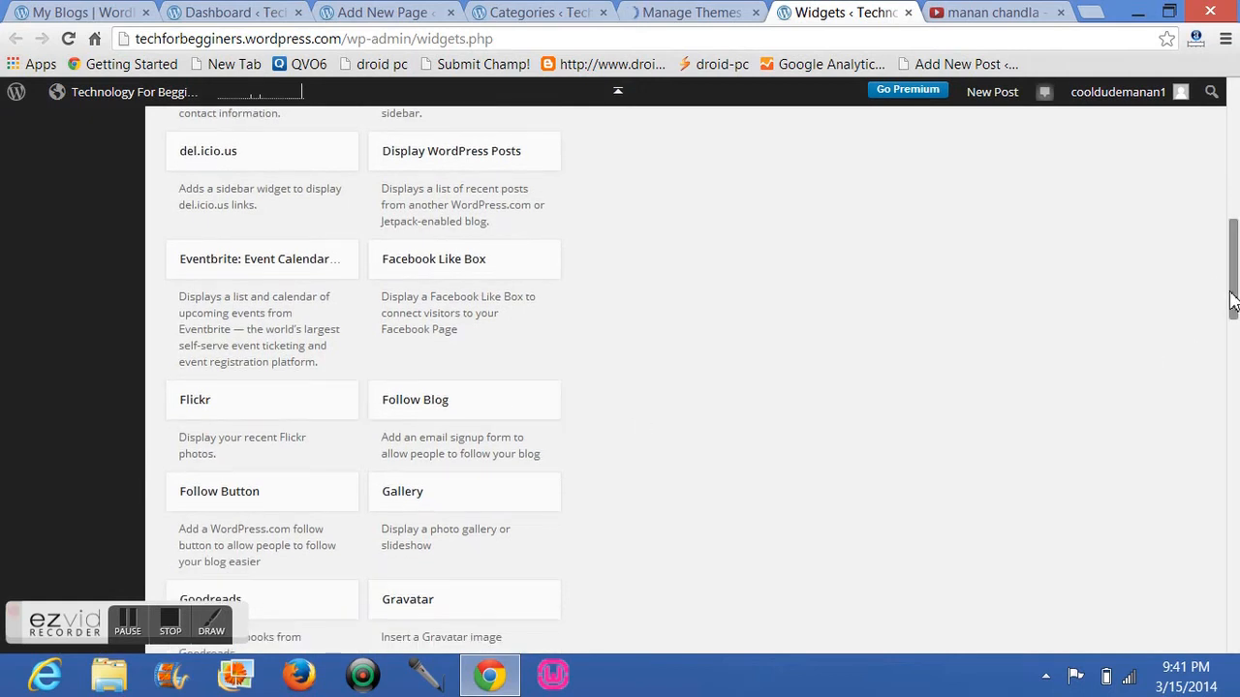
scroll(down, 3)
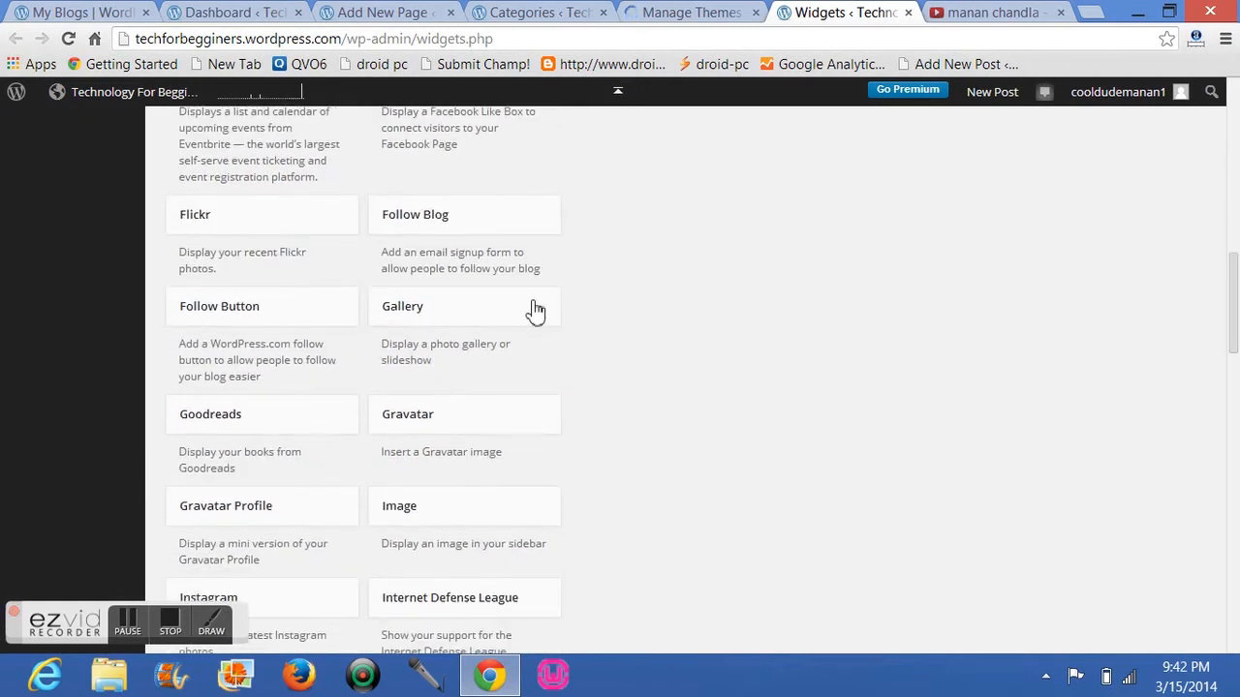
scroll(down, 3)
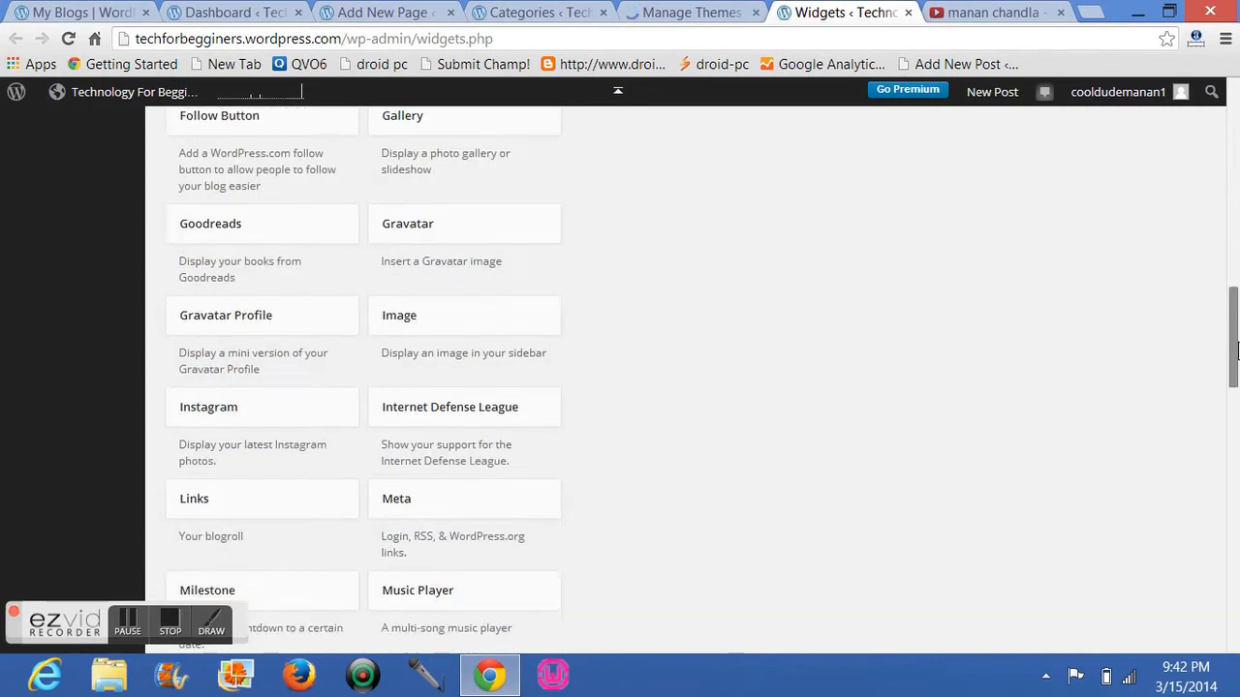
scroll(up, 3)
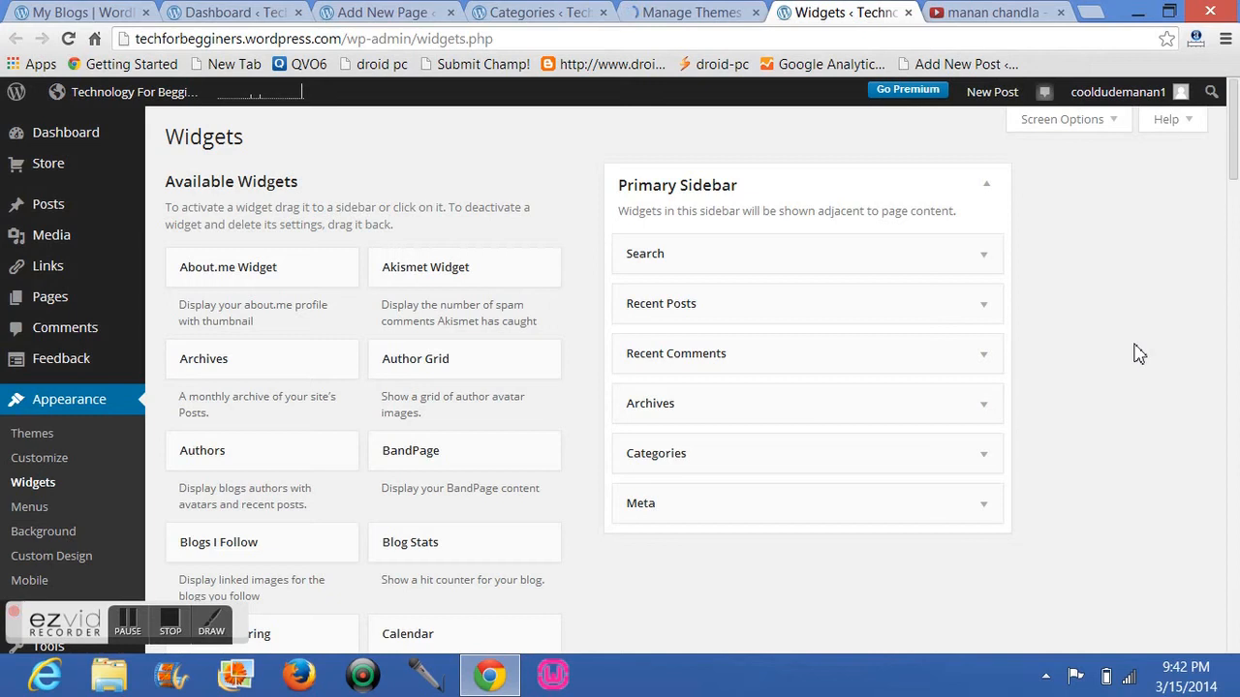
mouse_move(565, 130)
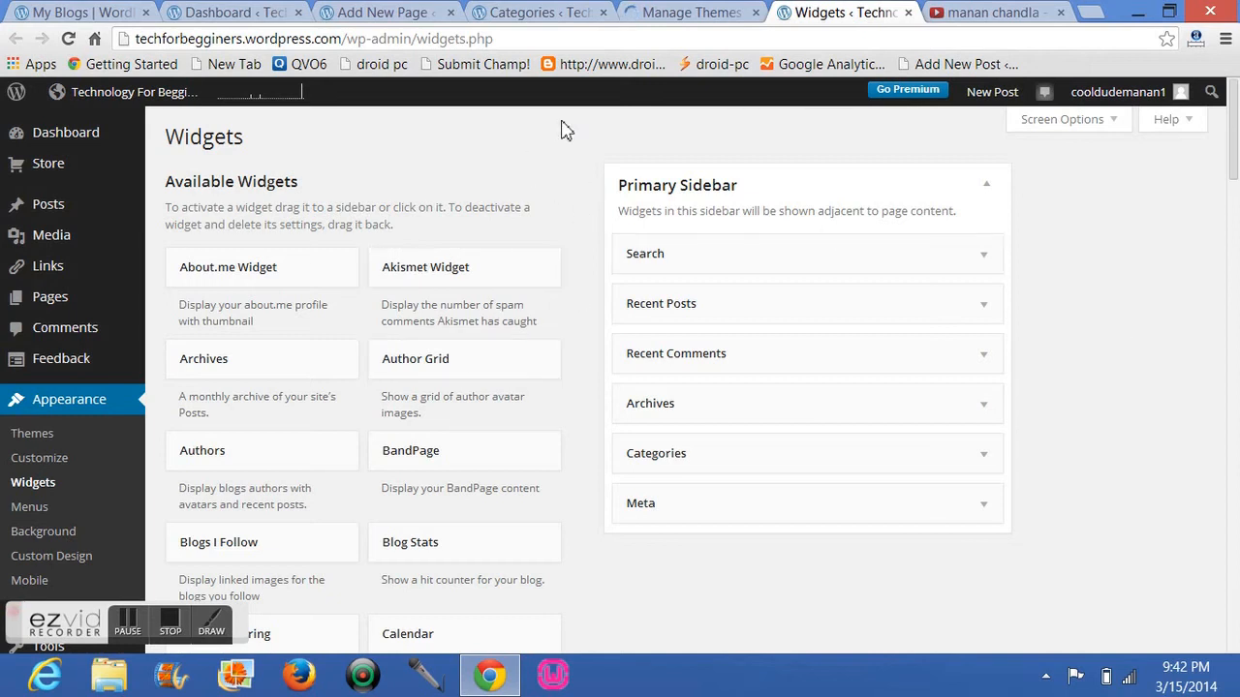
mouse_move(527, 172)
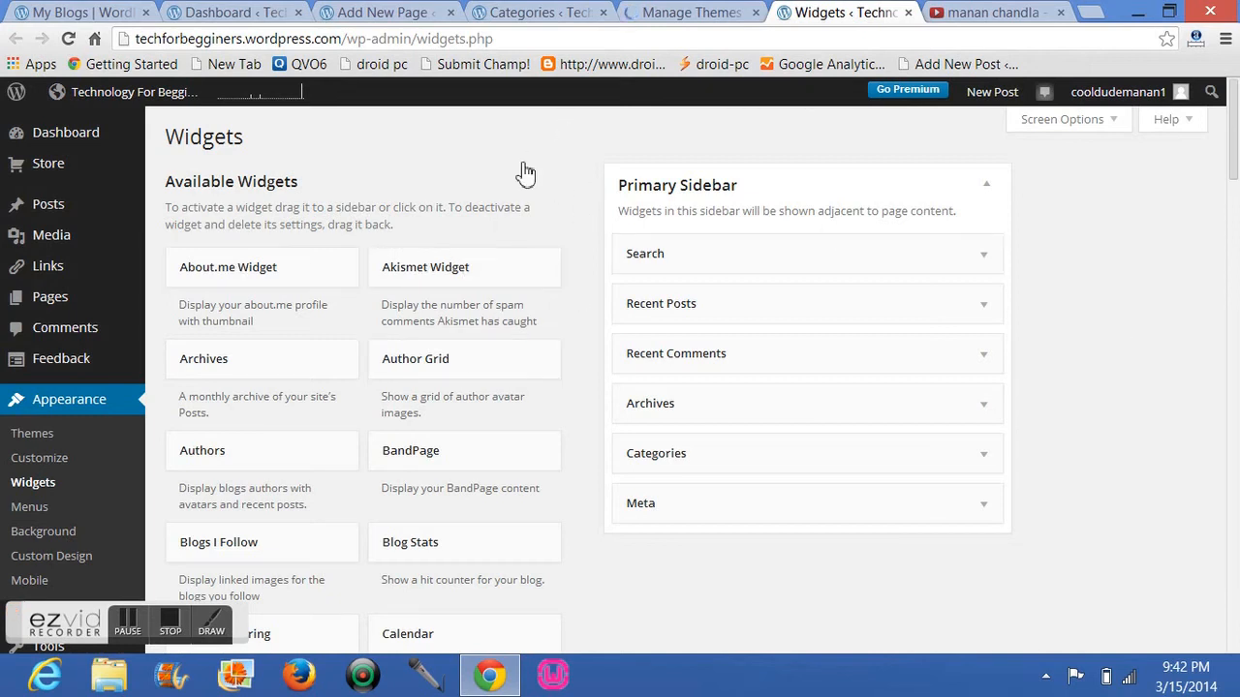
mouse_move(740, 228)
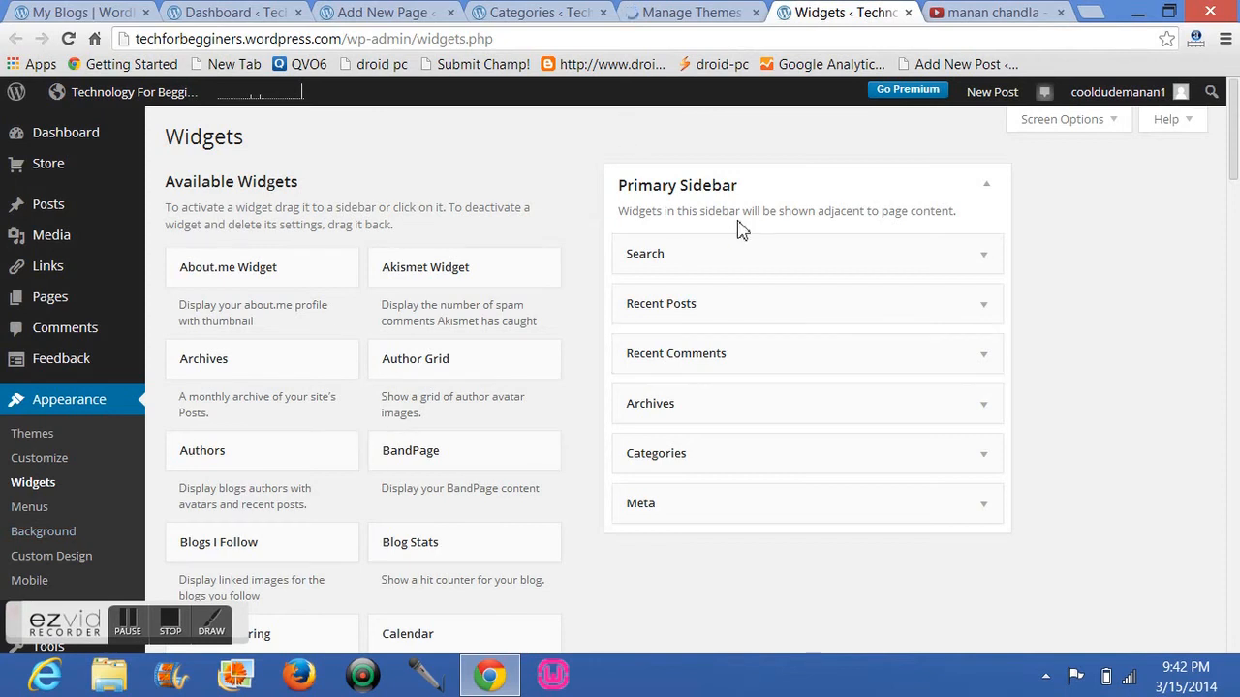
scroll(down, 3)
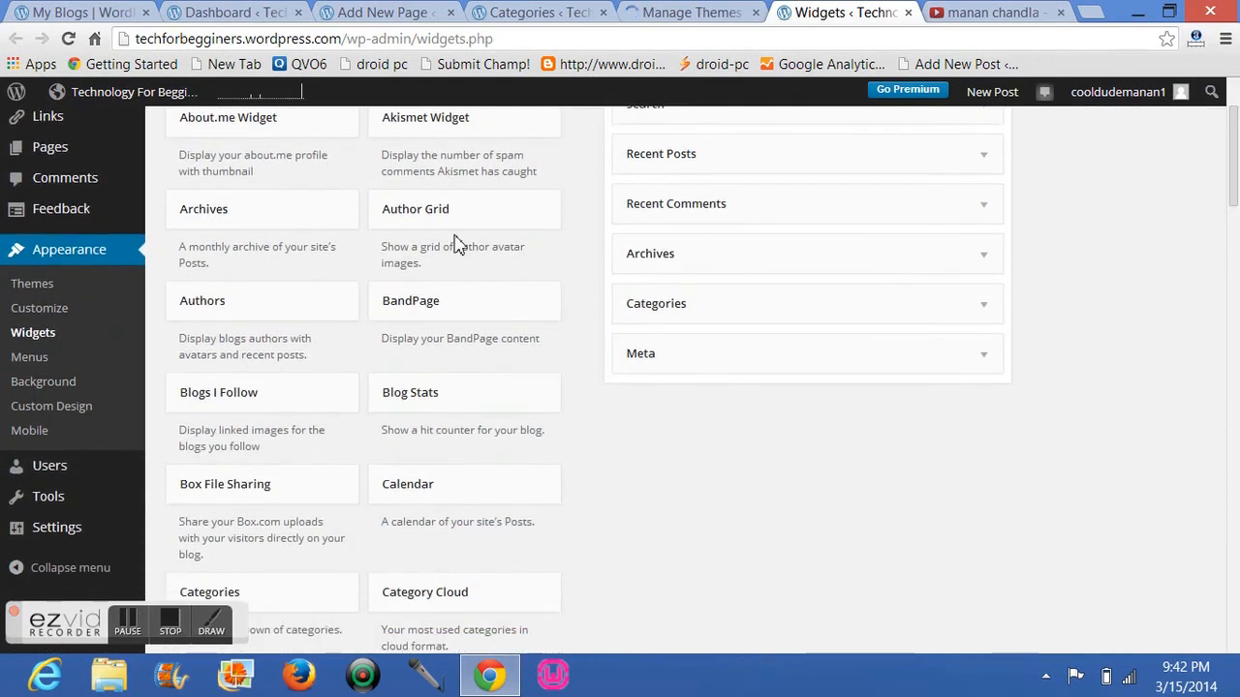
mouse_move(29, 356)
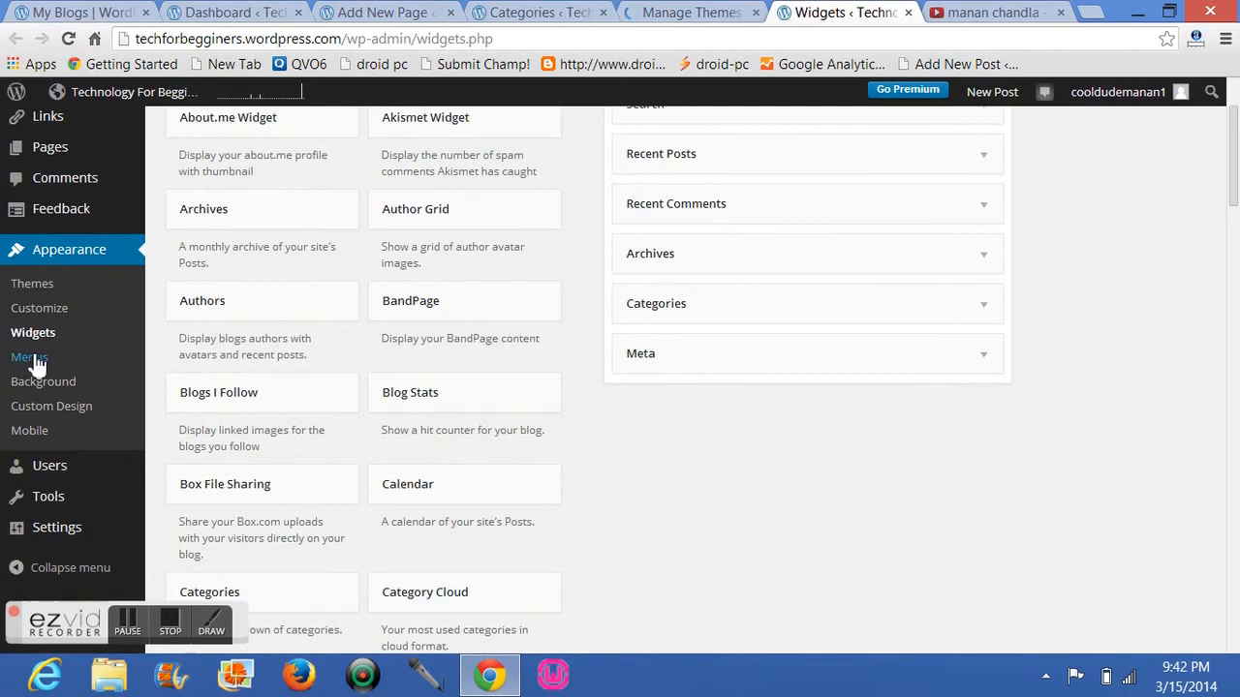
Open Appearance > Menus in a separate browser tab.
right_click(29, 356)
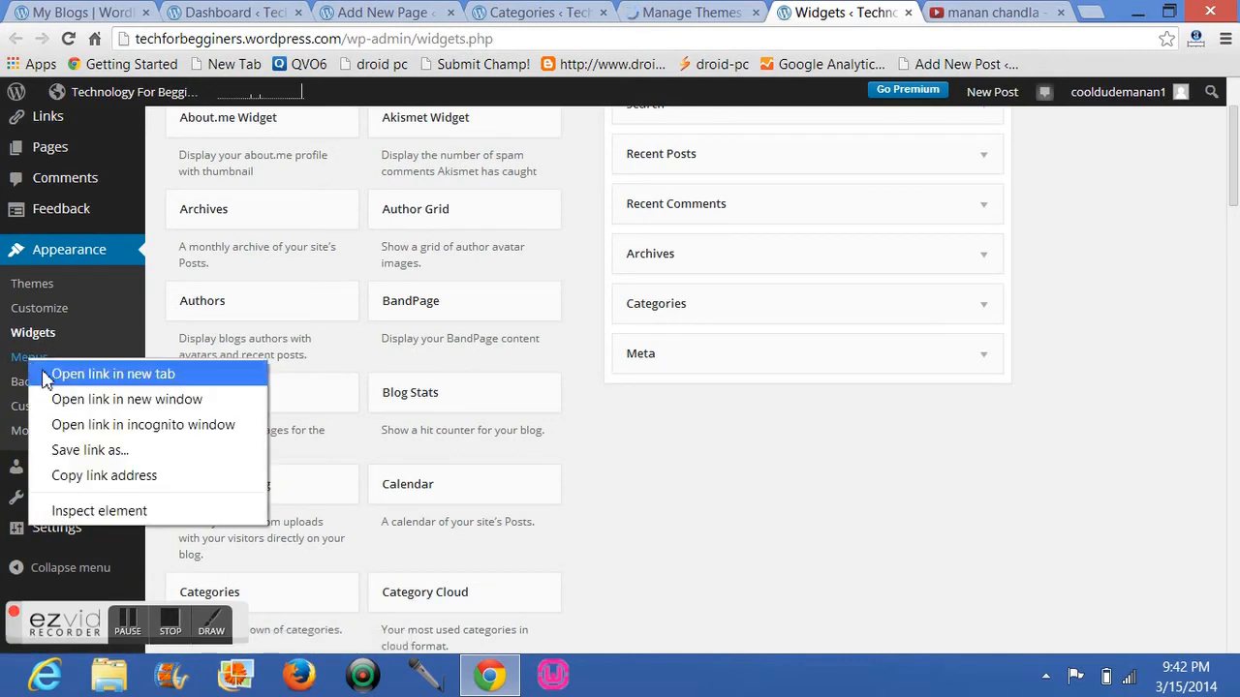
click(112, 374)
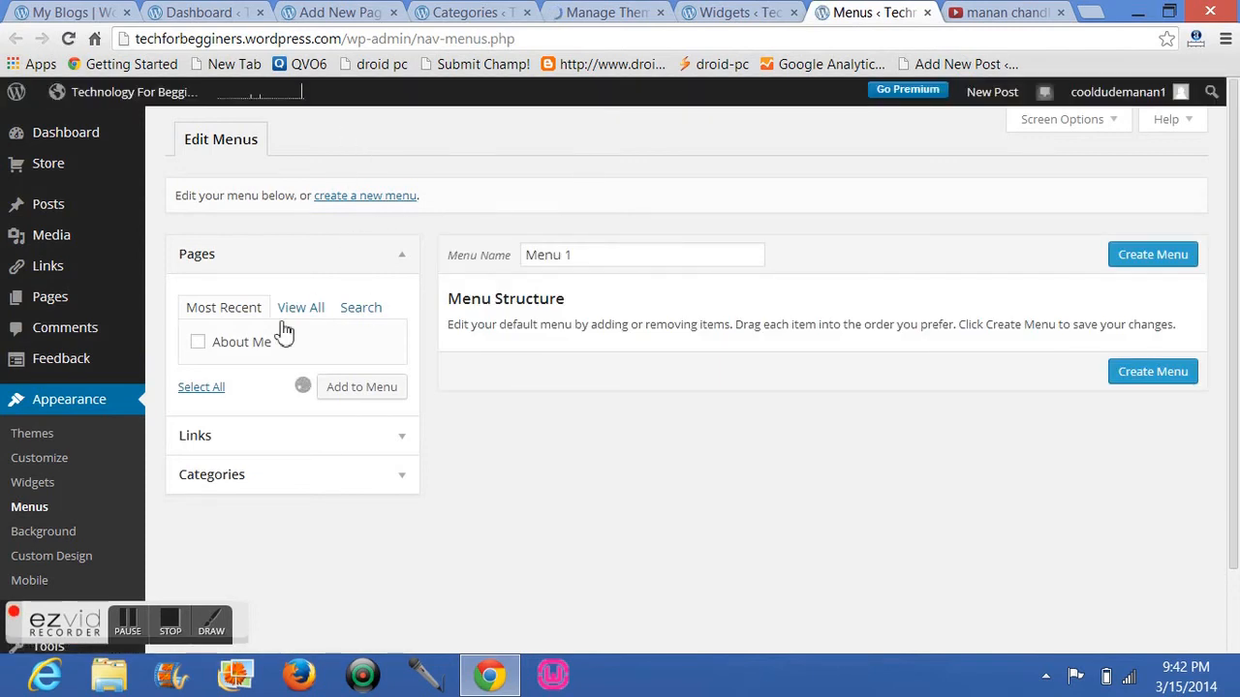
Confirm Menu 1's structure lists Home and About Me.
click(360, 388)
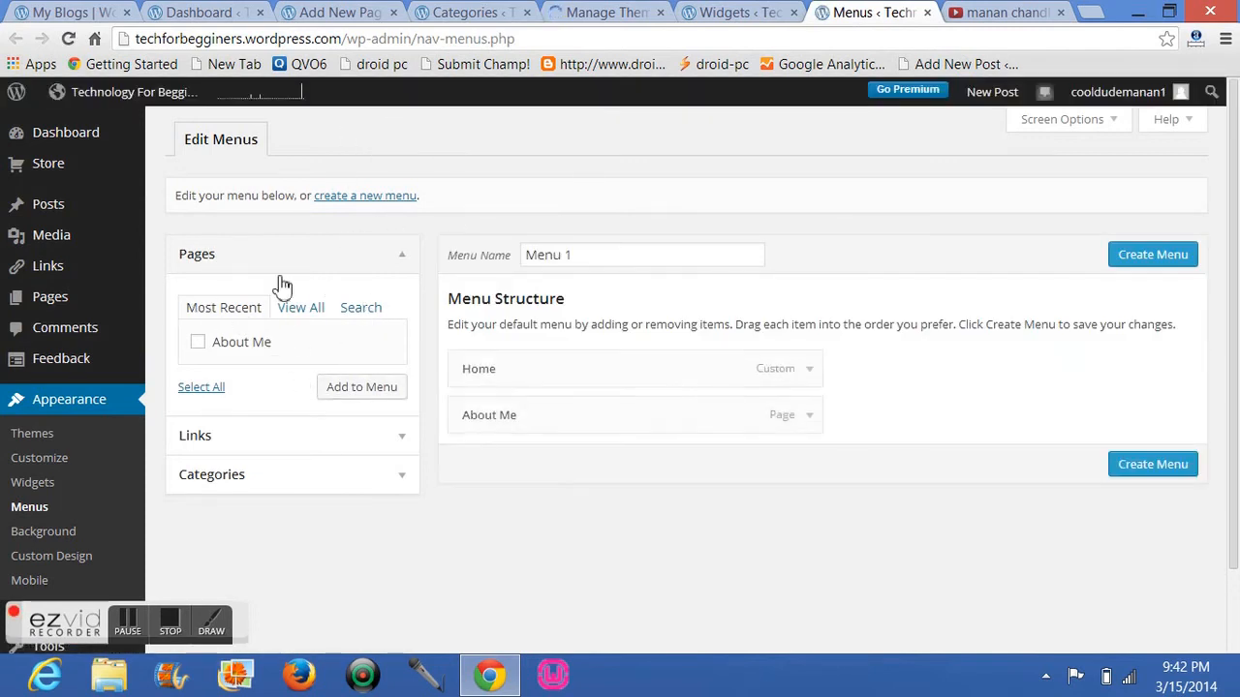
mouse_move(288, 434)
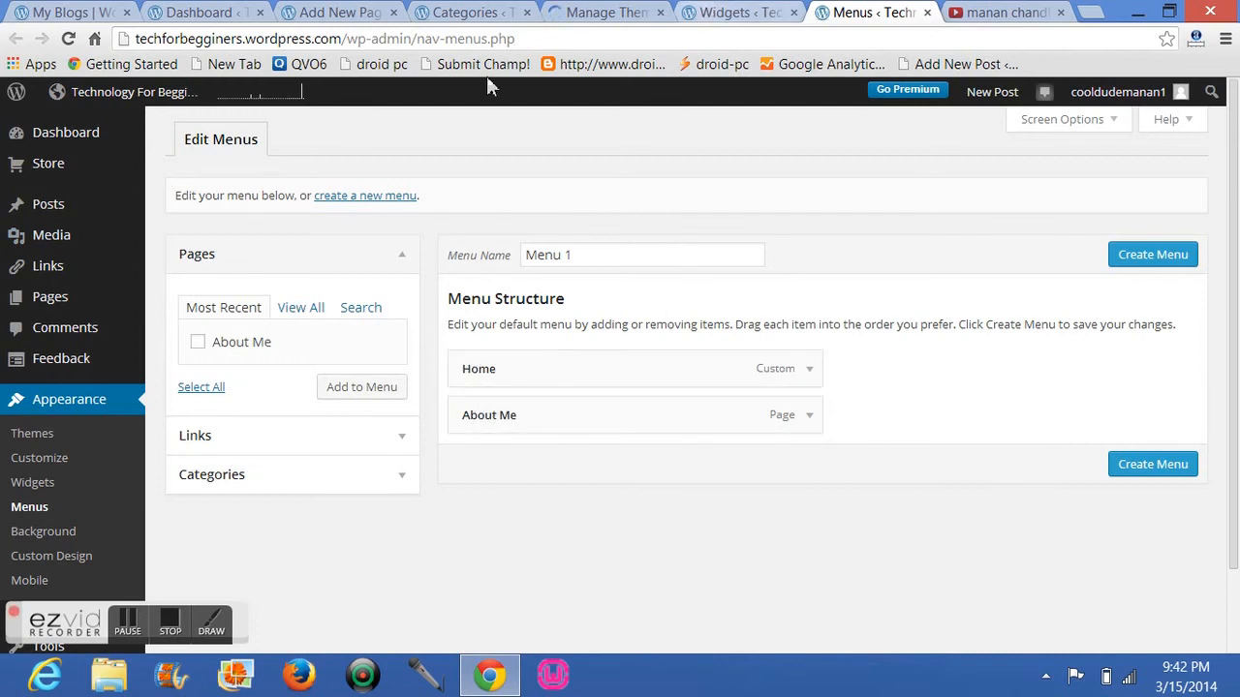
mouse_move(423, 101)
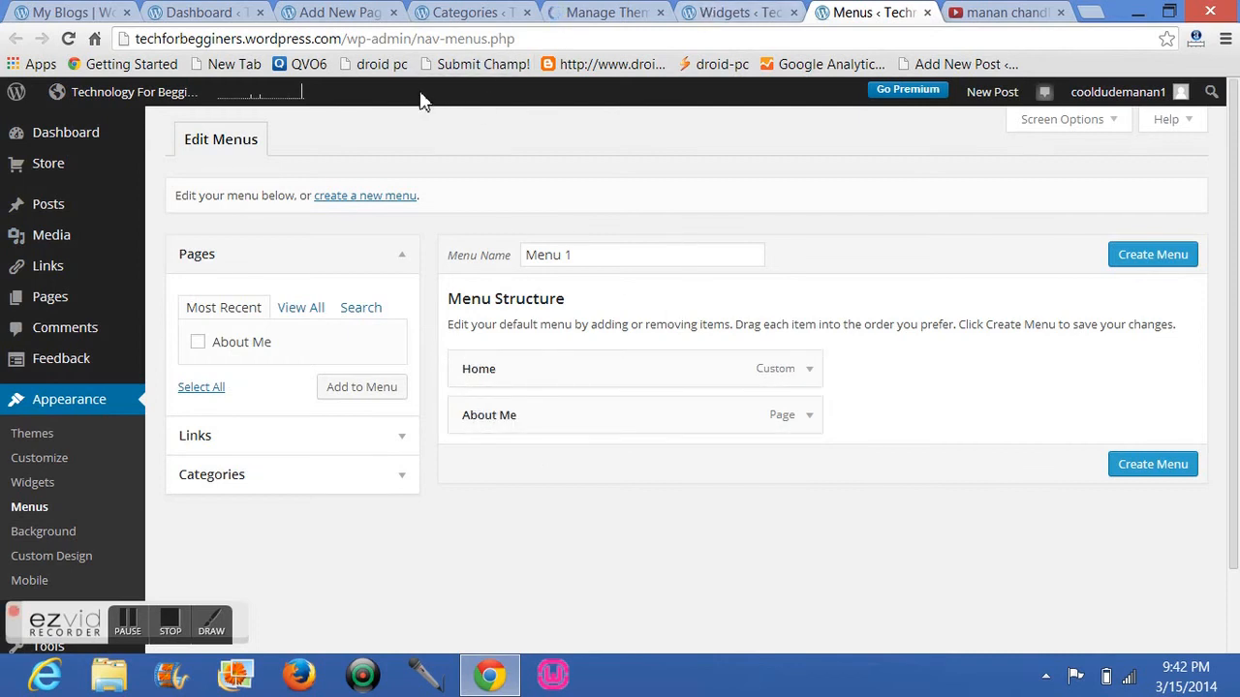
mouse_move(678, 107)
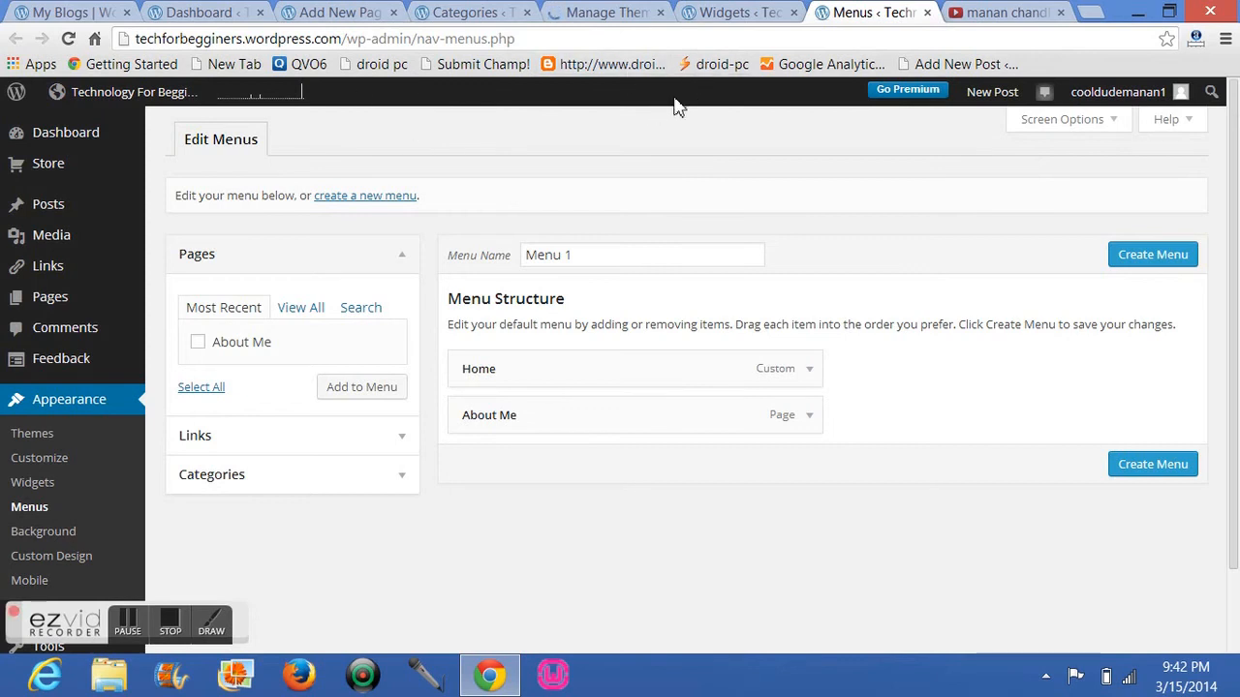
mouse_move(558, 62)
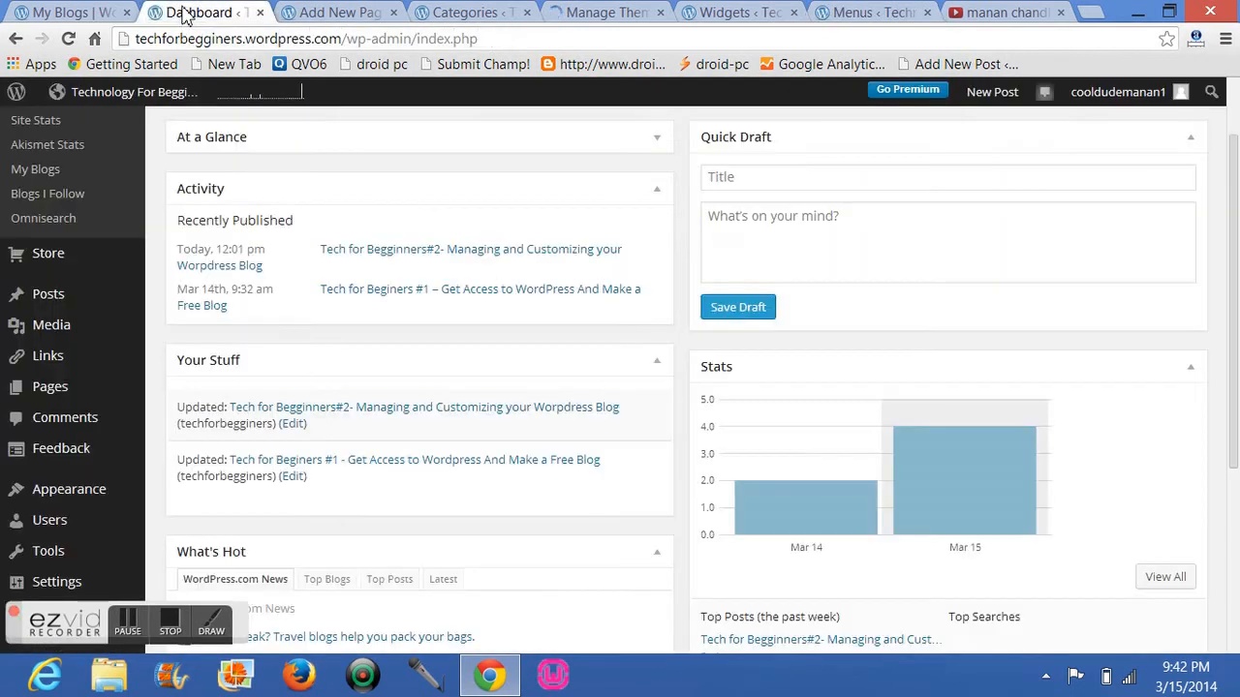
Visit the live AutoFocus blog from the admin bar and go to its About Me page.
click(134, 91)
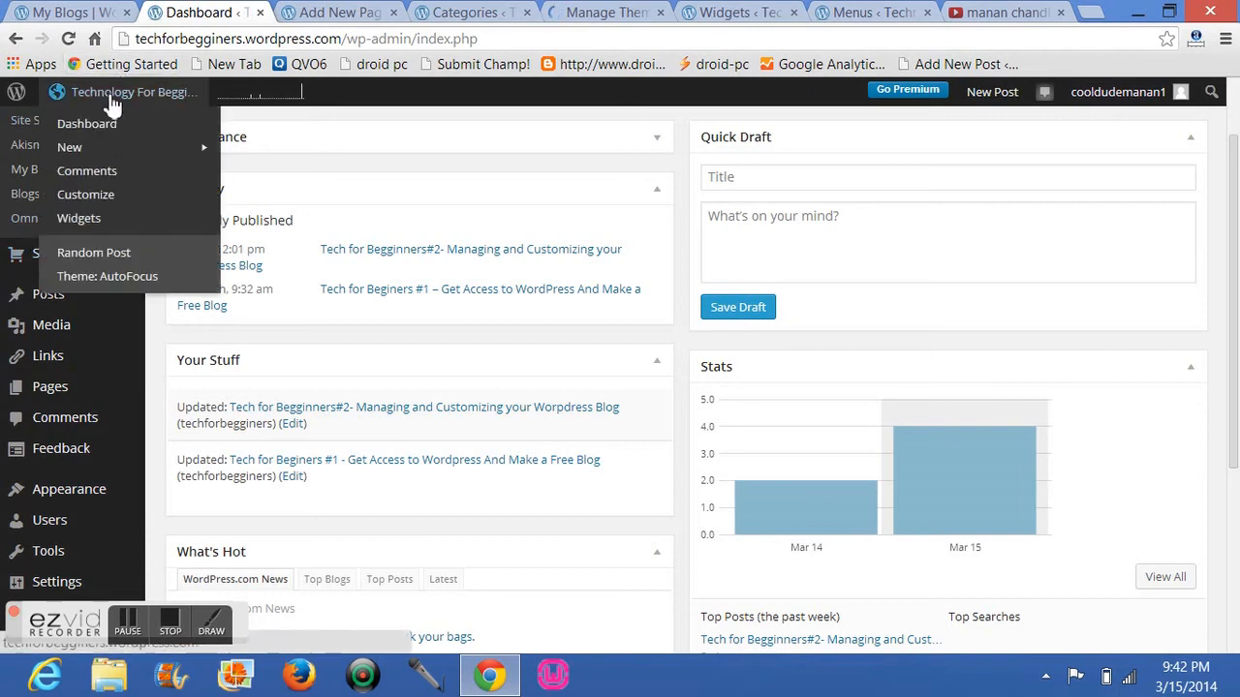
click(133, 93)
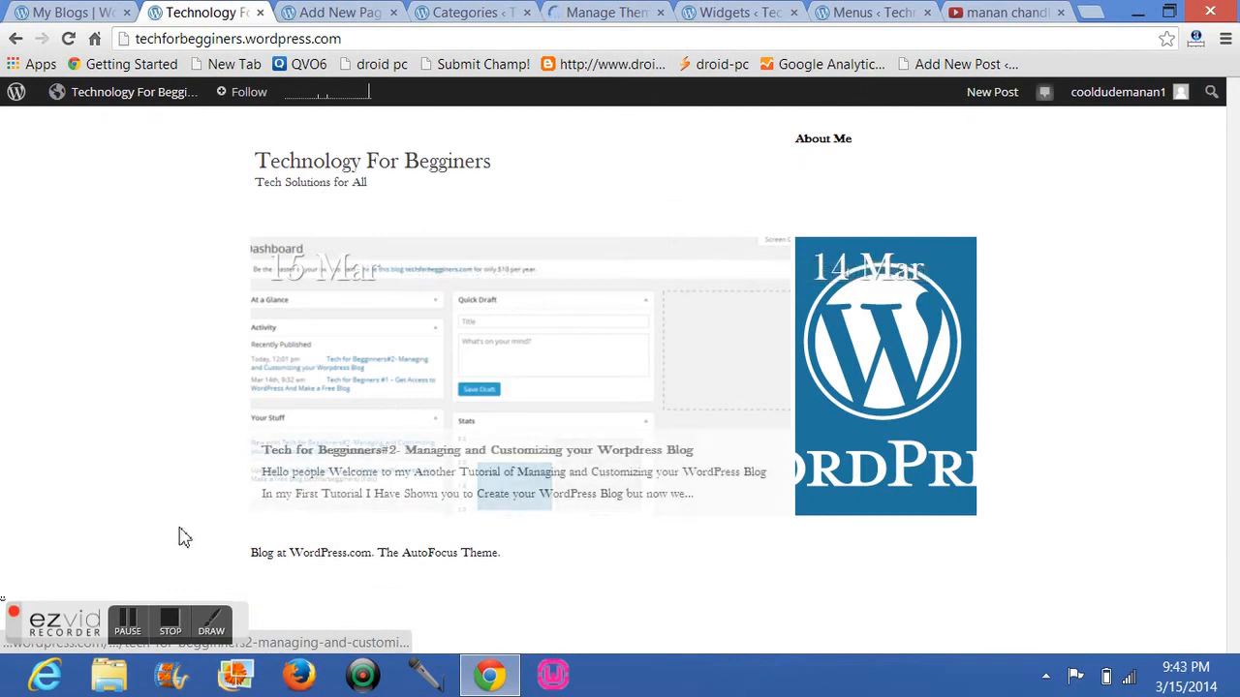
mouse_move(824, 139)
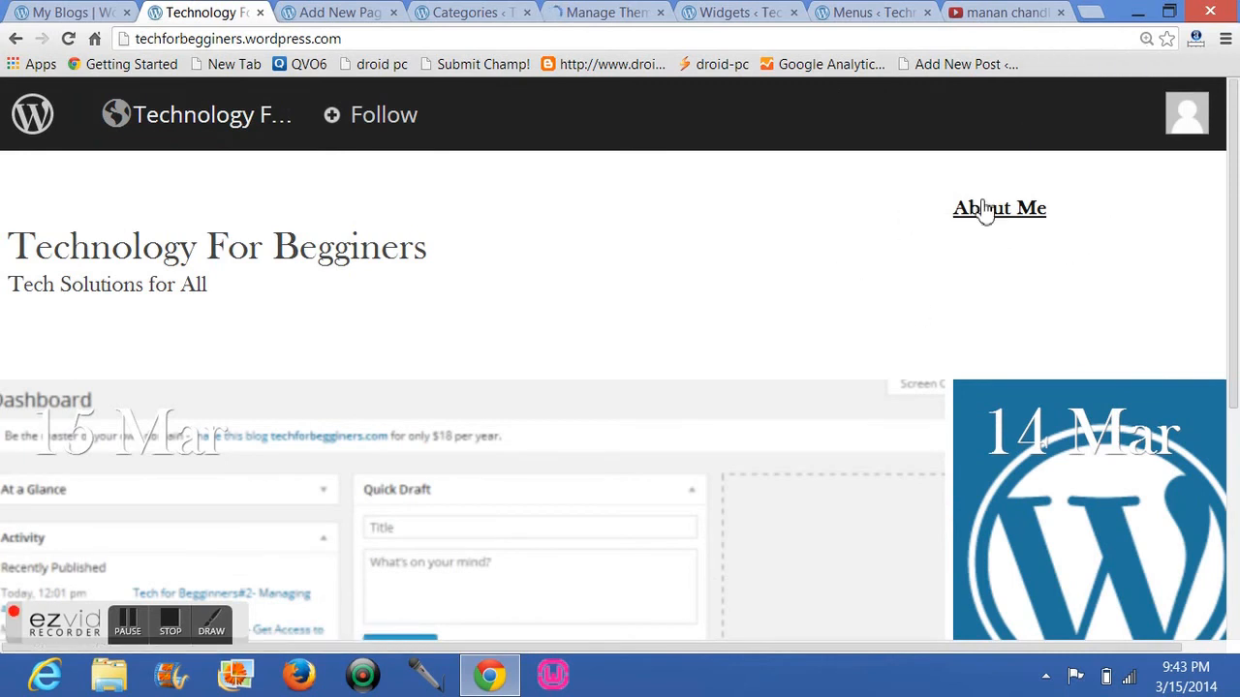
click(1000, 207)
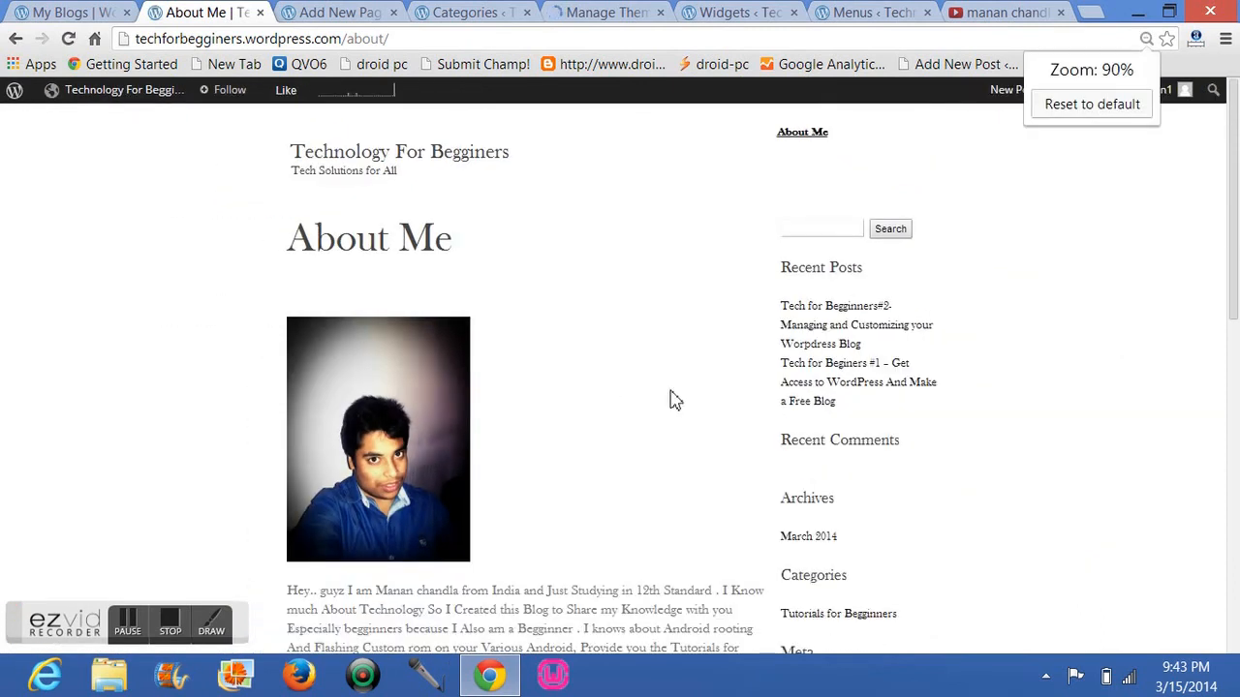
Read down and back up the About Me page, then return to the Menus editor.
scroll(down, 3)
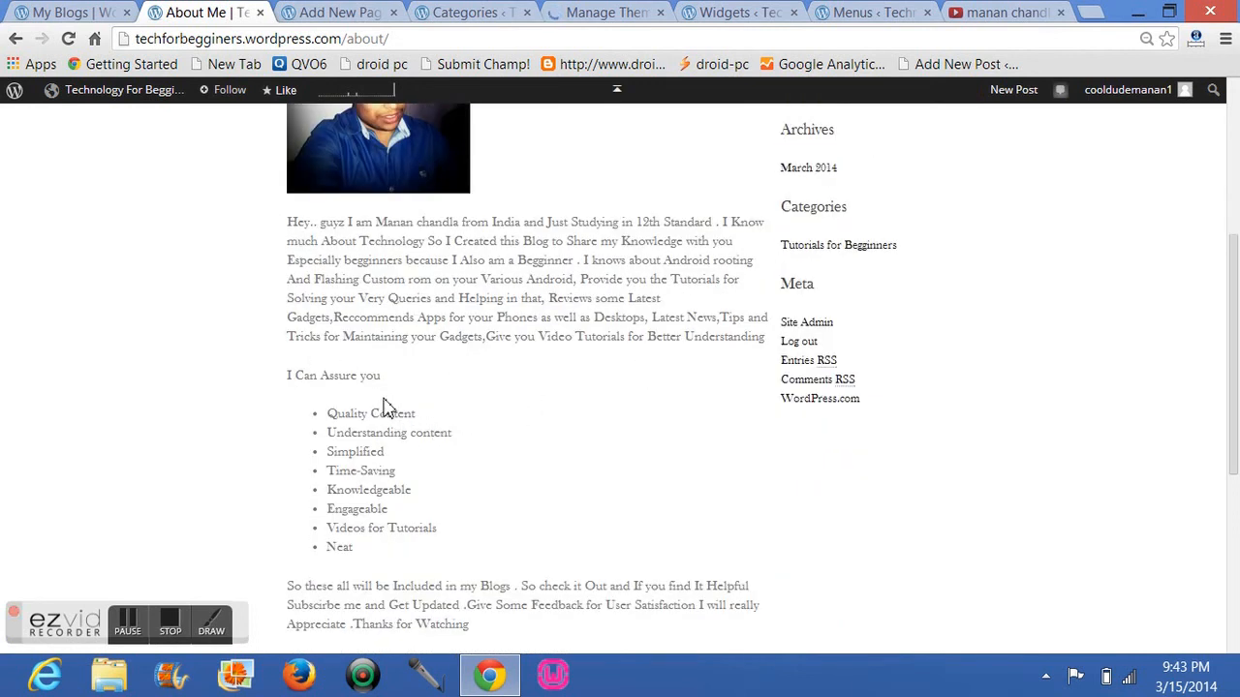
scroll(down, 3)
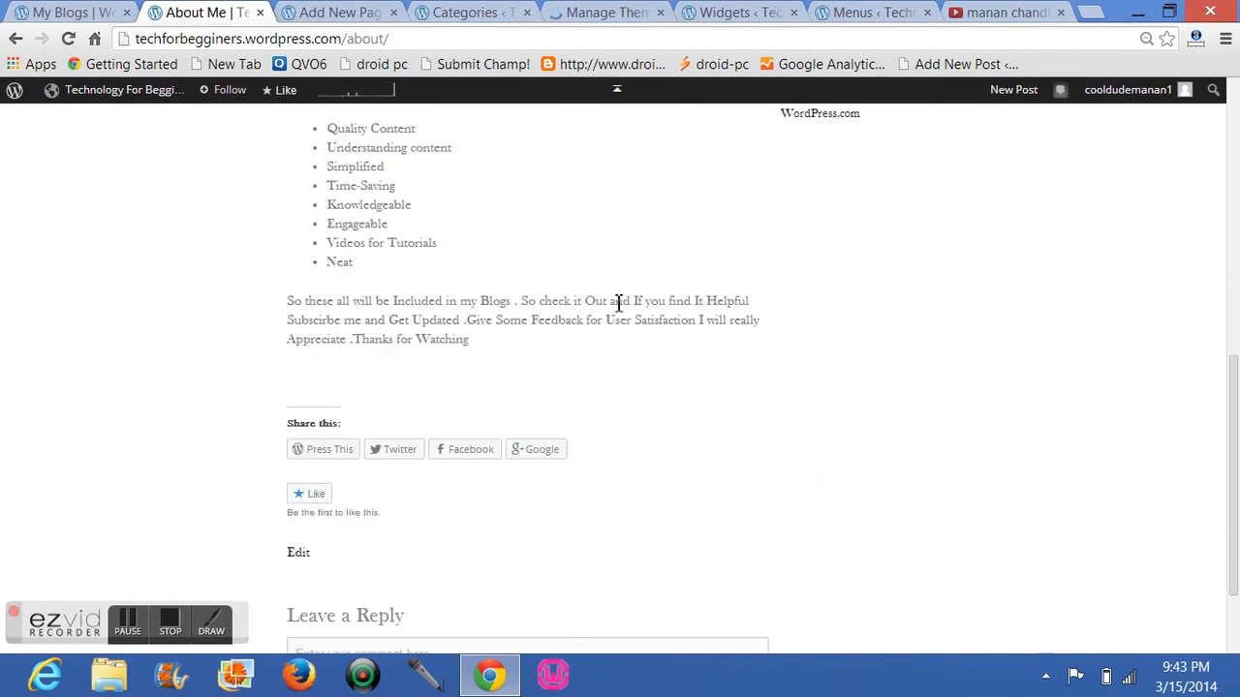
scroll(up, 3)
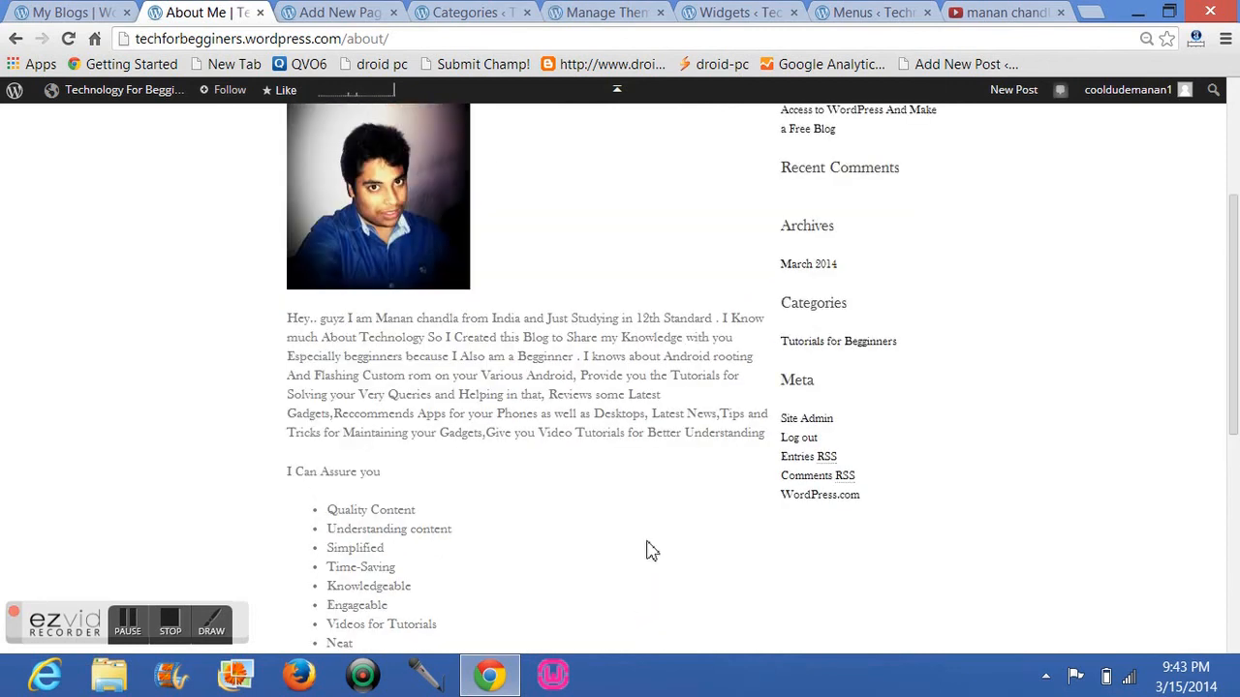
click(868, 12)
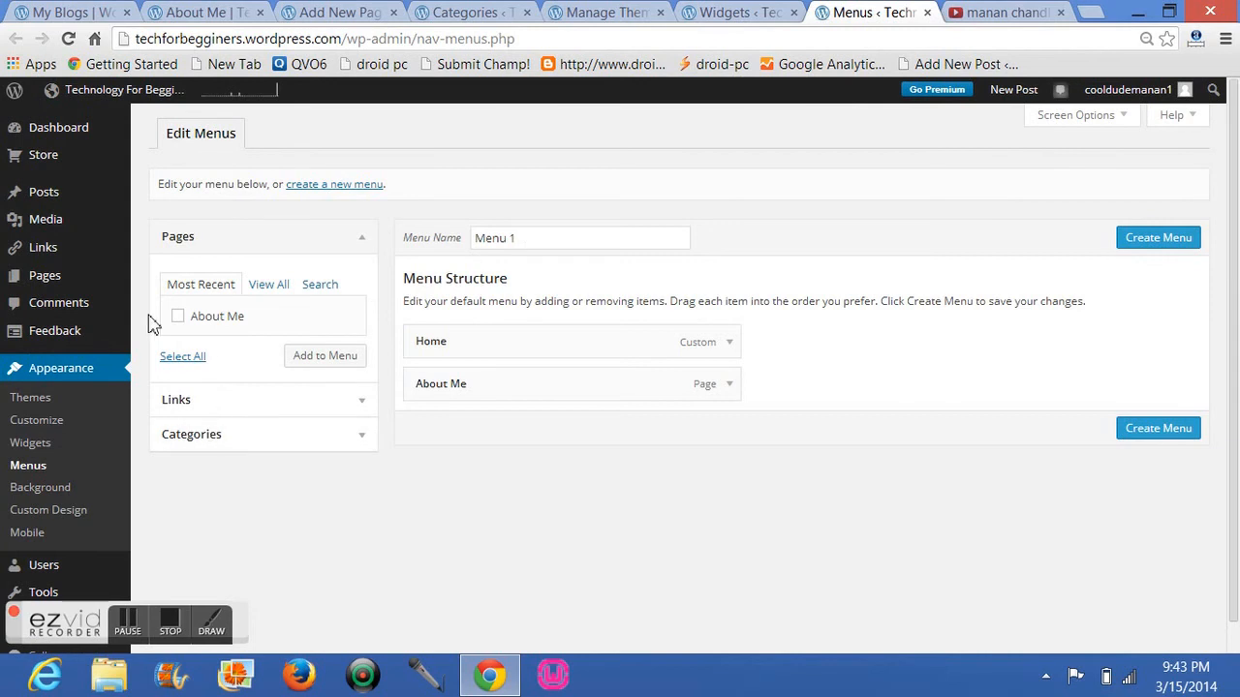
mouse_move(190, 322)
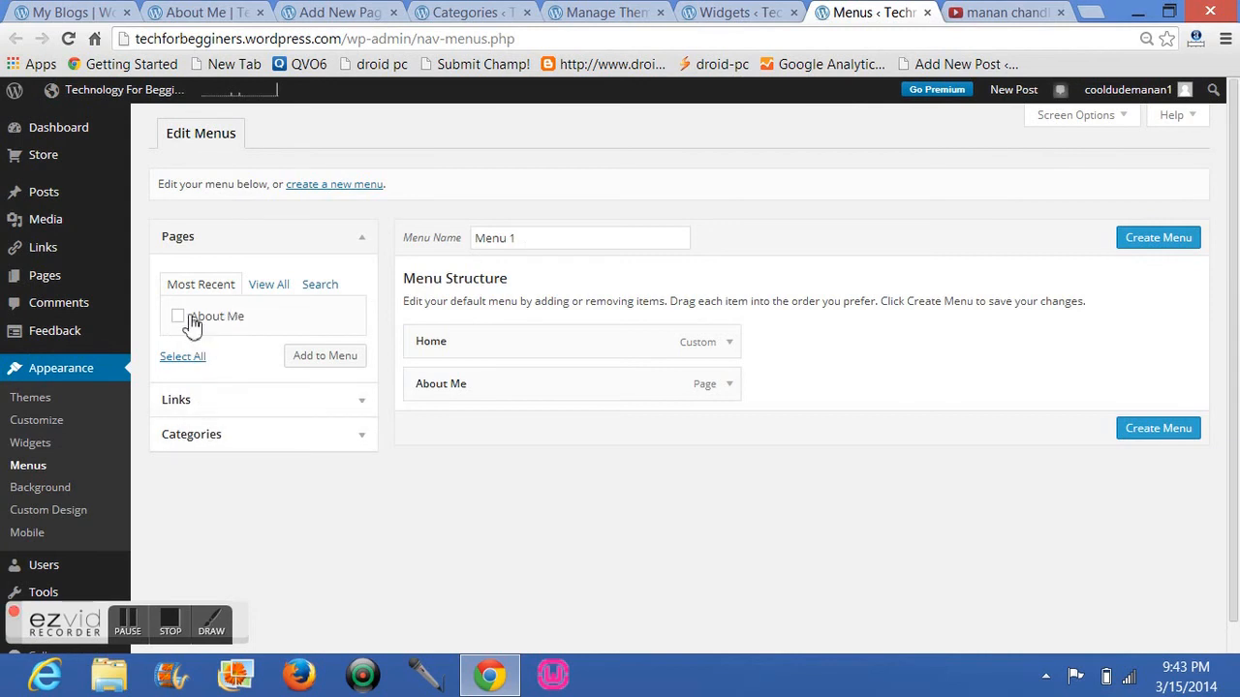
mouse_move(186, 325)
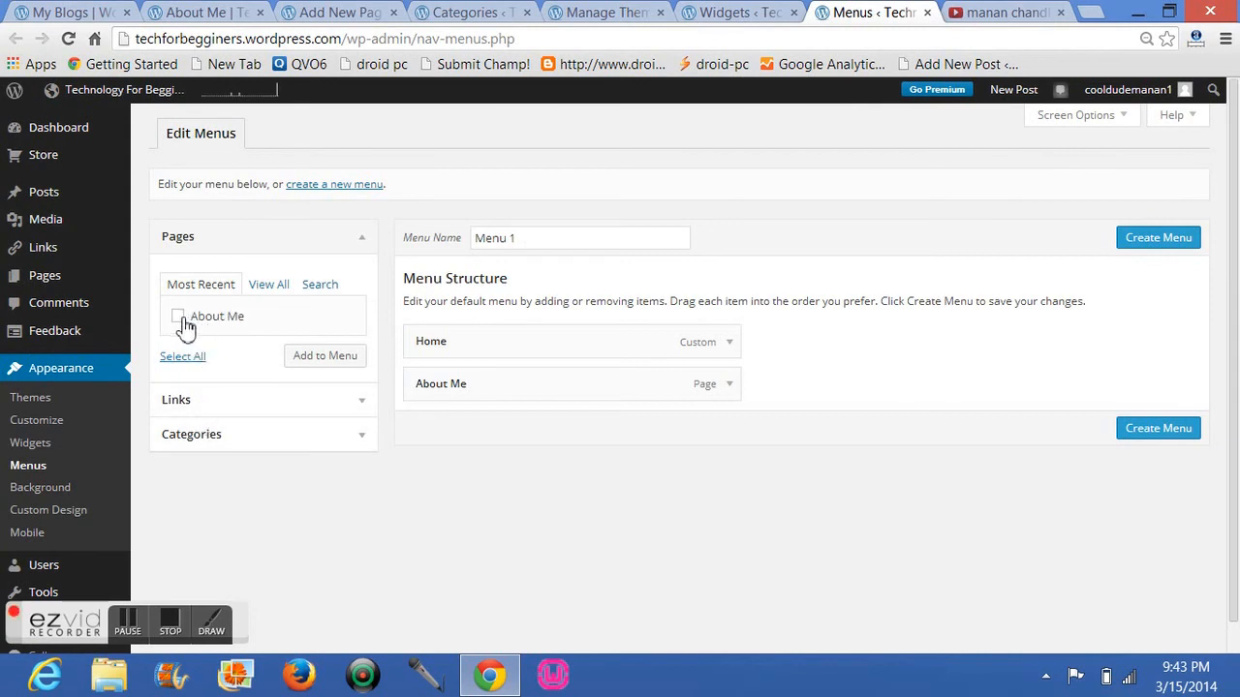
Show the available Pages in the menu editor with About Me checked, instead of Categories.
click(178, 315)
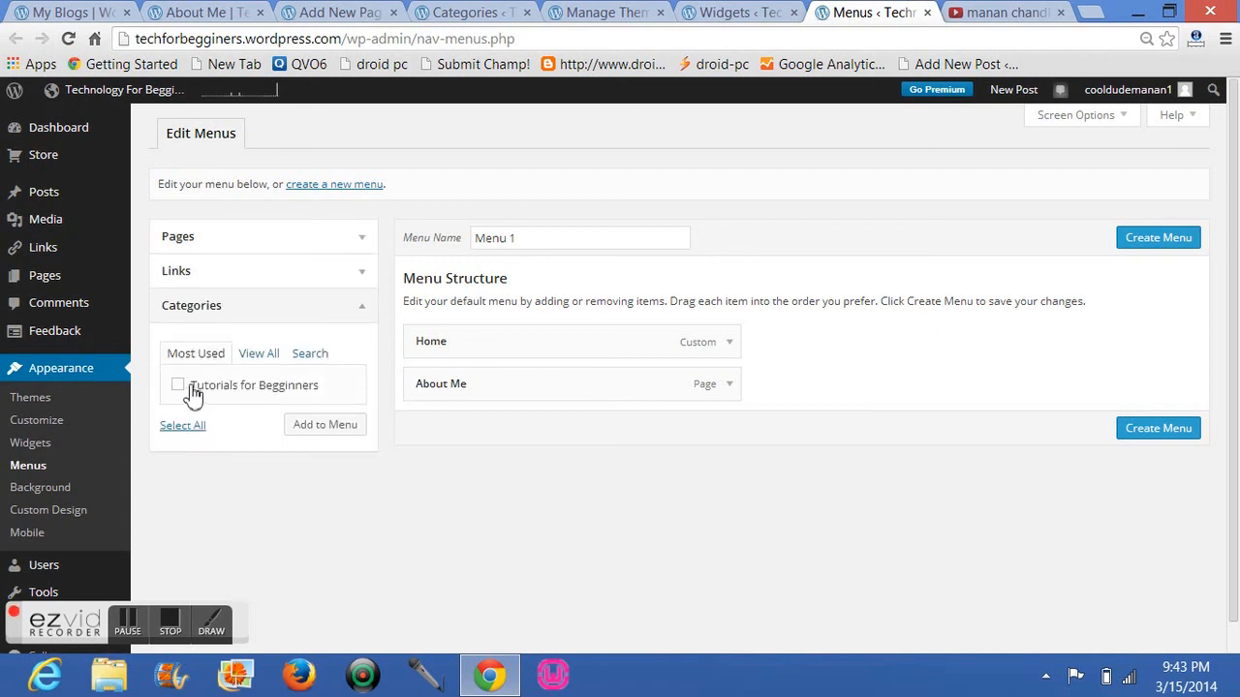
mouse_move(306, 430)
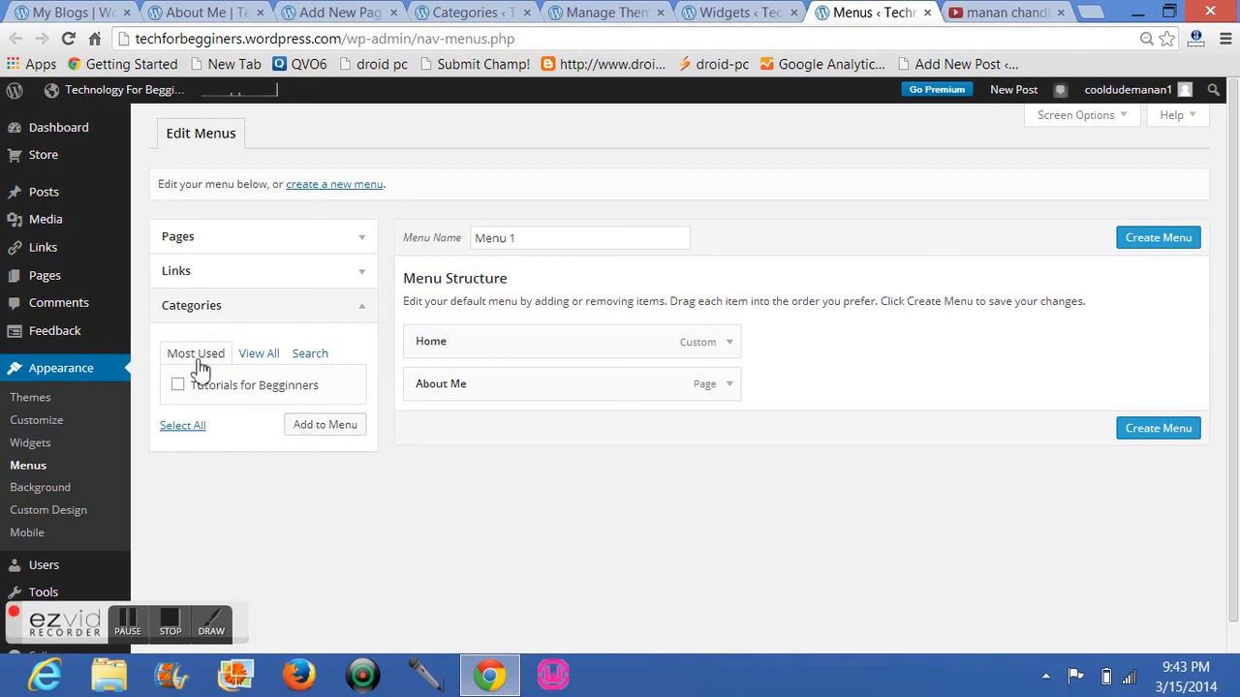
mouse_move(314, 256)
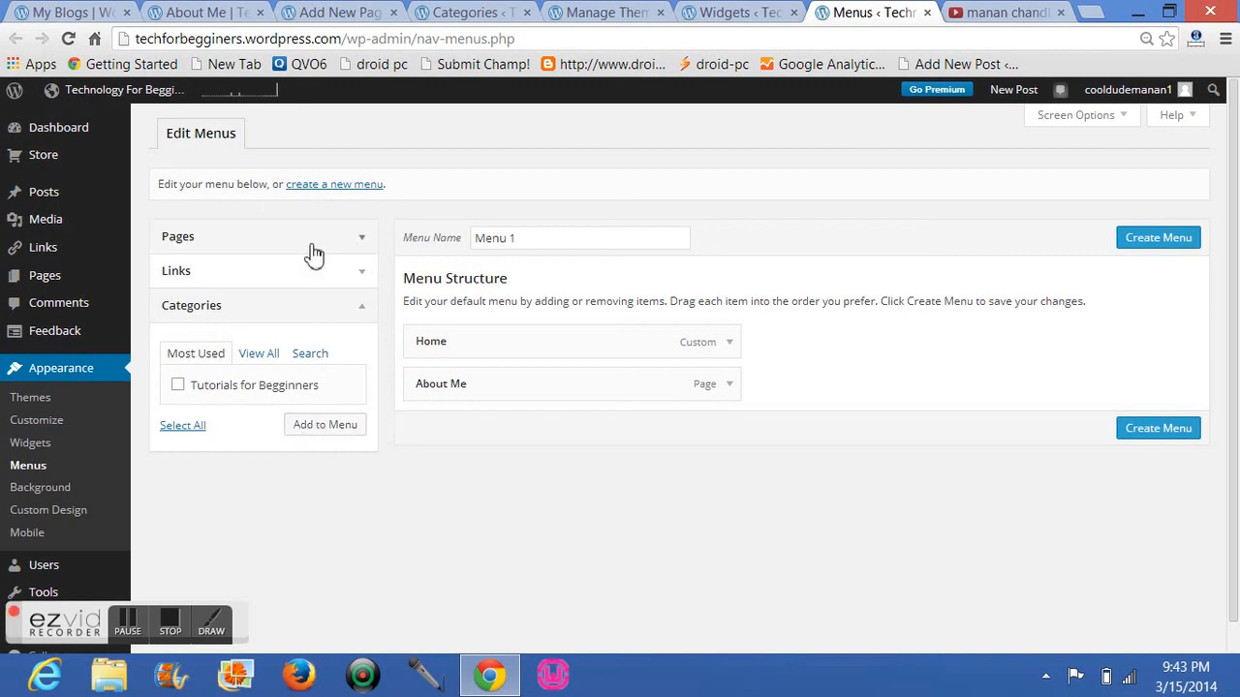
click(261, 237)
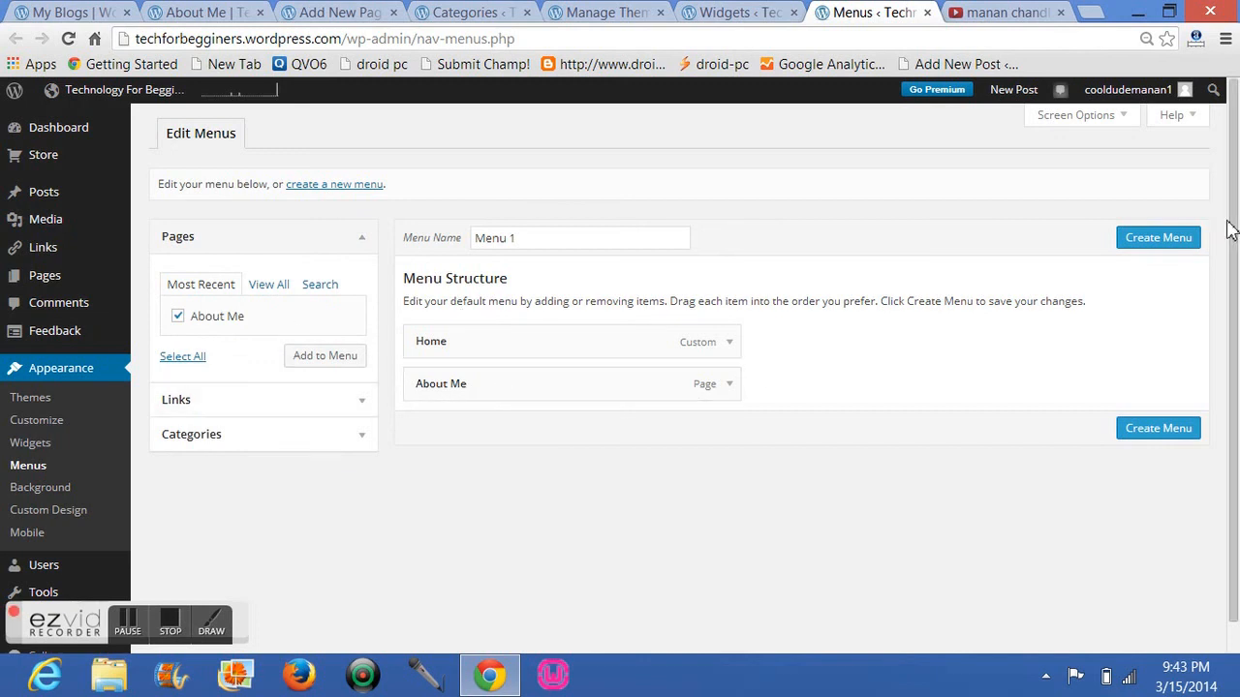
mouse_move(599, 271)
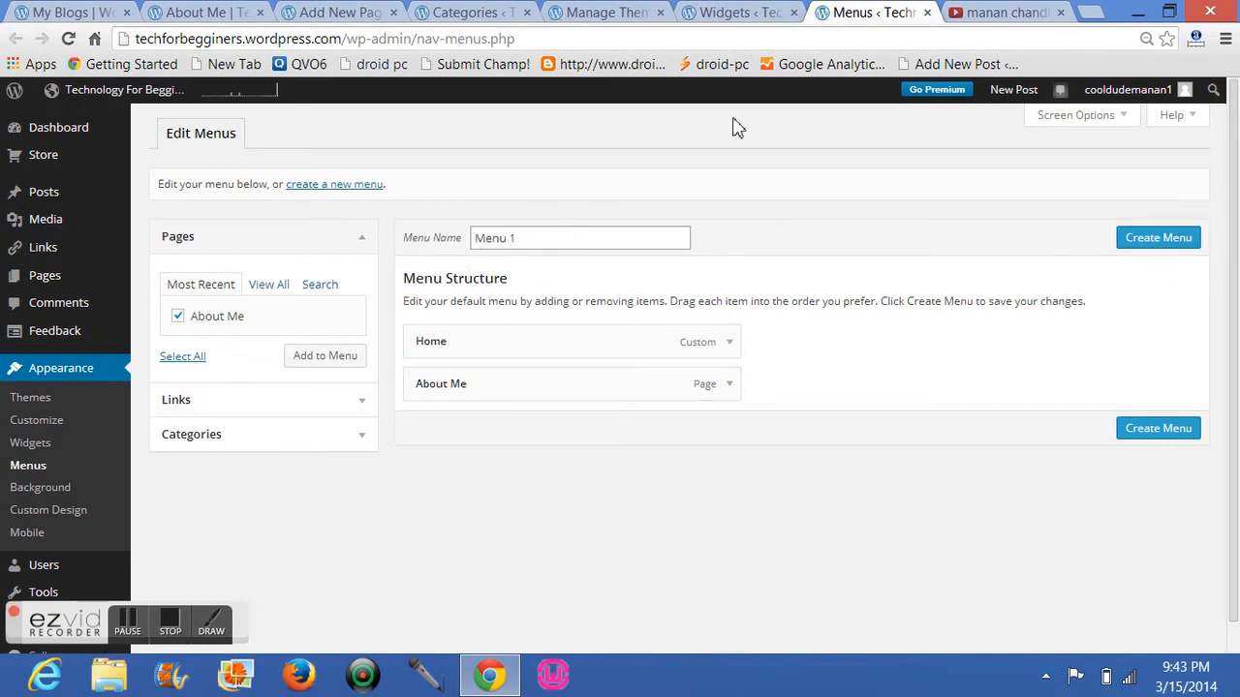
mouse_move(597, 285)
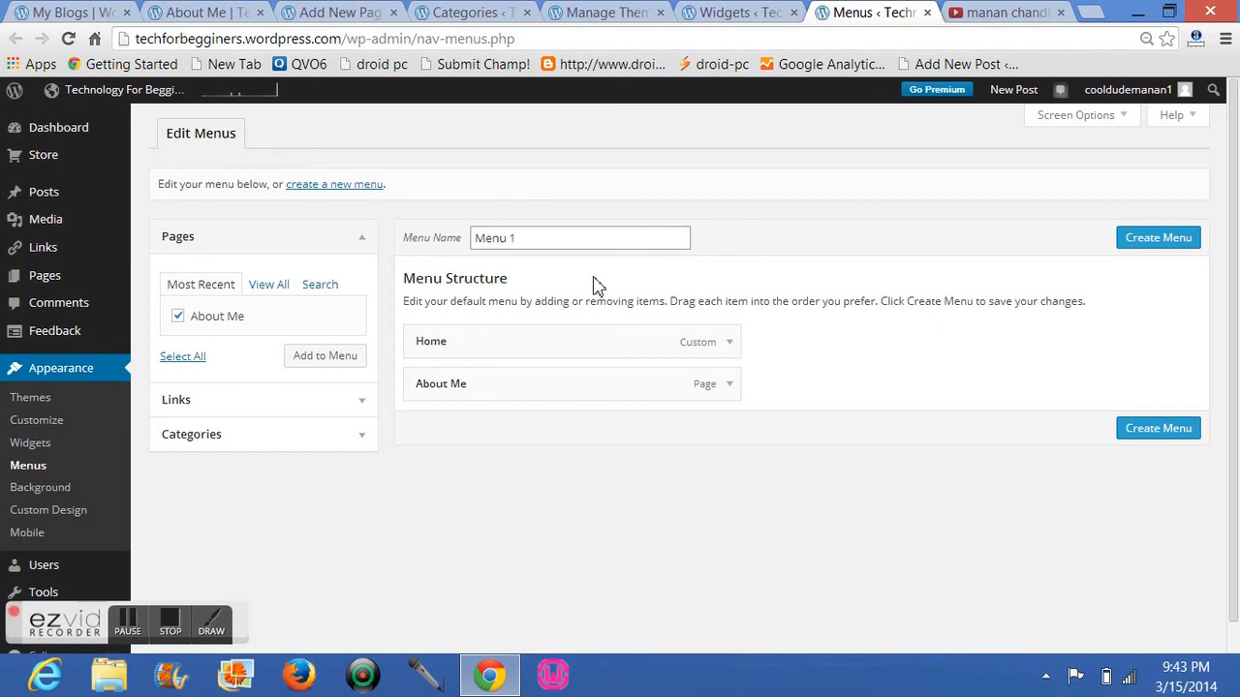
mouse_move(45, 275)
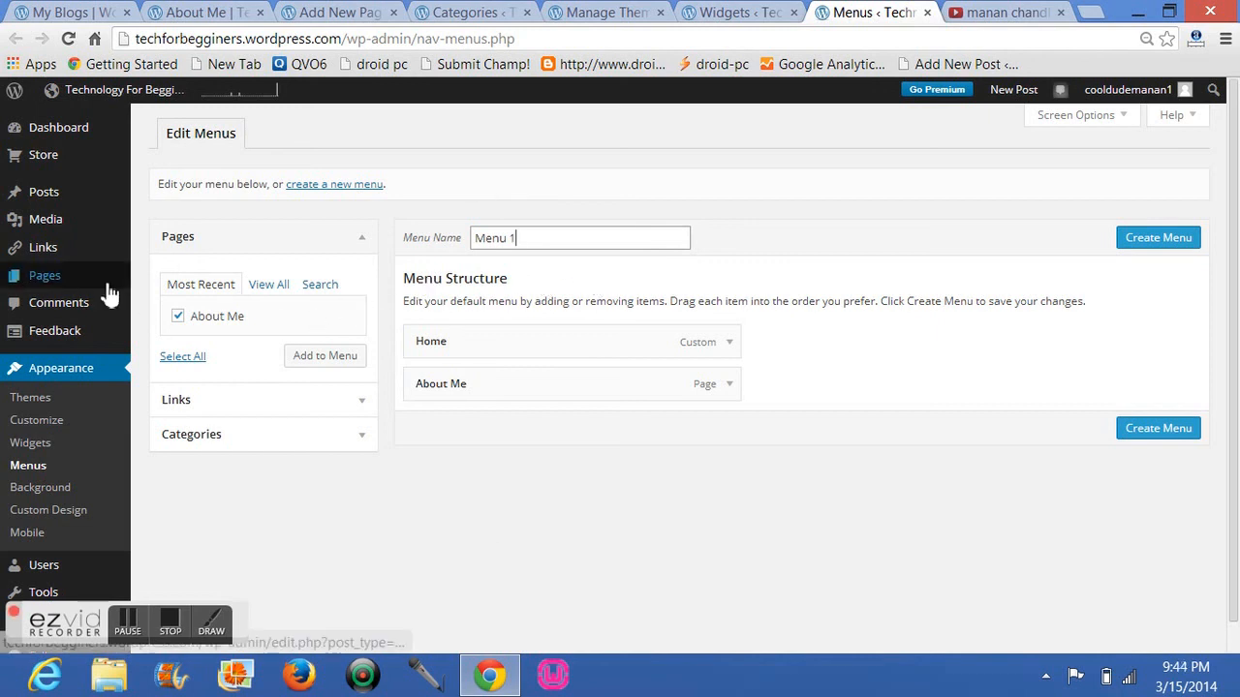
scroll(down, 3)
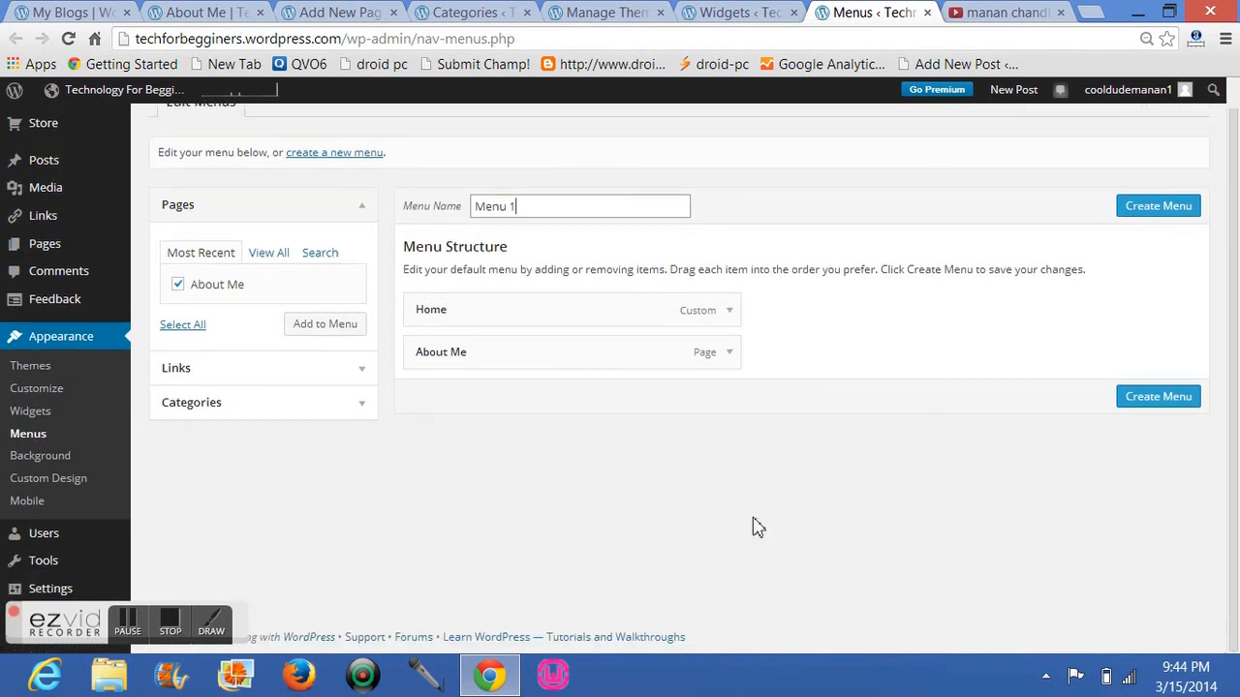
mouse_move(39, 455)
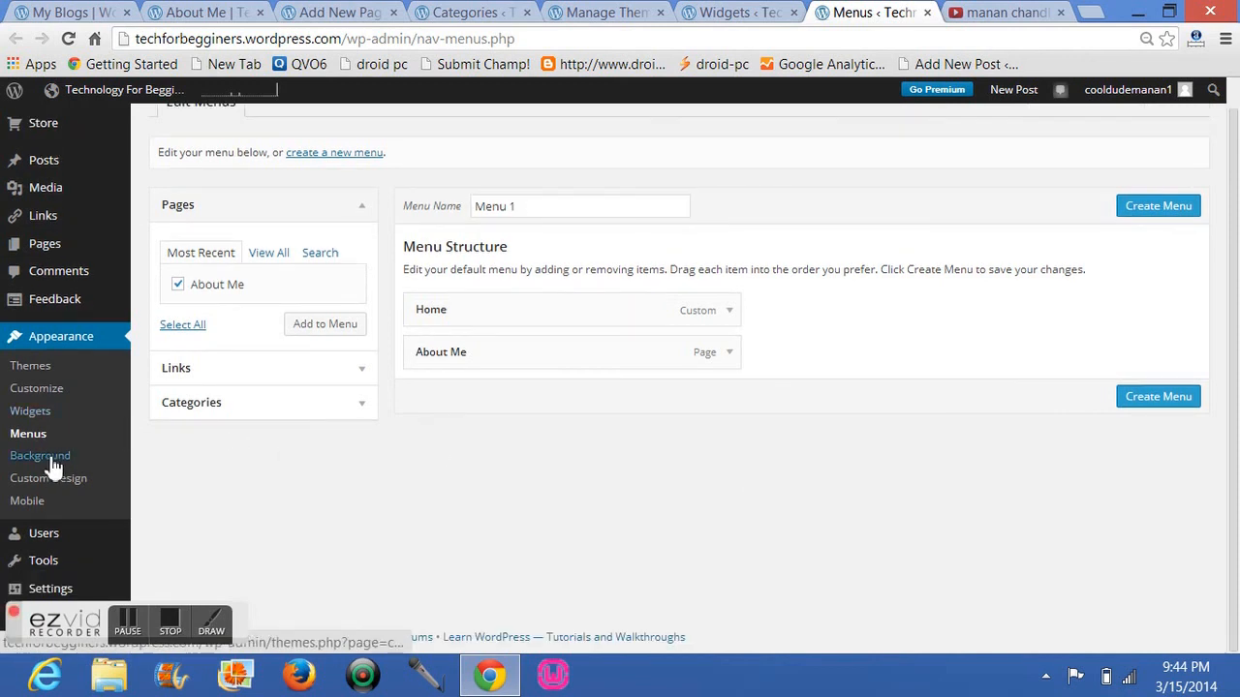
mouse_move(38, 455)
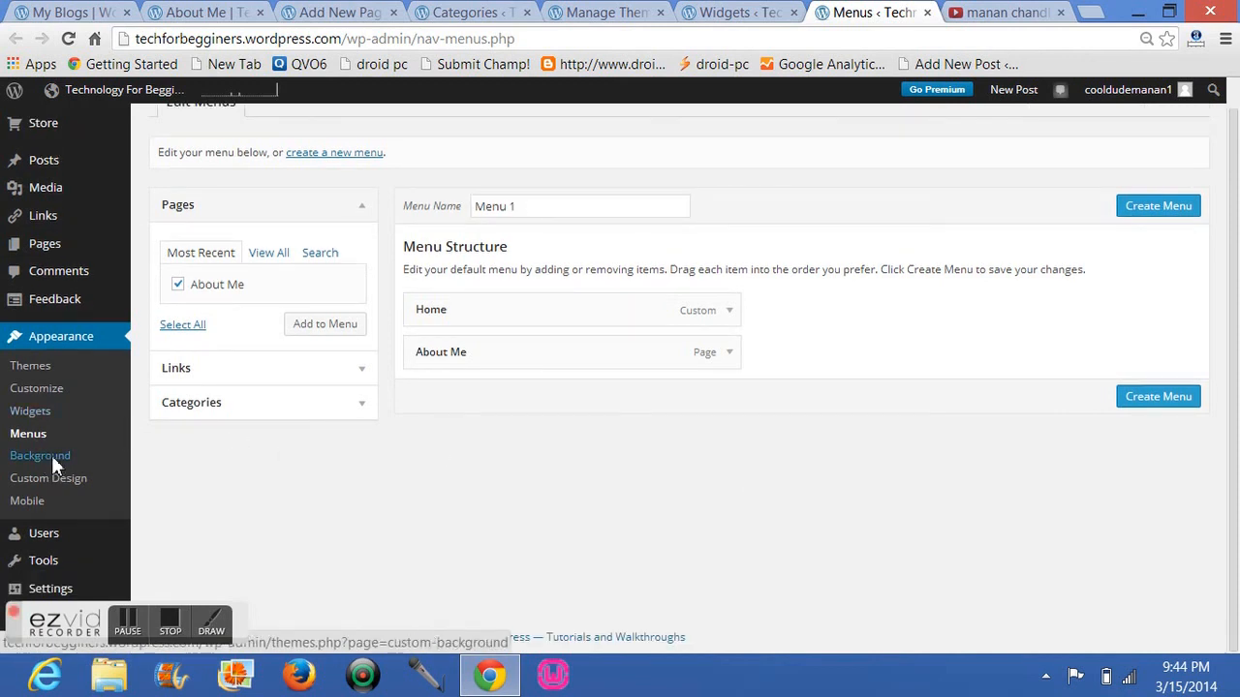
Go to Appearance > Background to reach the Custom Background screen.
click(39, 455)
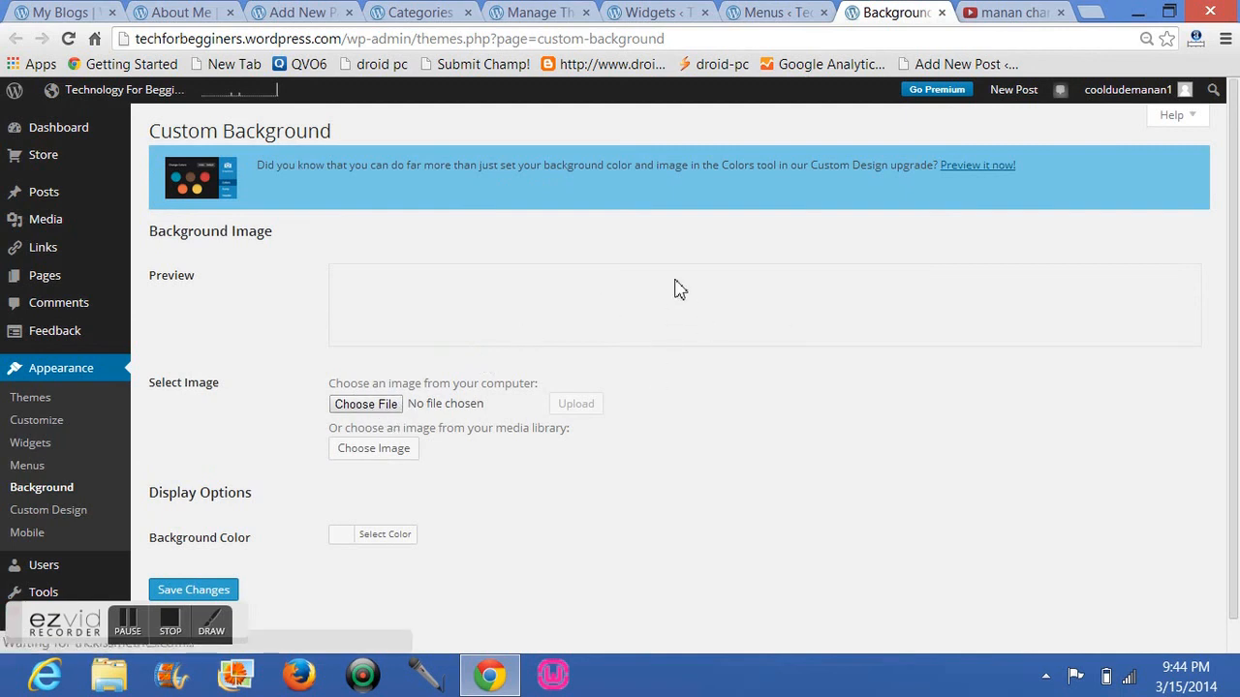
mouse_move(484, 290)
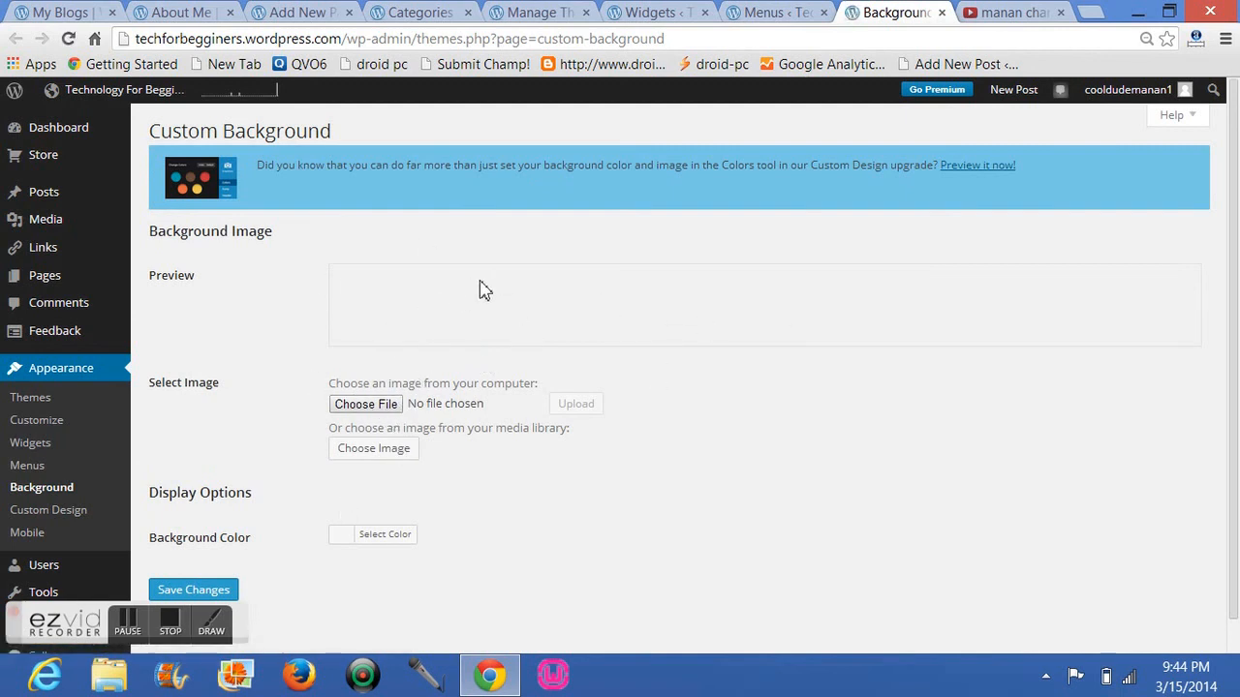
mouse_move(708, 450)
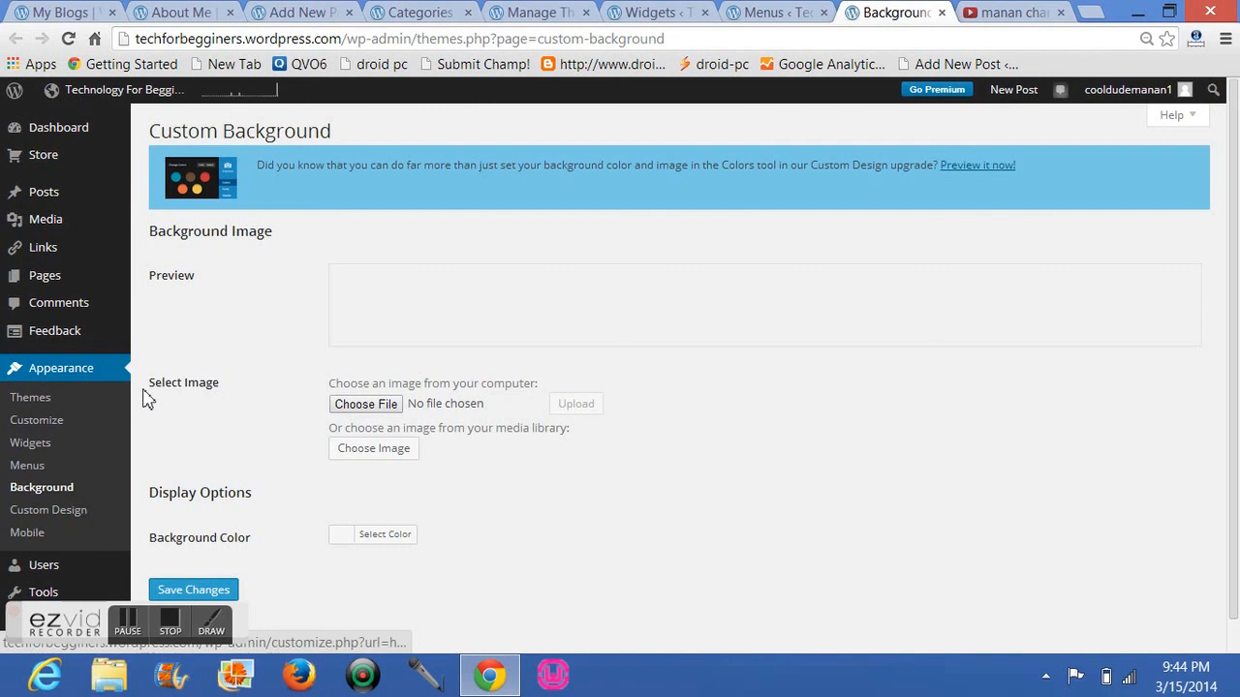
mouse_move(922, 362)
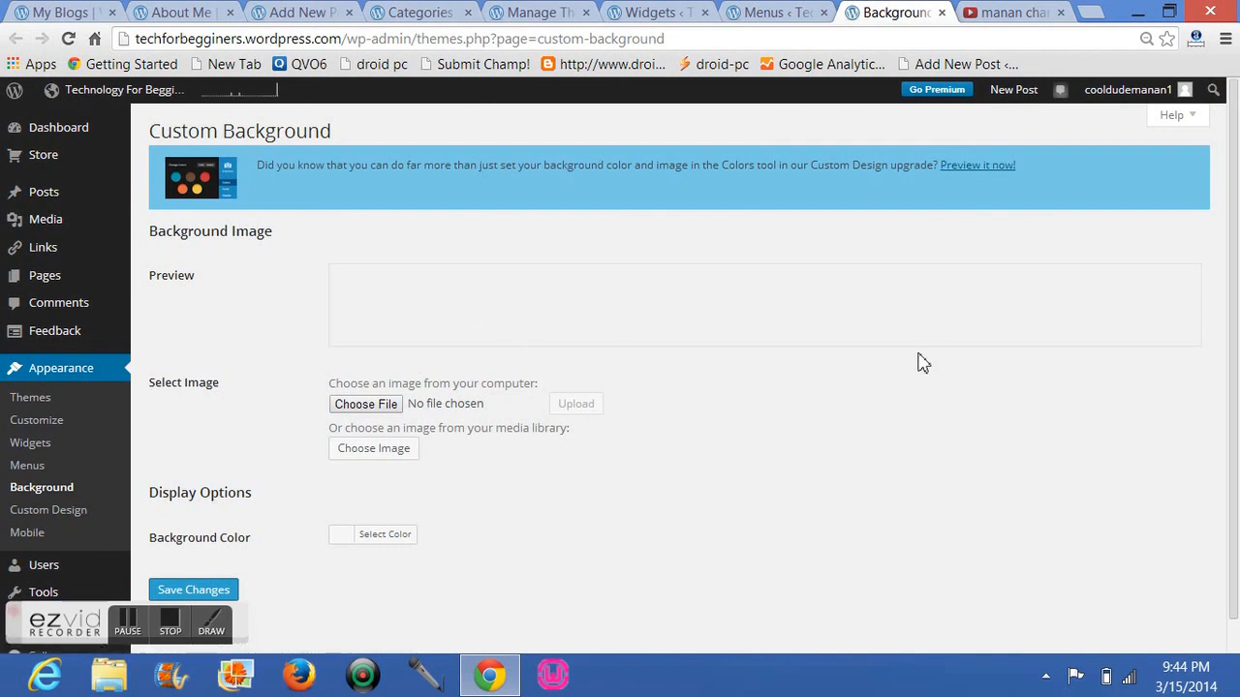
mouse_move(746, 539)
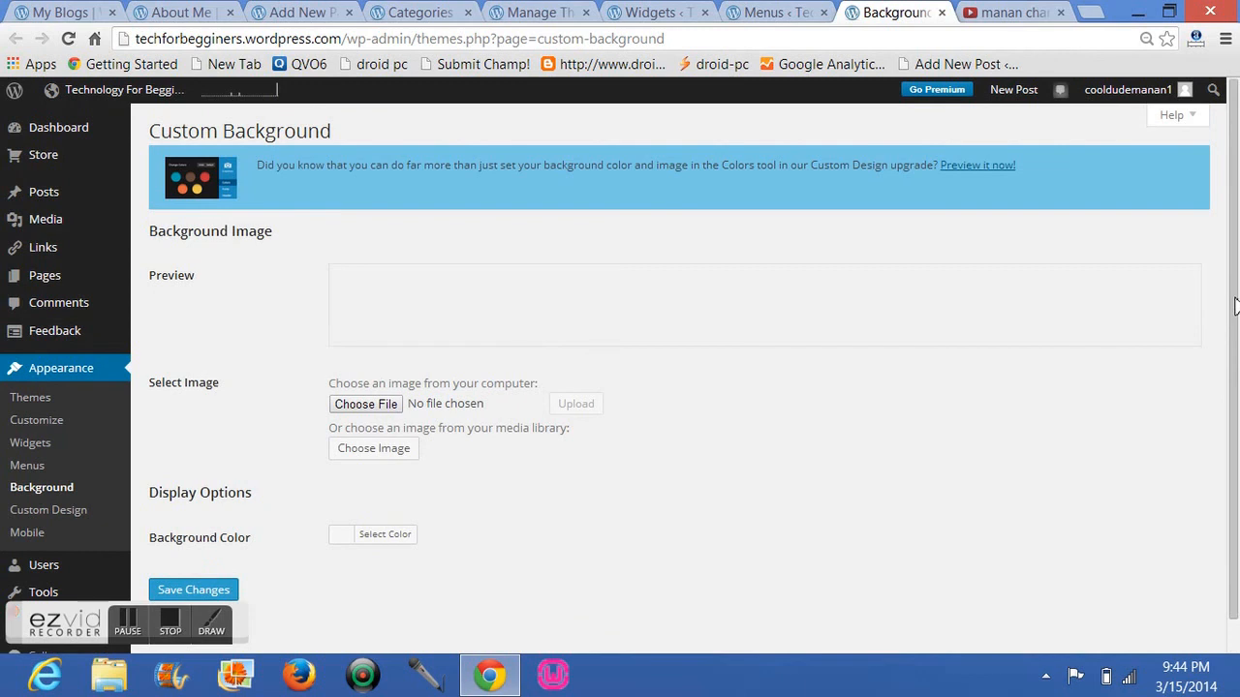
mouse_move(715, 345)
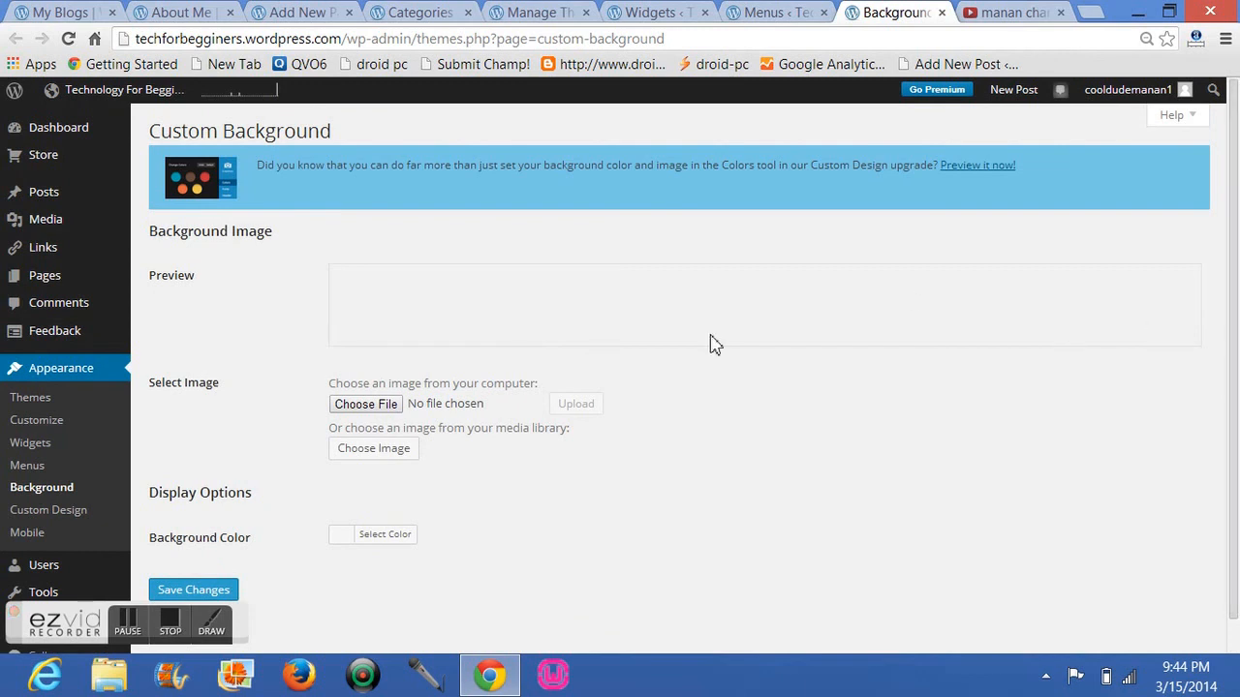
mouse_move(738, 335)
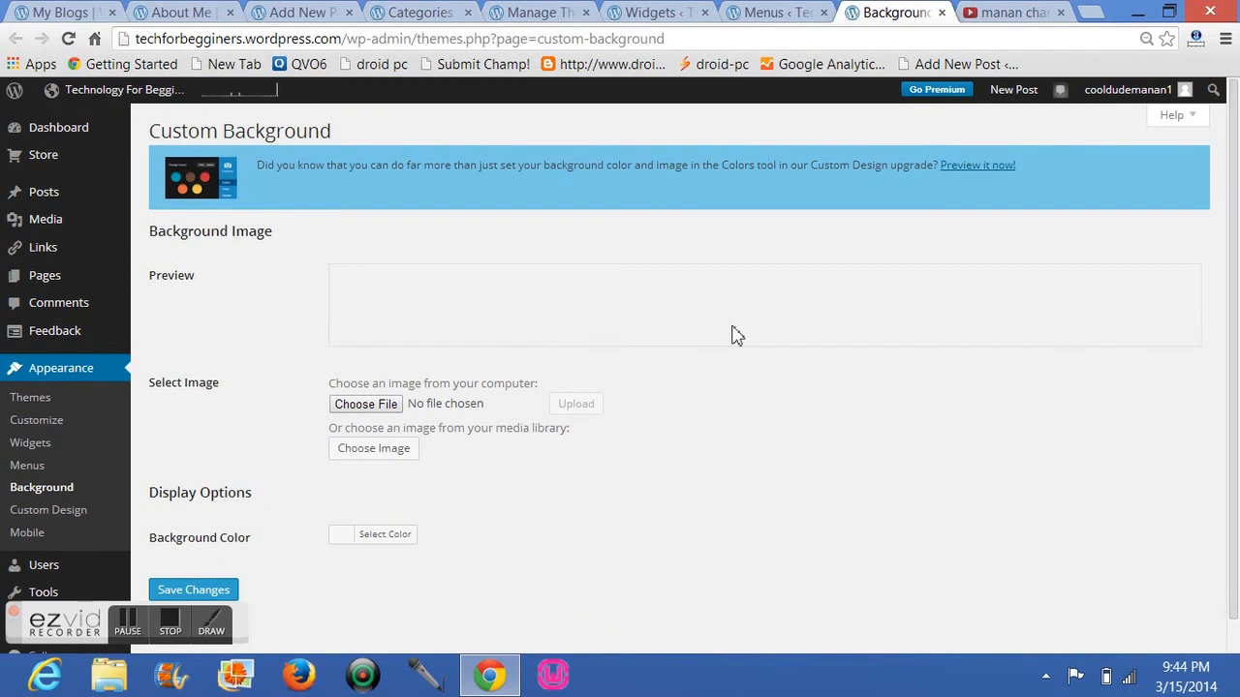
mouse_move(263, 165)
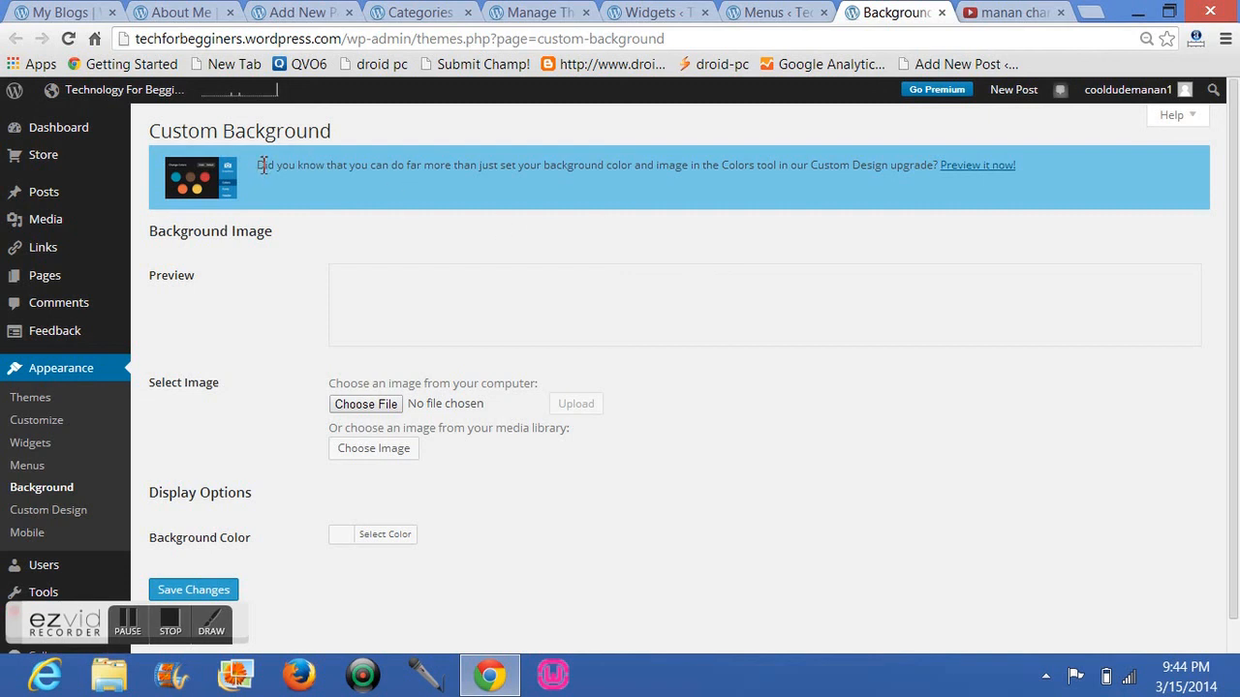
mouse_move(397, 132)
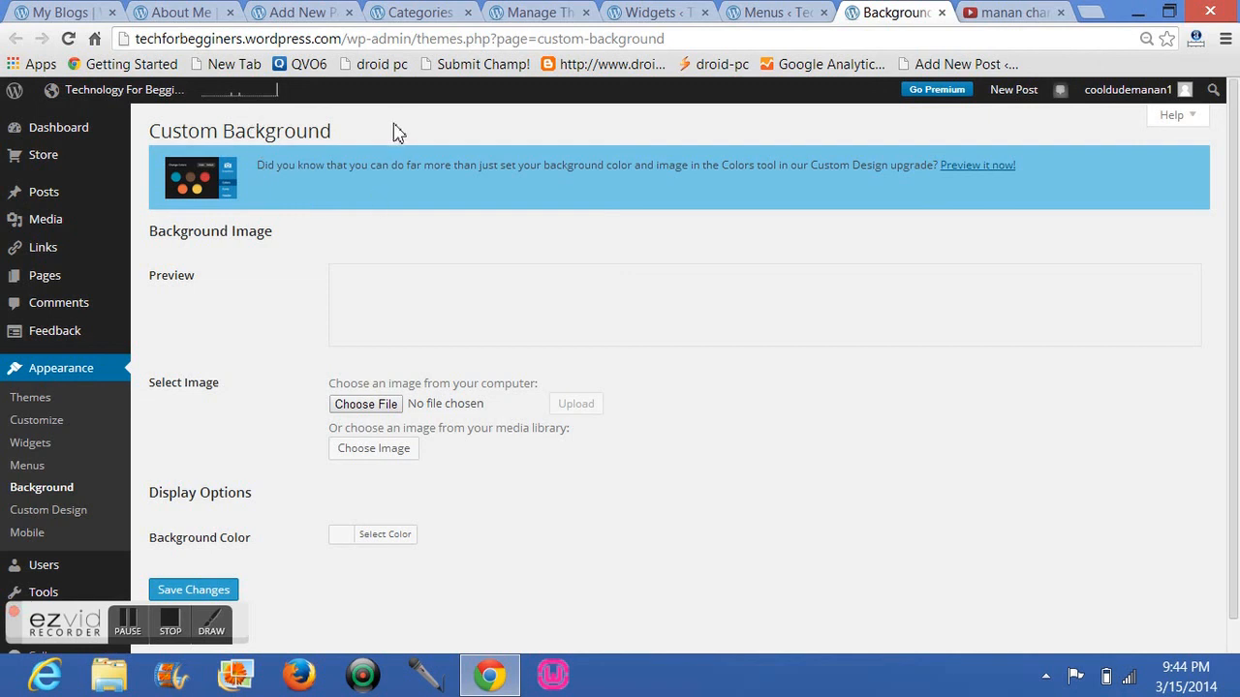
mouse_move(930, 197)
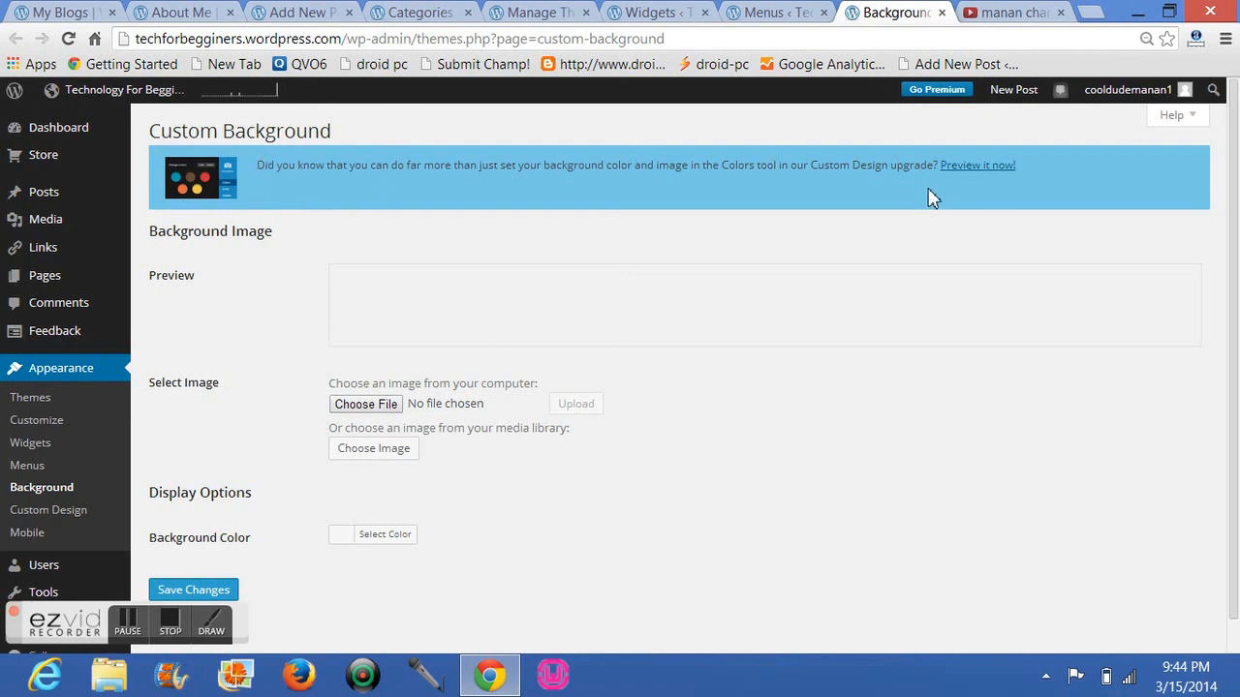
mouse_move(223, 178)
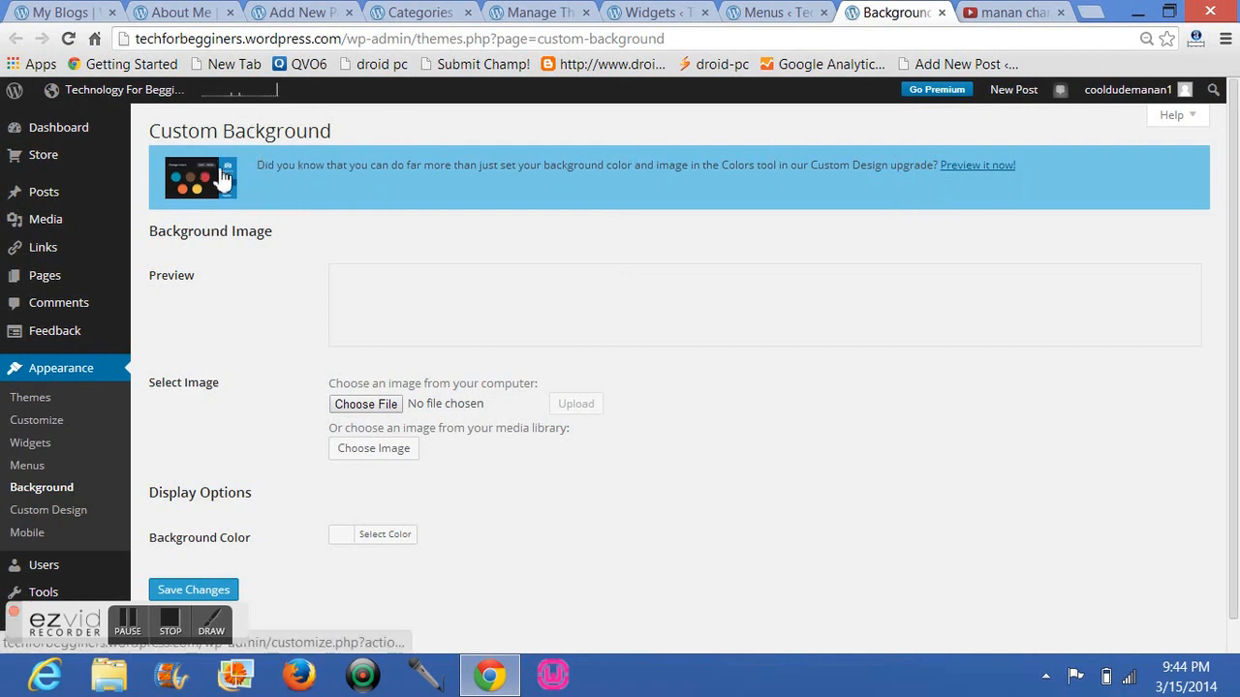
mouse_move(299, 167)
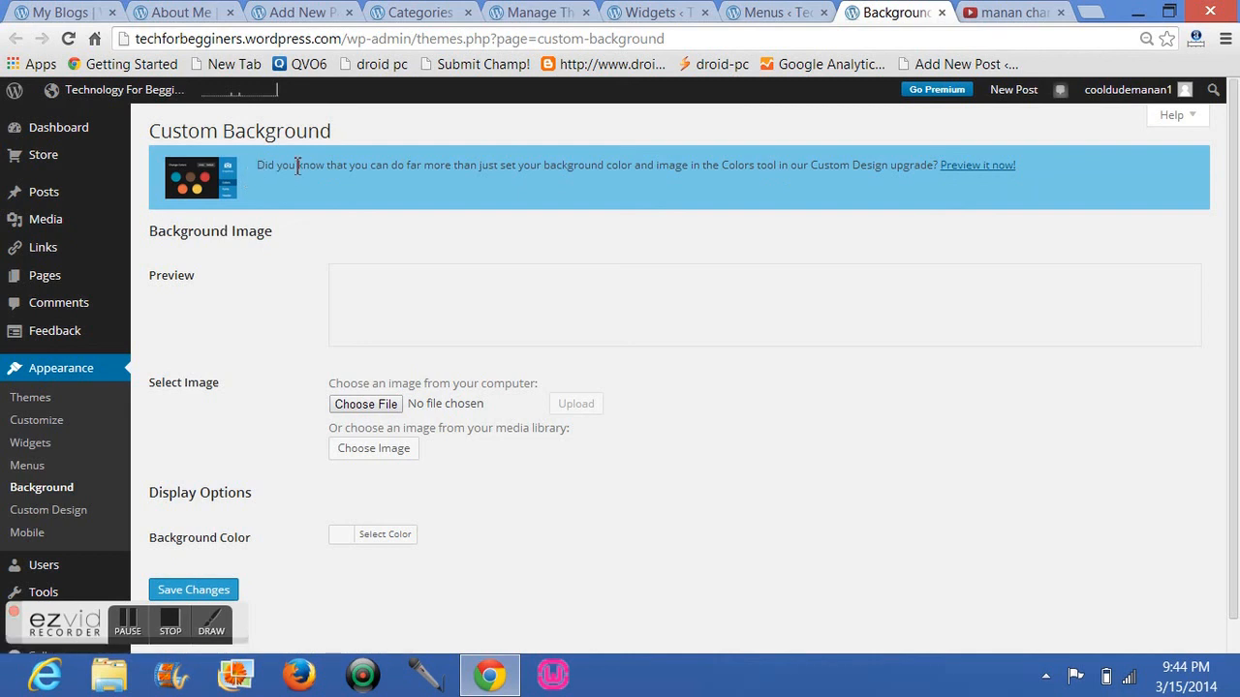
mouse_move(835, 322)
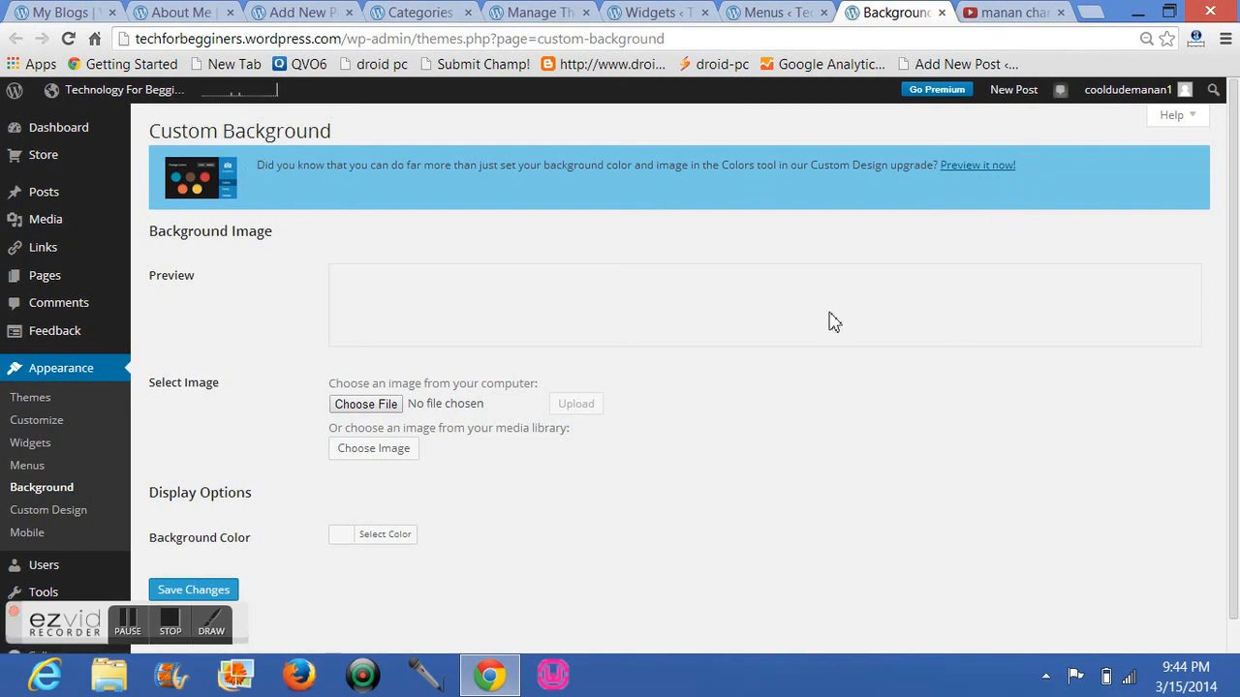